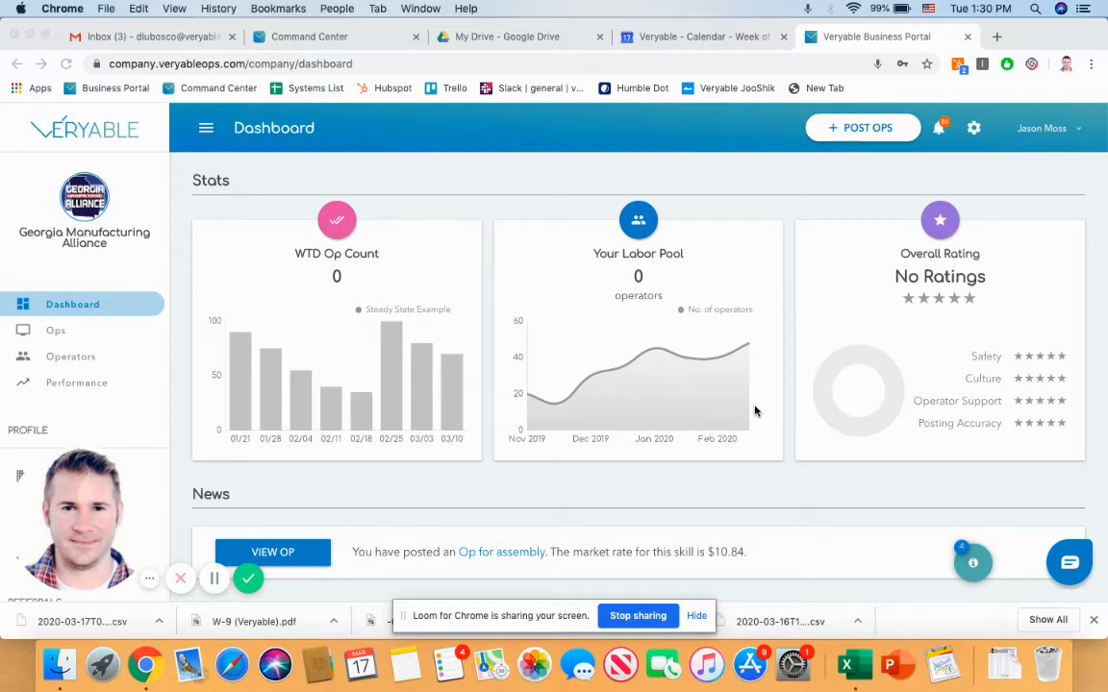
mouse_move(362, 558)
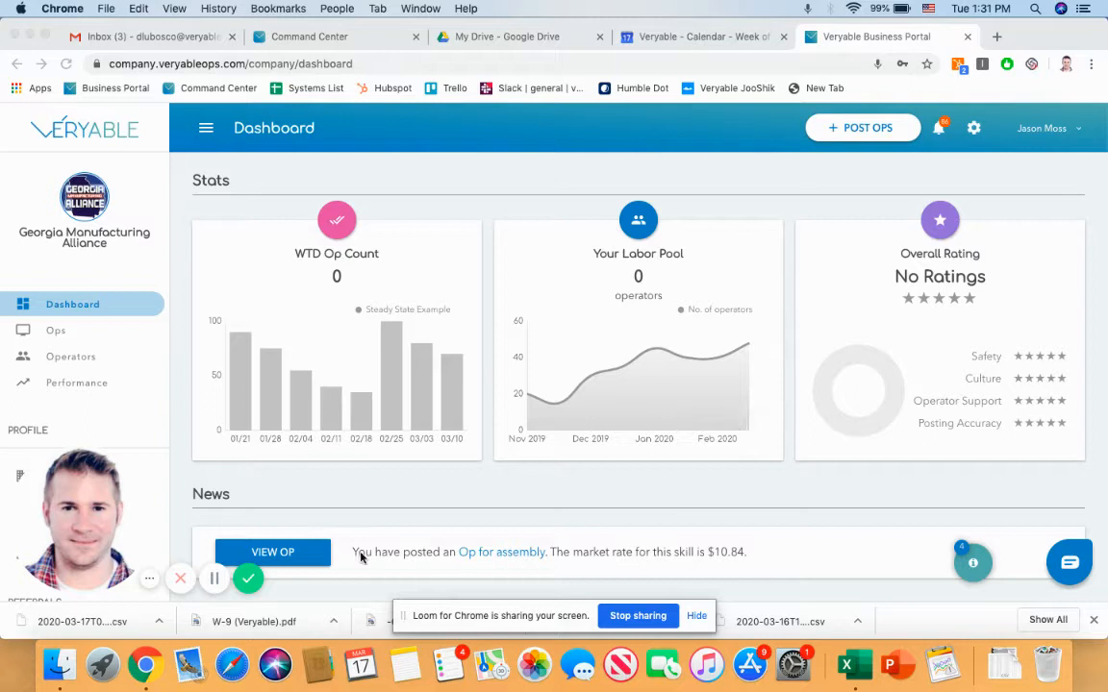
mouse_move(216, 578)
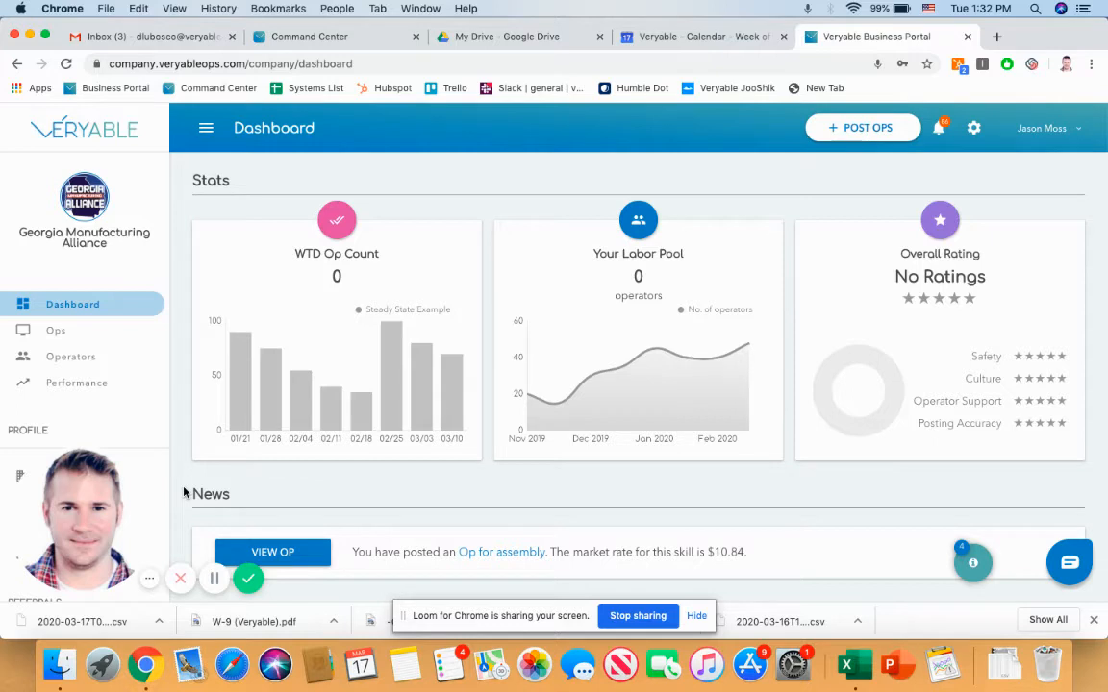
mouse_move(779, 150)
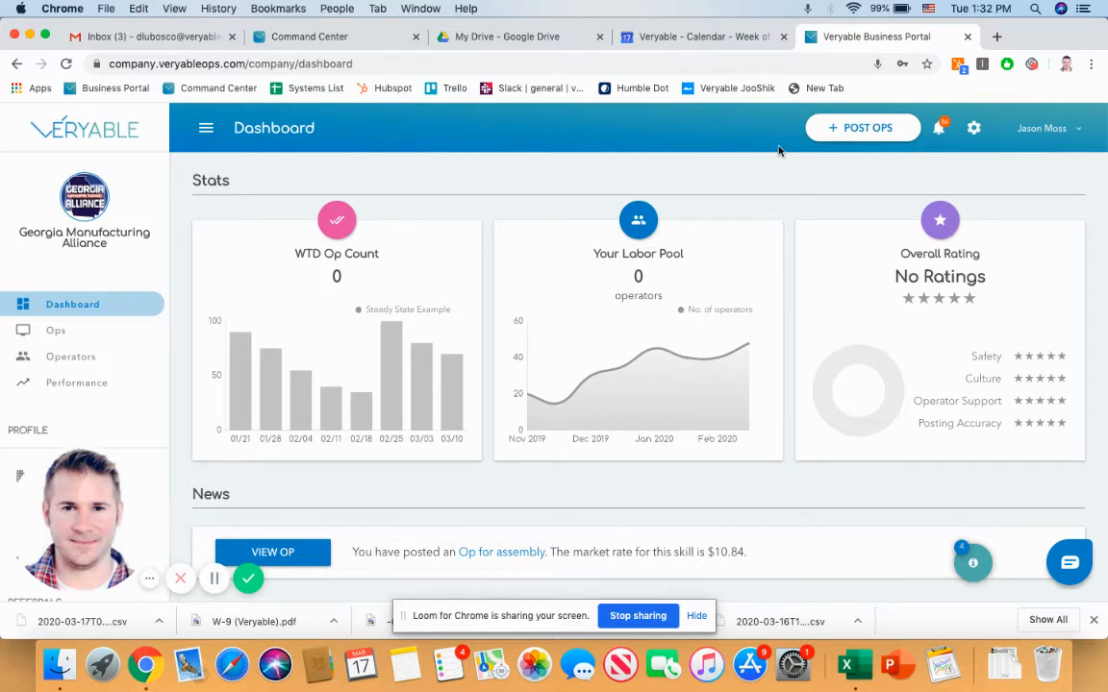
Step: Go to Ops, switch to Completed Ops, and view the Assembly Operator op's bidding operators
scroll("down", 3)
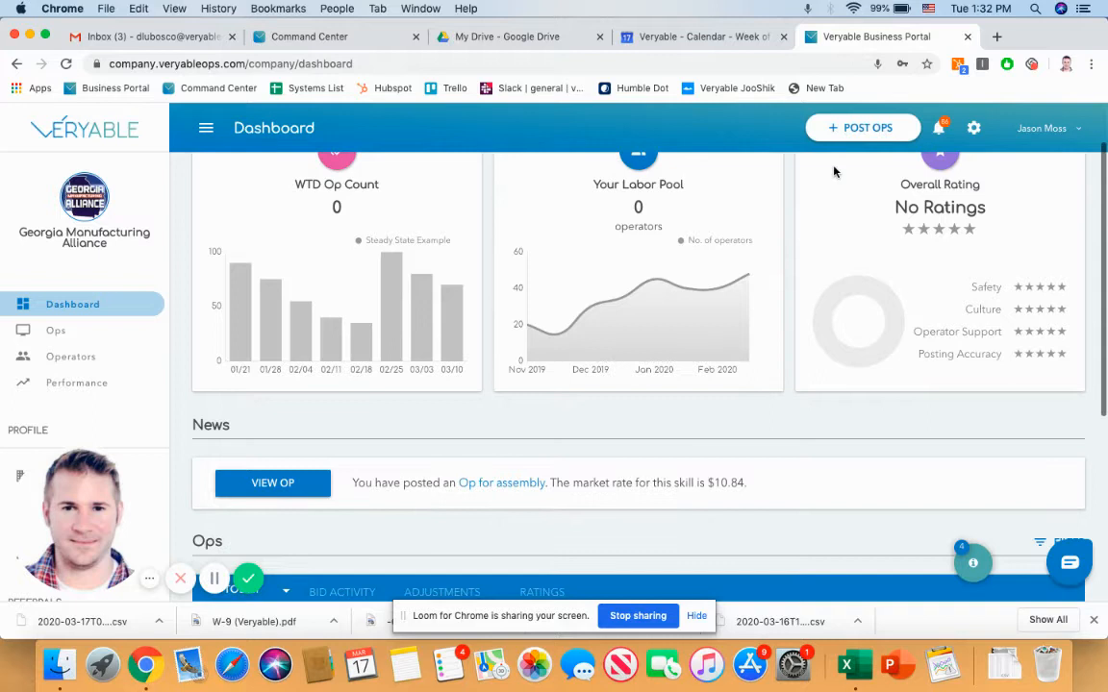
scroll("up", 3)
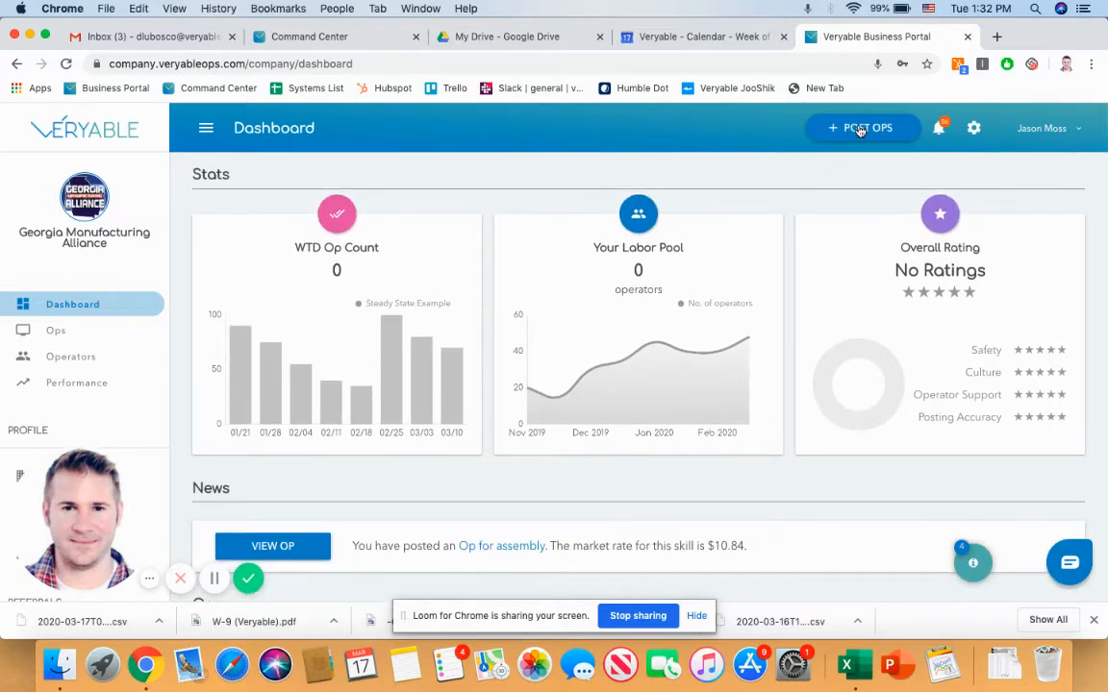
mouse_move(431, 256)
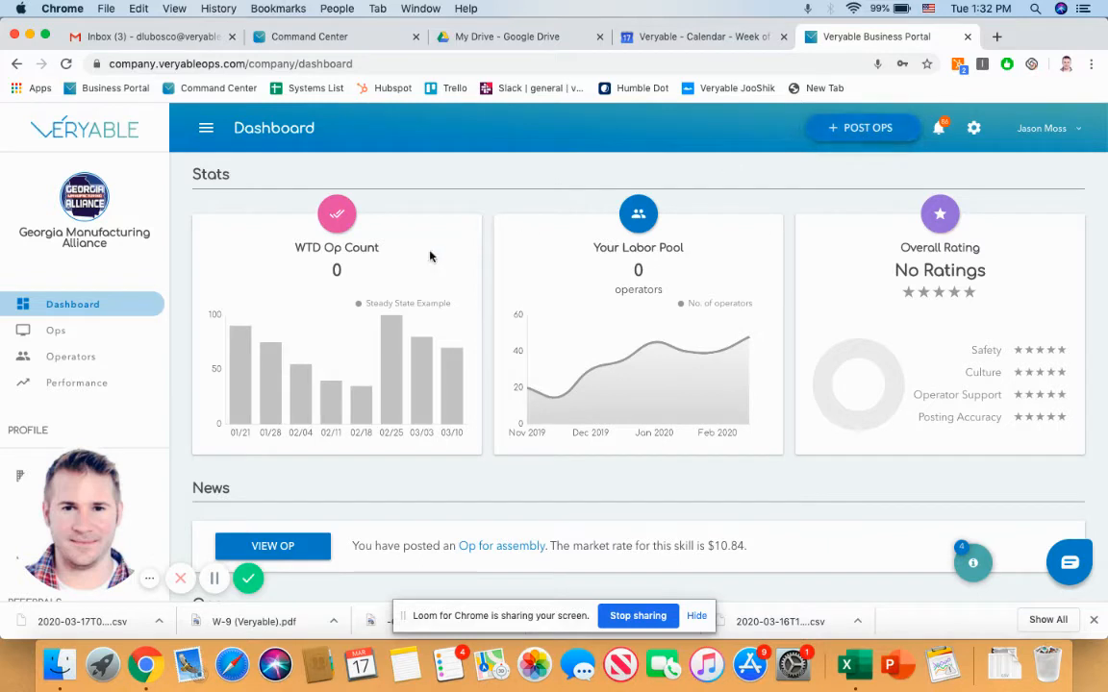
left_click(53, 330)
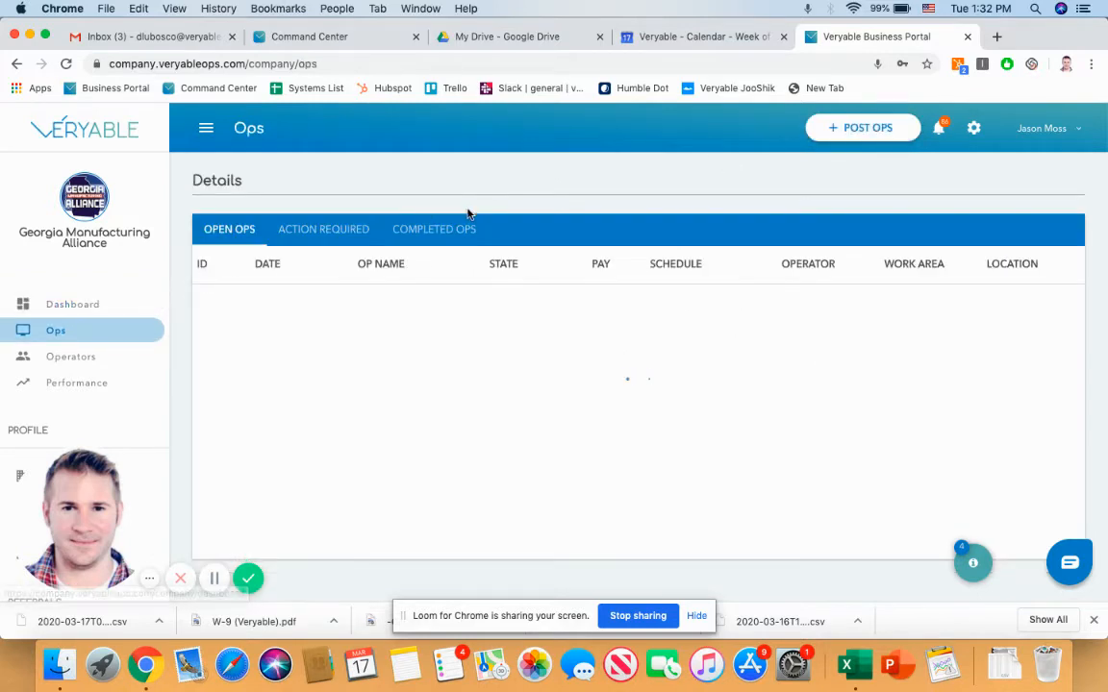
left_click(434, 229)
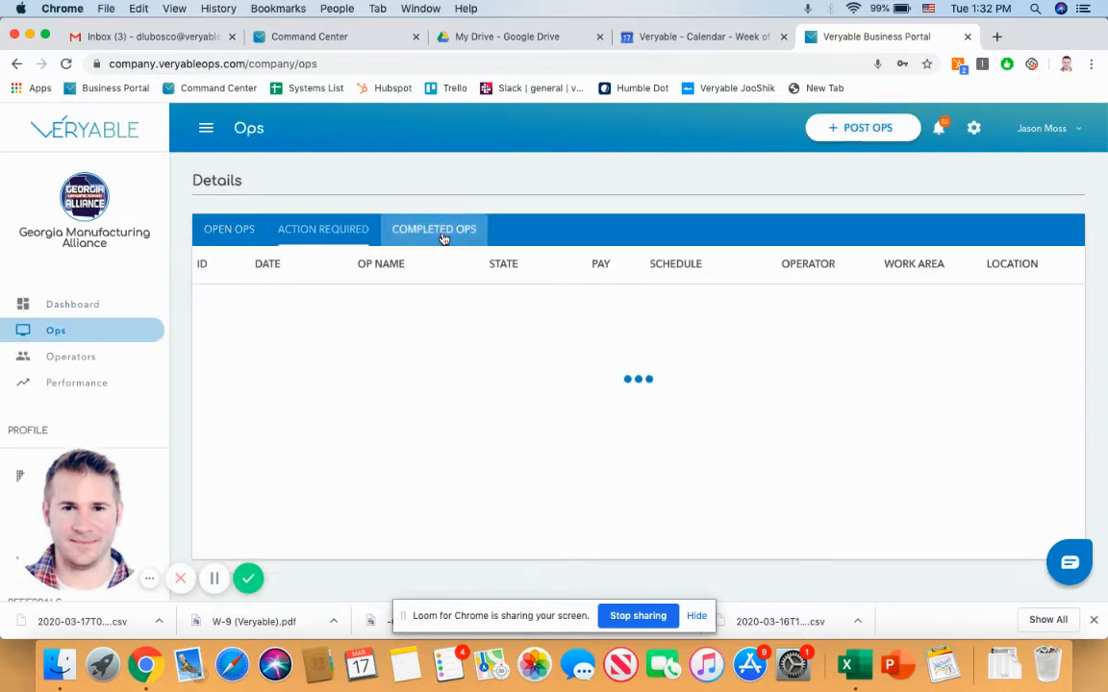
left_click(435, 229)
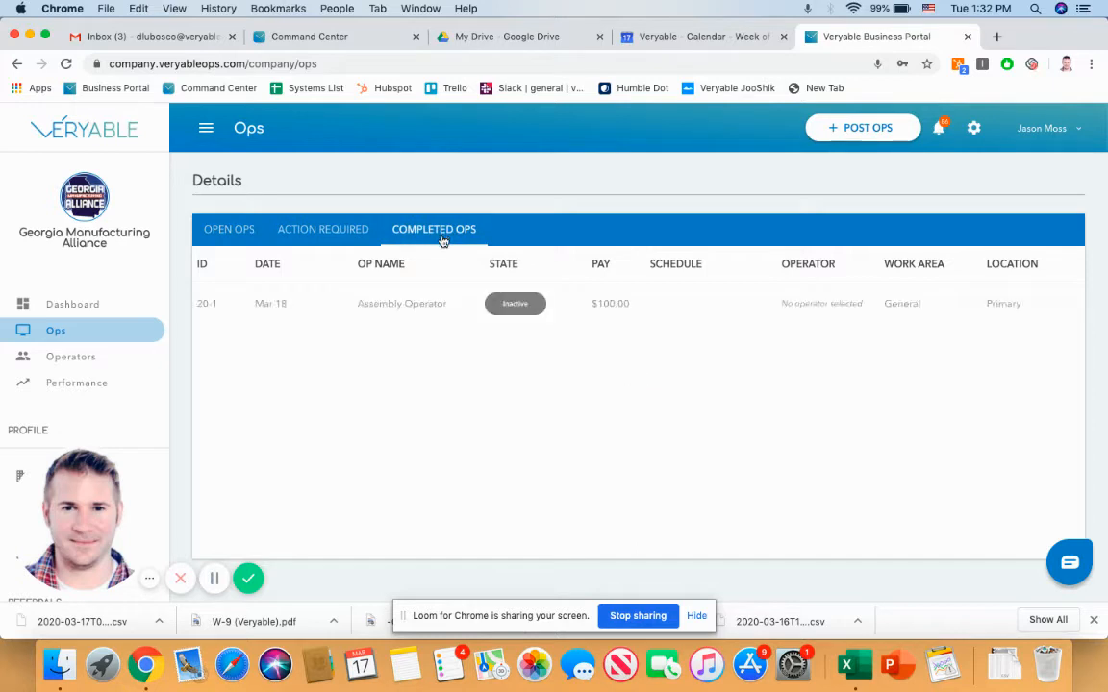
left_click(400, 304)
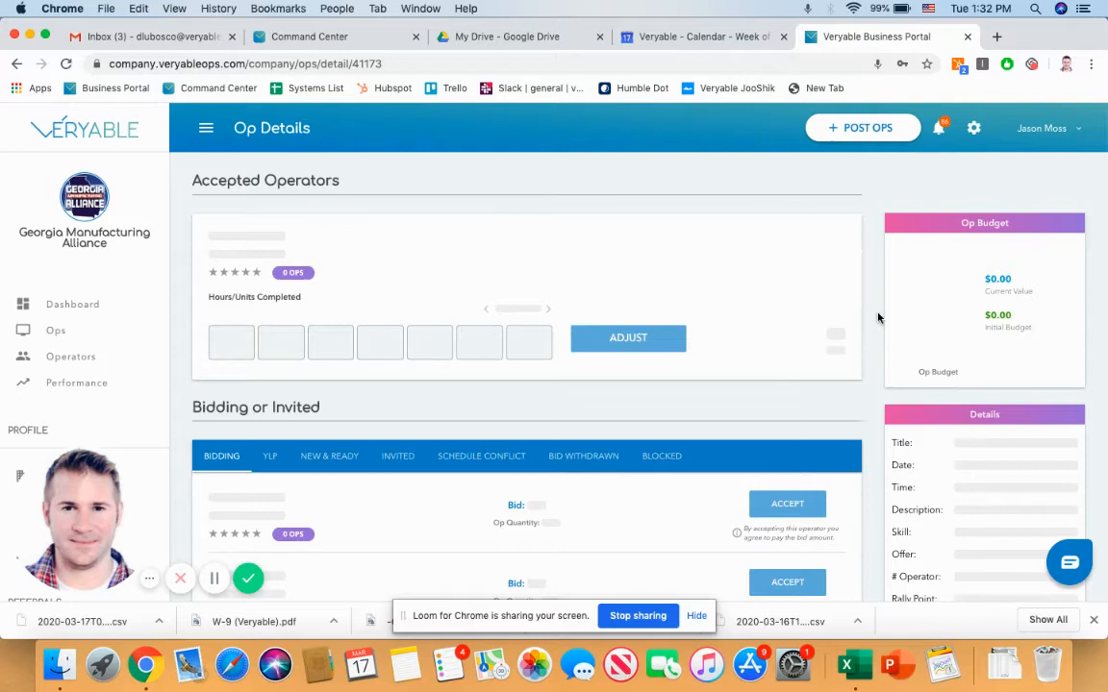
mouse_move(869, 411)
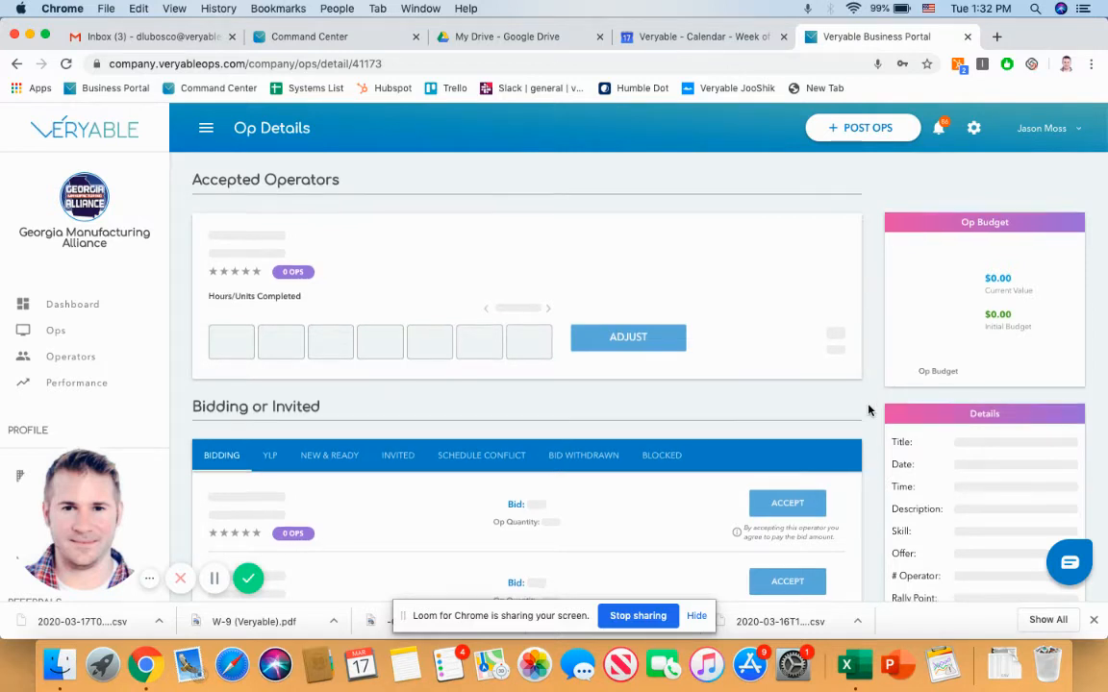
scroll("down", 3)
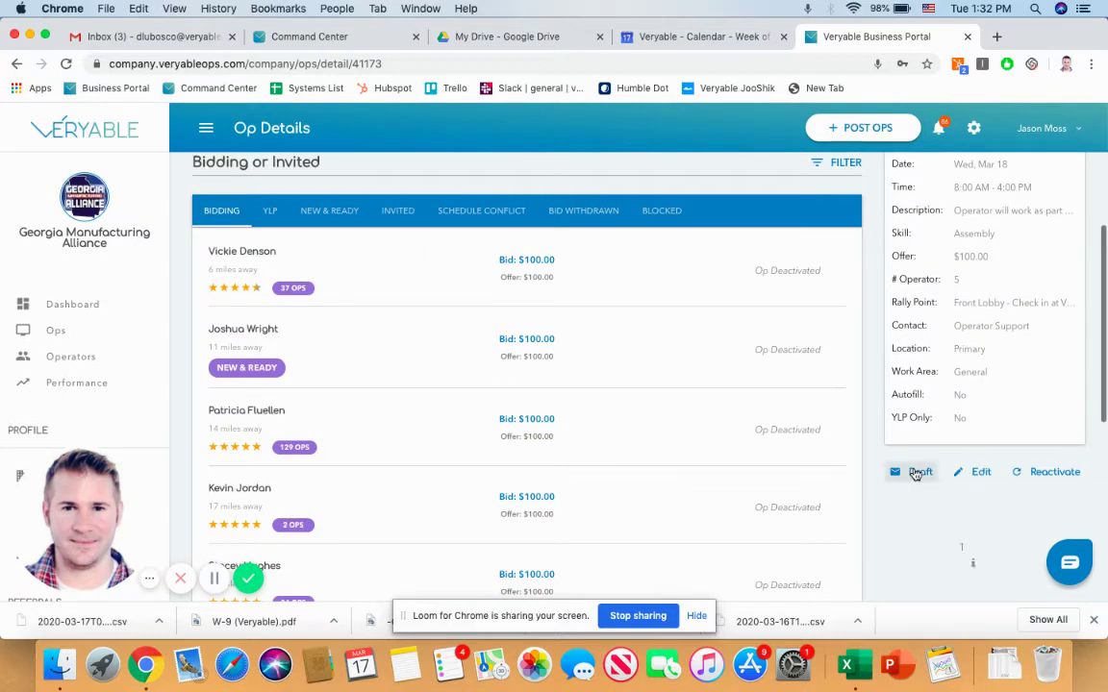
Step: Draft a copy of the Assembly Operator op, keeping the Assembly skill and editing its description
left_click(919, 471)
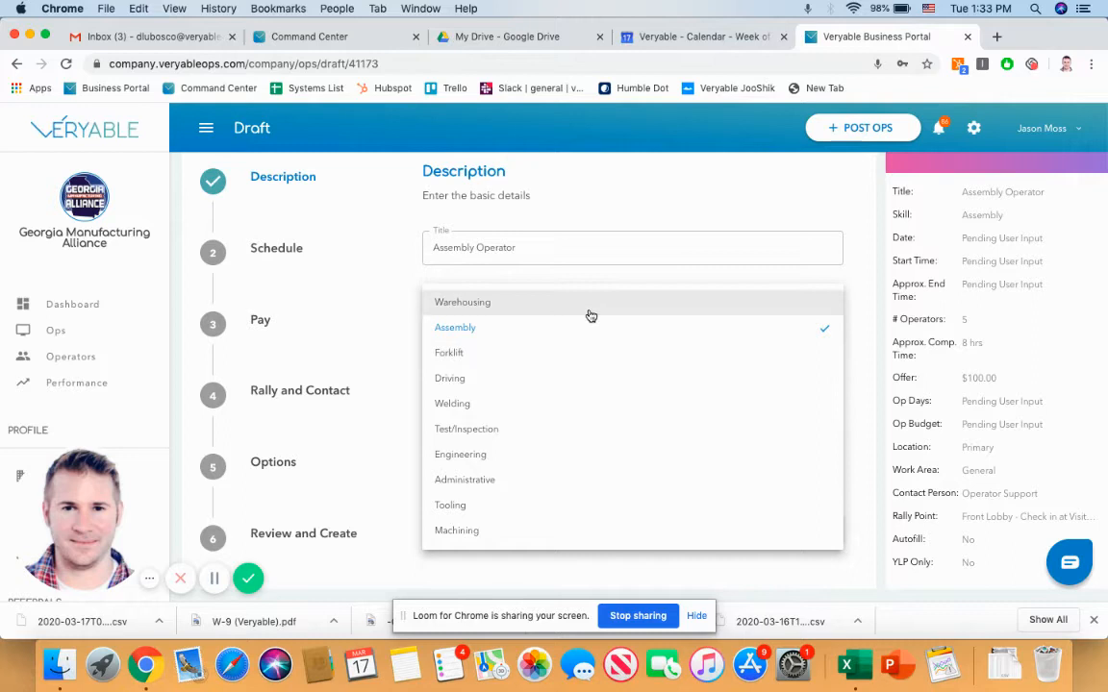
mouse_move(552, 377)
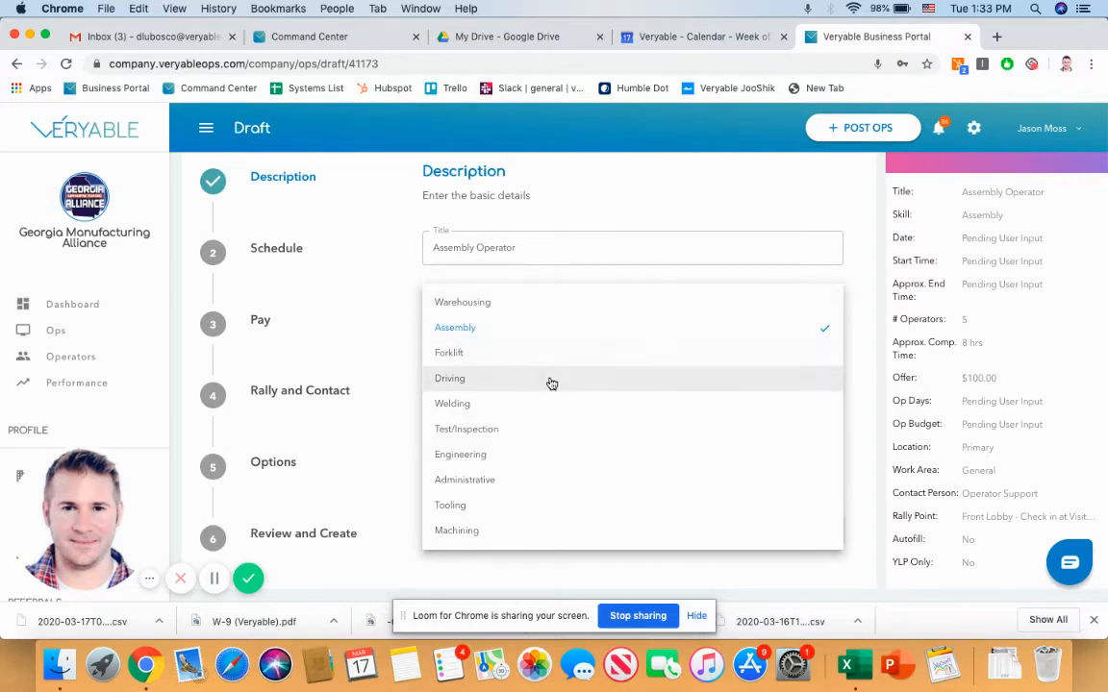
mouse_move(539, 435)
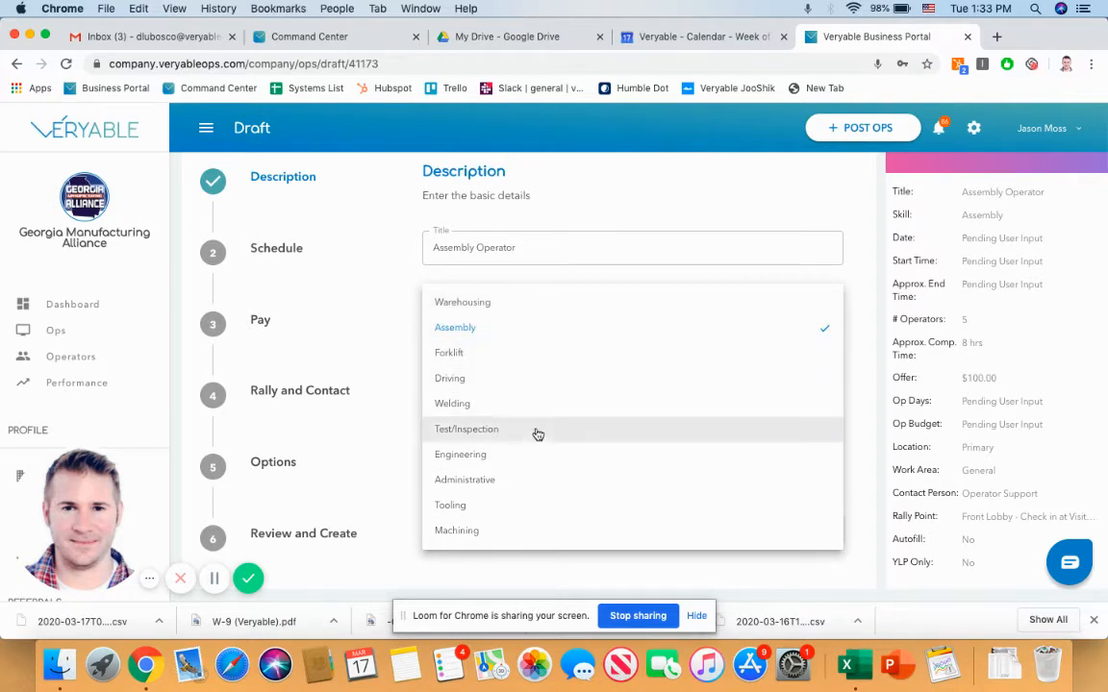
left_click(454, 327)
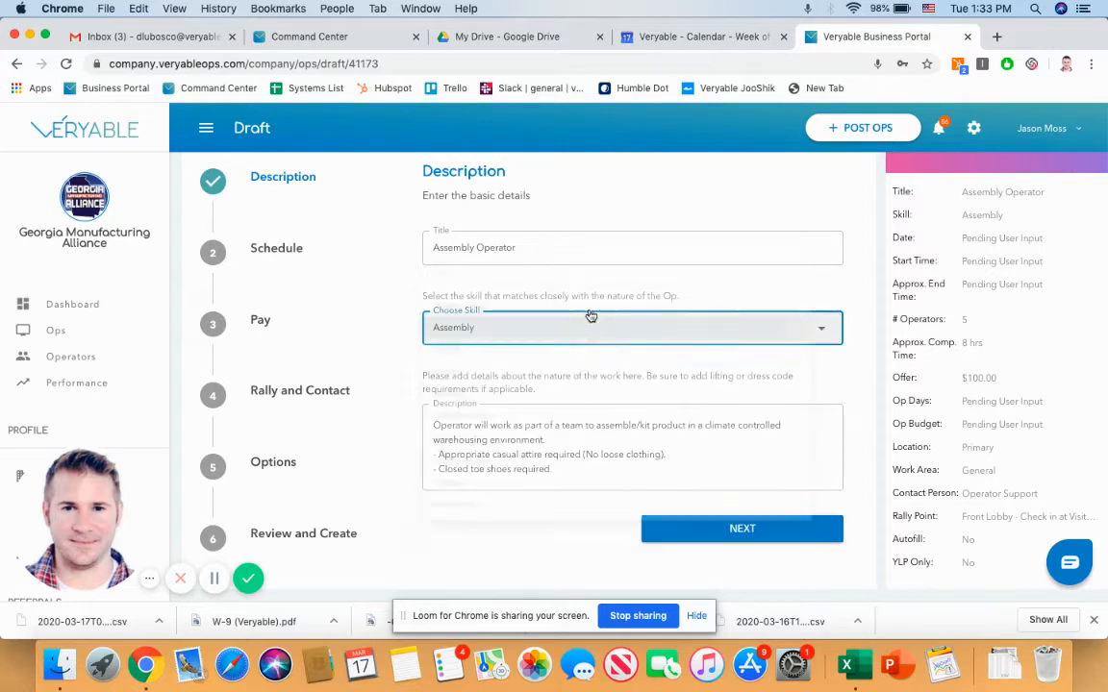
left_click(630, 442)
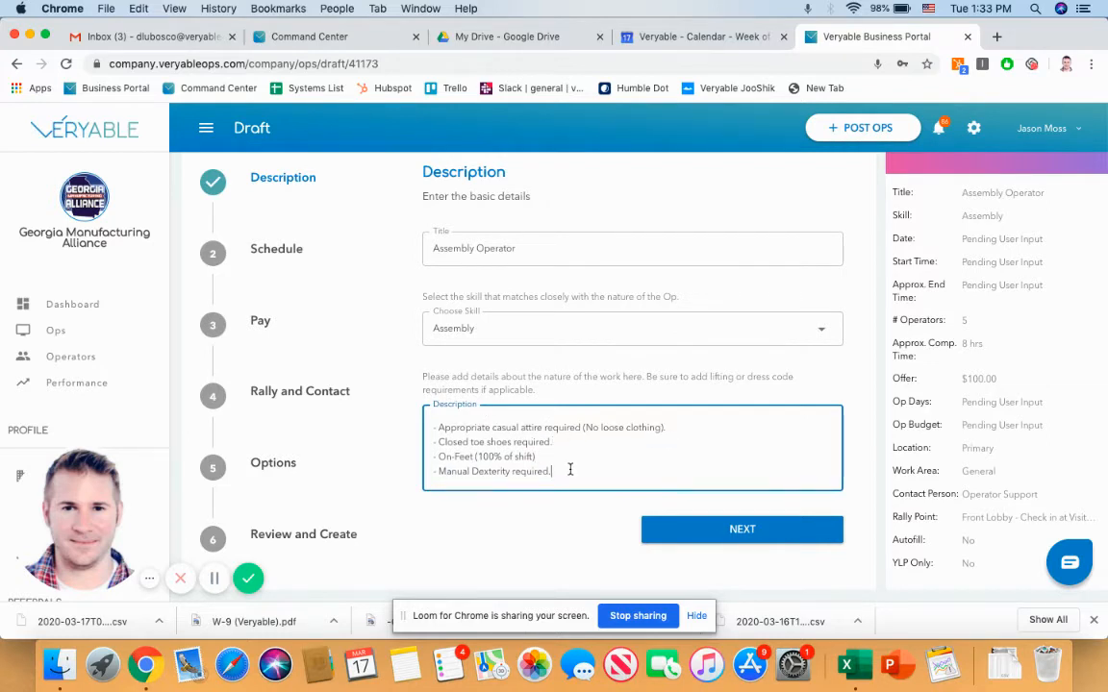
mouse_move(604, 523)
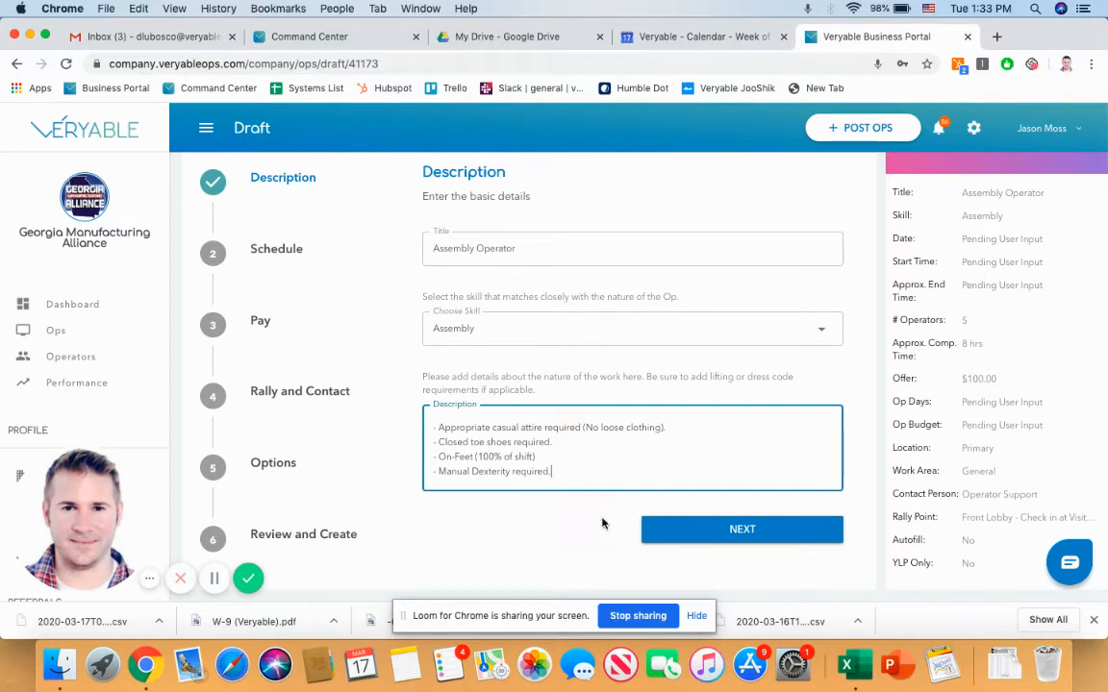
Step: In the Schedule step, set a single day on March 18 with an 8:00 AM start
left_click(742, 529)
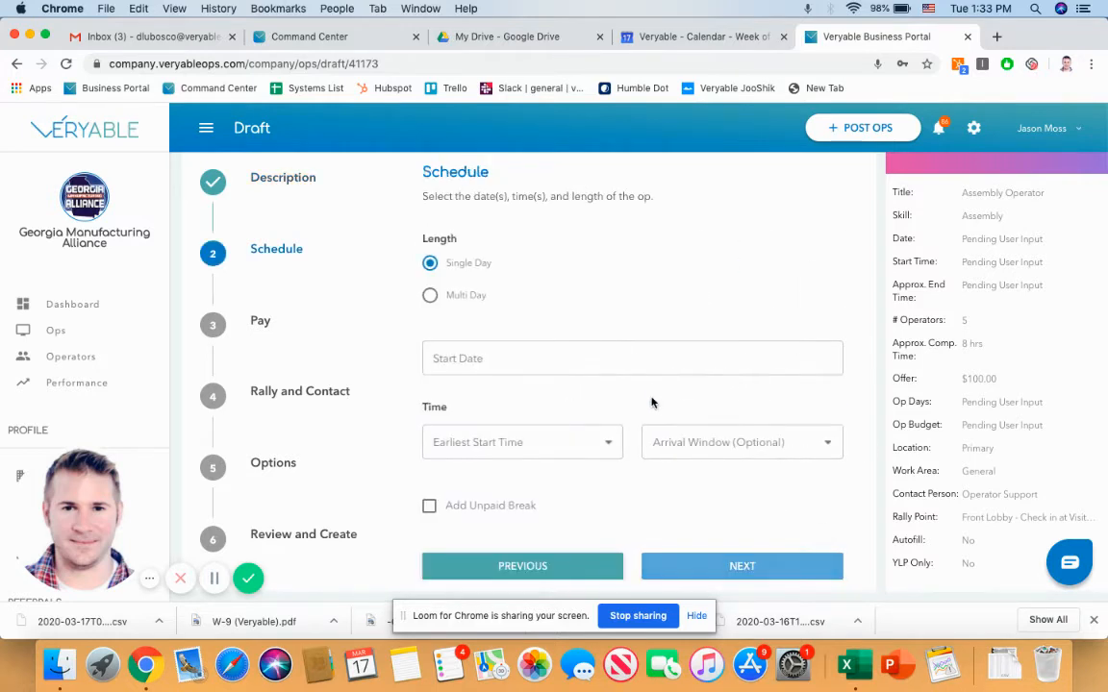
mouse_move(471, 267)
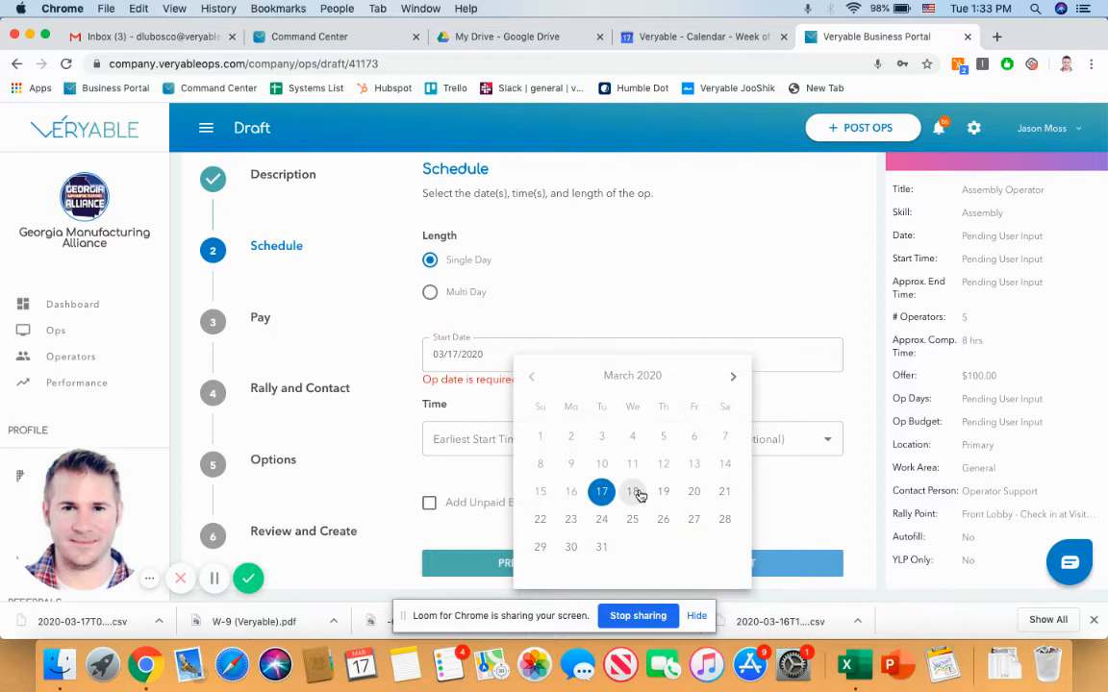
left_click(631, 492)
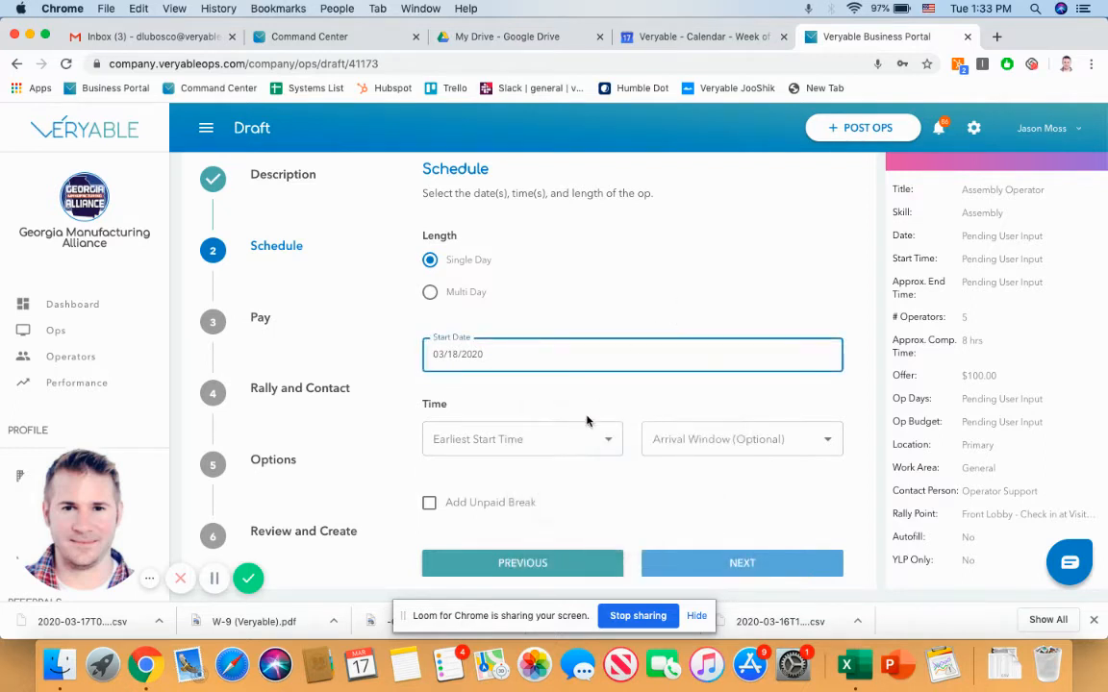
left_click(523, 439)
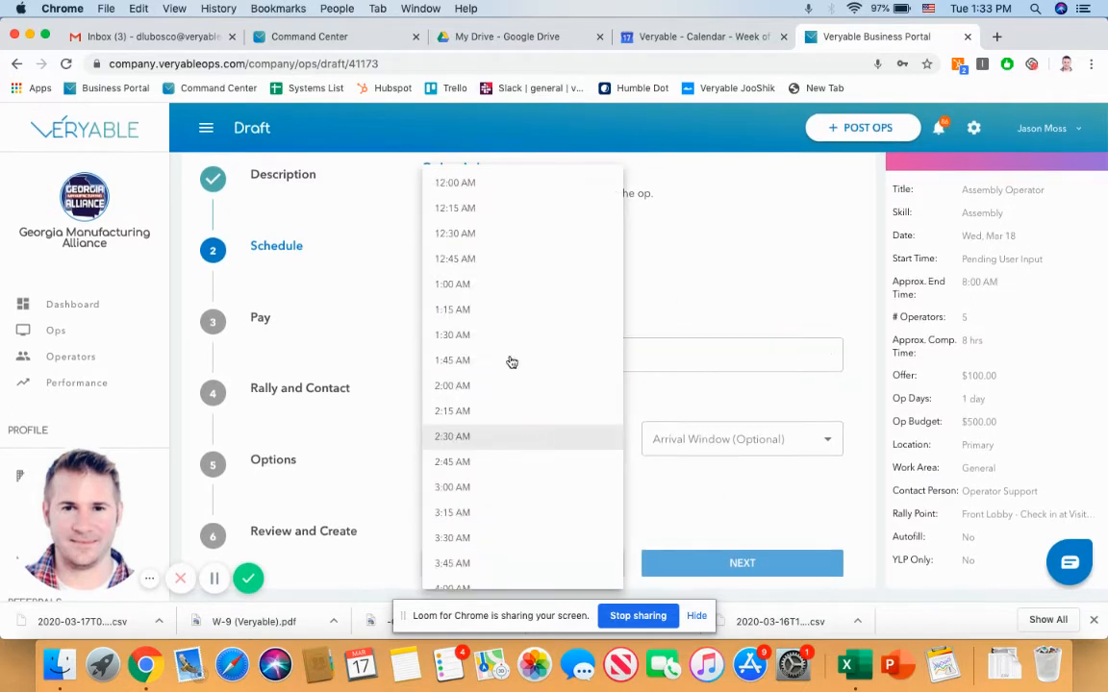
scroll("down", 3)
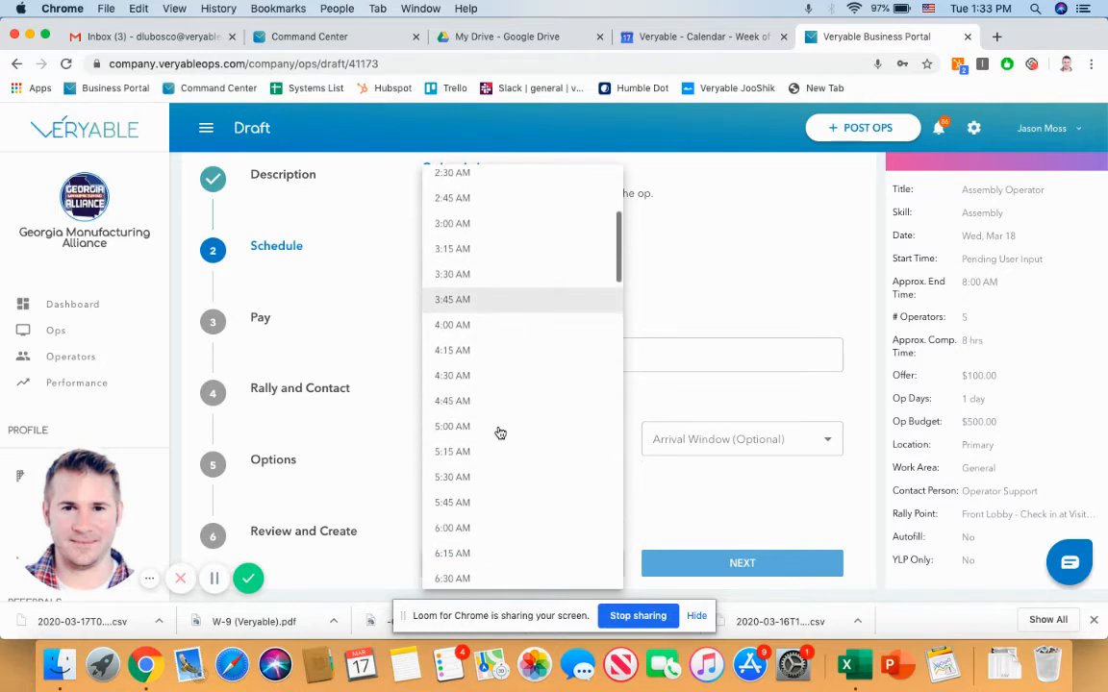
scroll("down", 3)
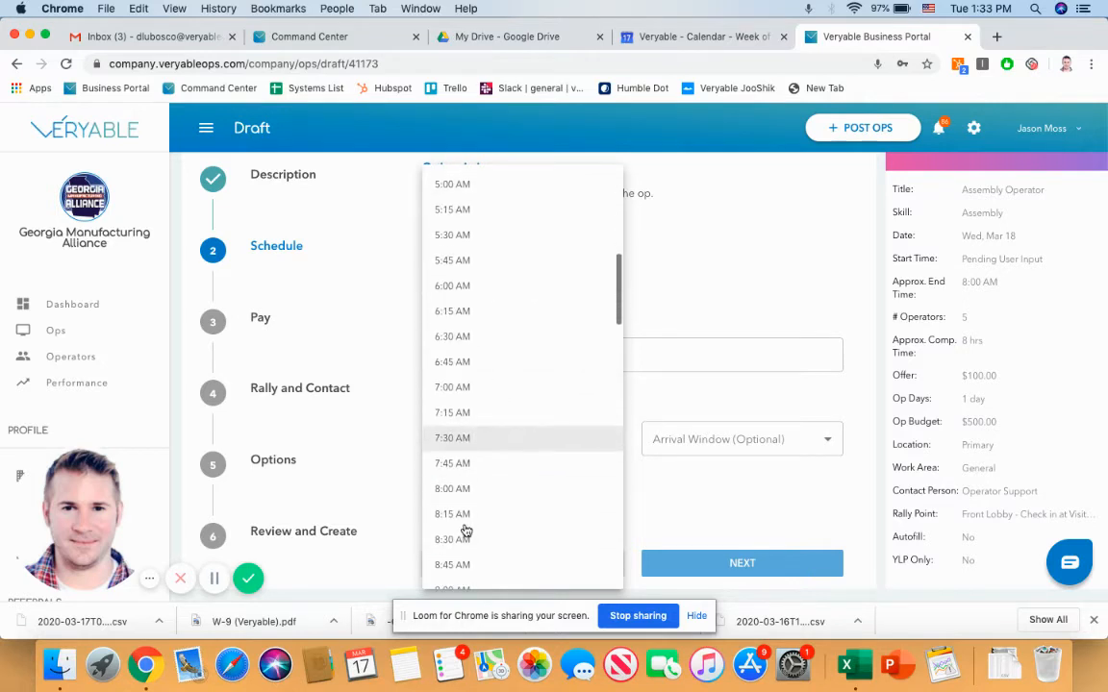
left_click(452, 489)
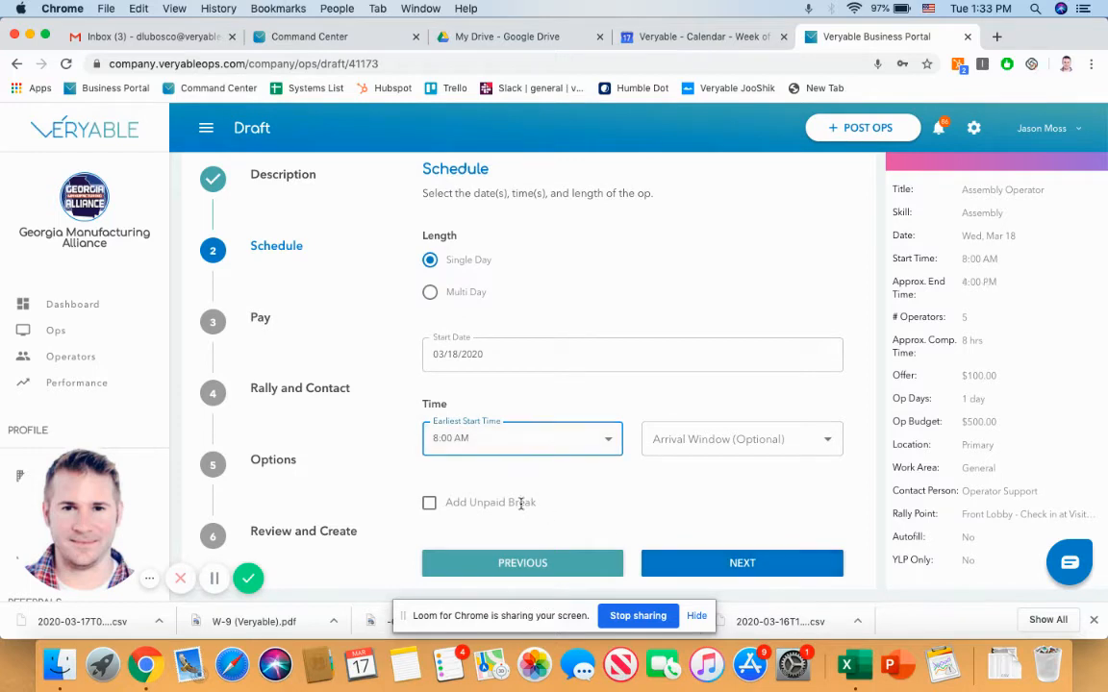
Step: Add a 30-minute unpaid break and continue to the pay step
left_click(429, 502)
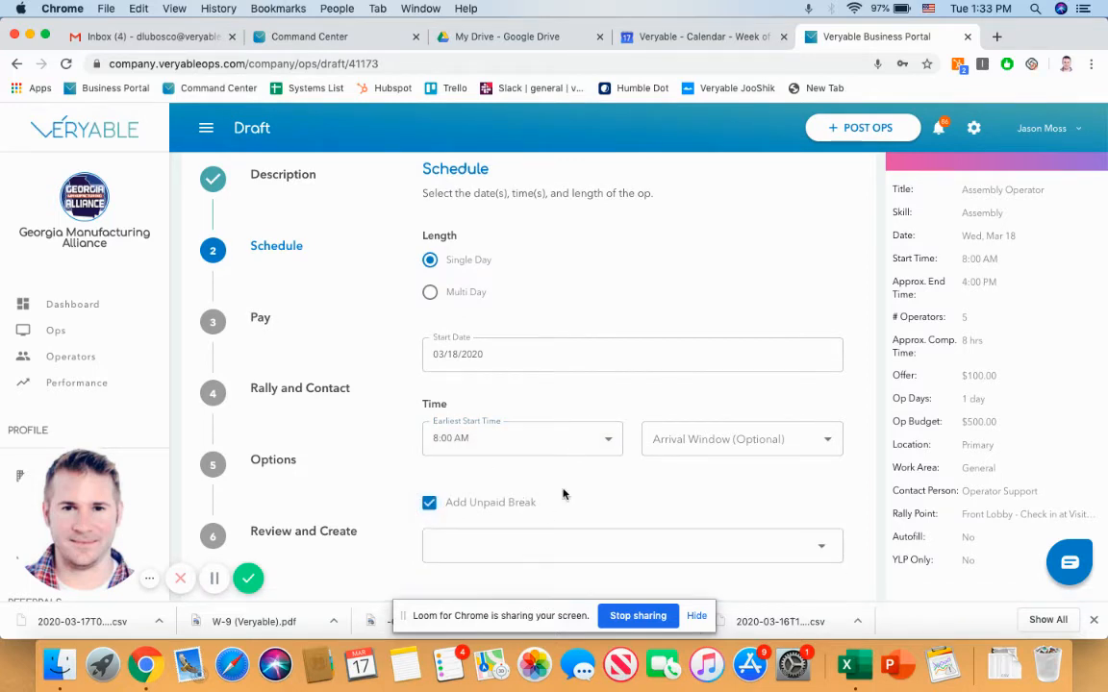
left_click(631, 546)
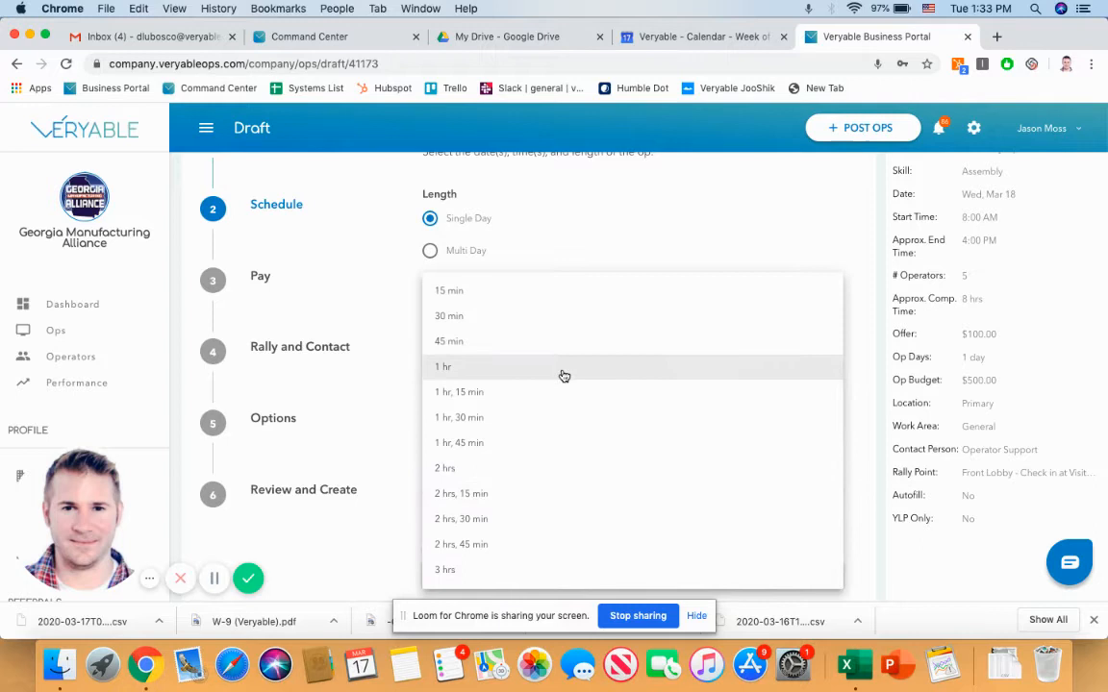
mouse_move(573, 315)
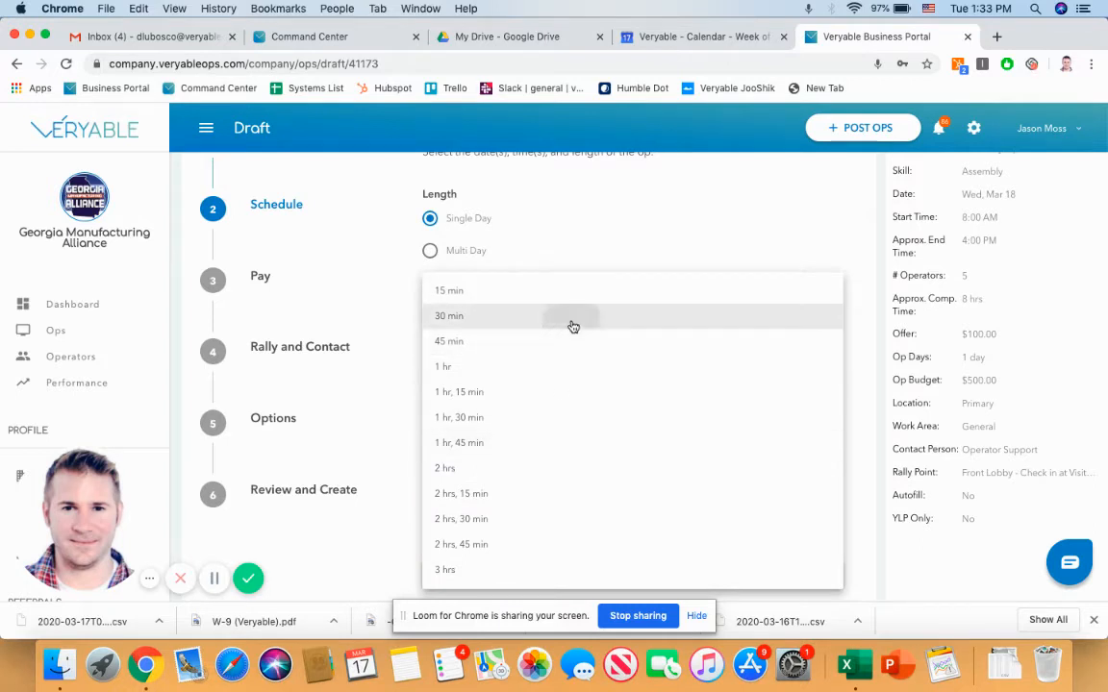
left_click(450, 316)
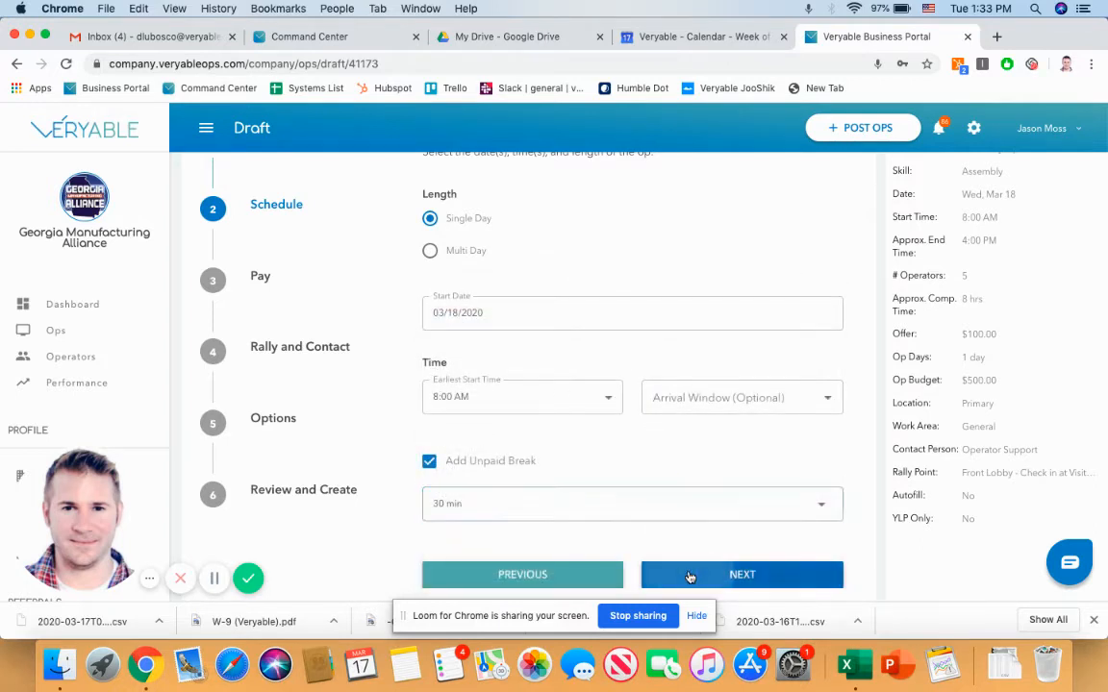
Step: Require 5 operators and calculate a $100.00 payout per operator from 12.5 per task over 8
left_click(743, 573)
type("2")
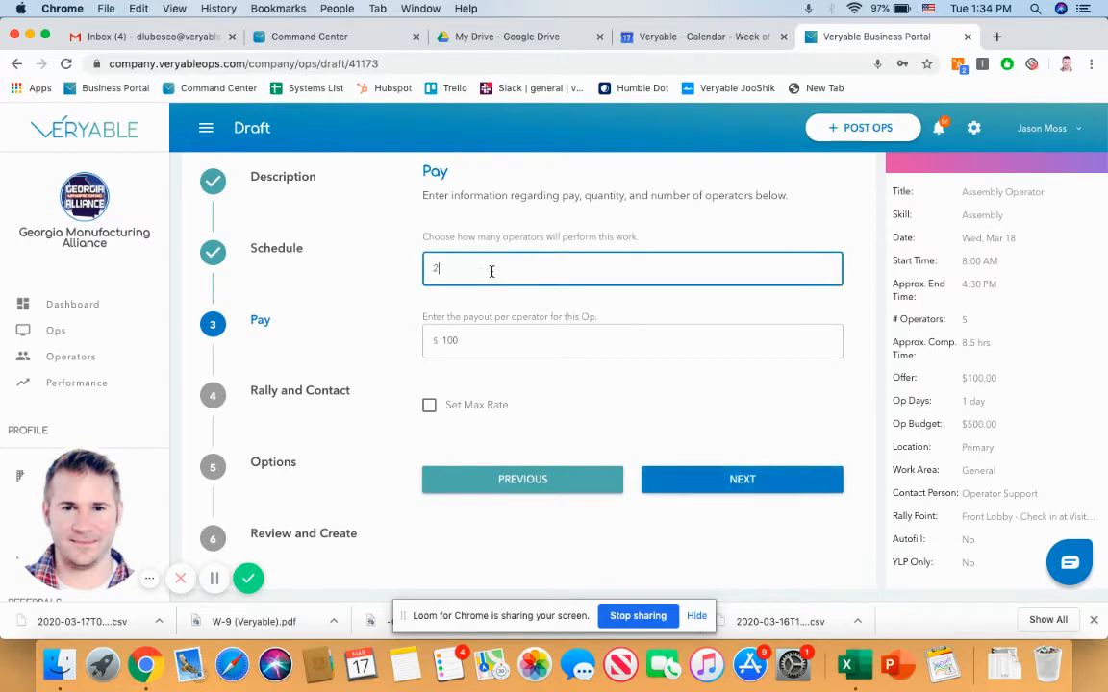
type("5")
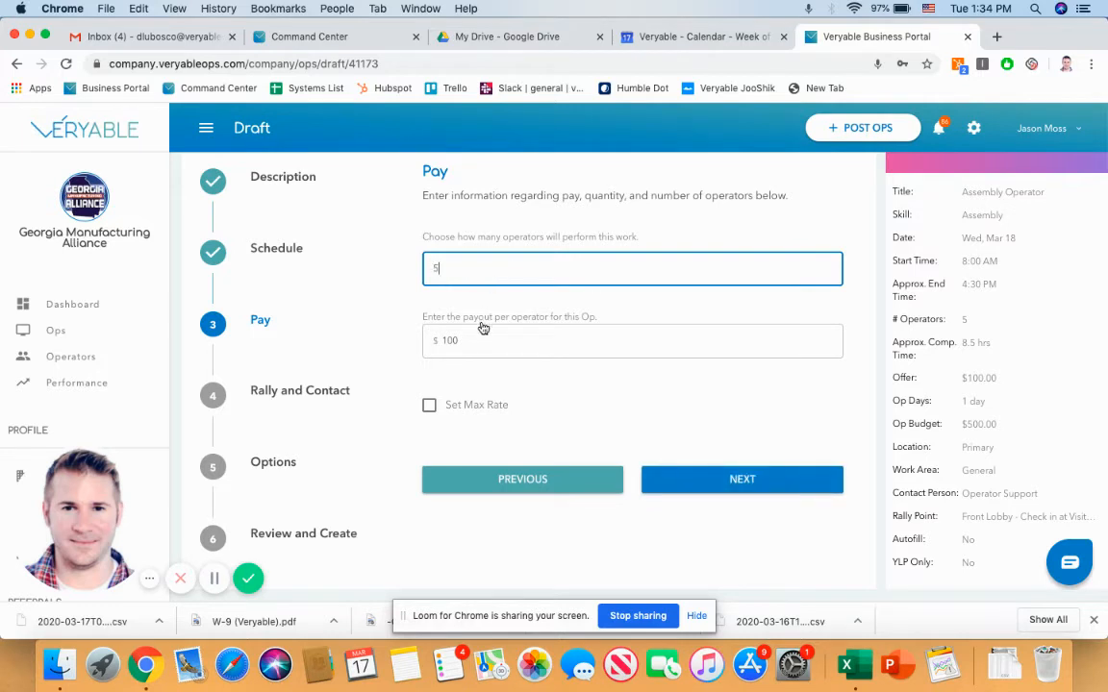
left_click(535, 340)
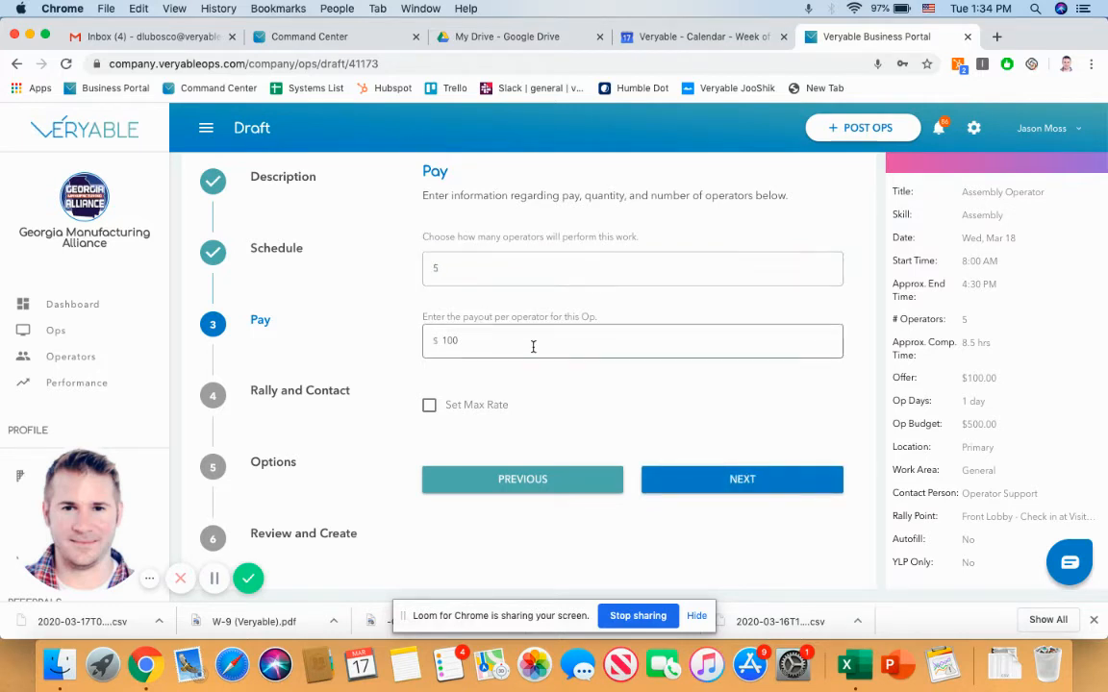
left_click(632, 341)
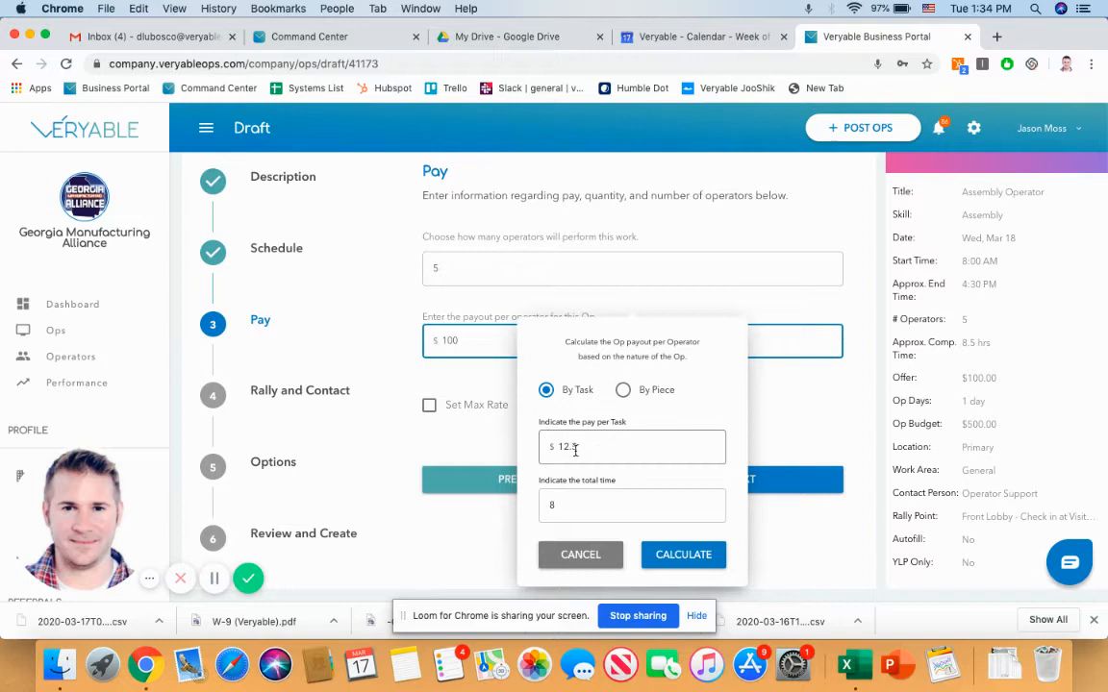
type("5")
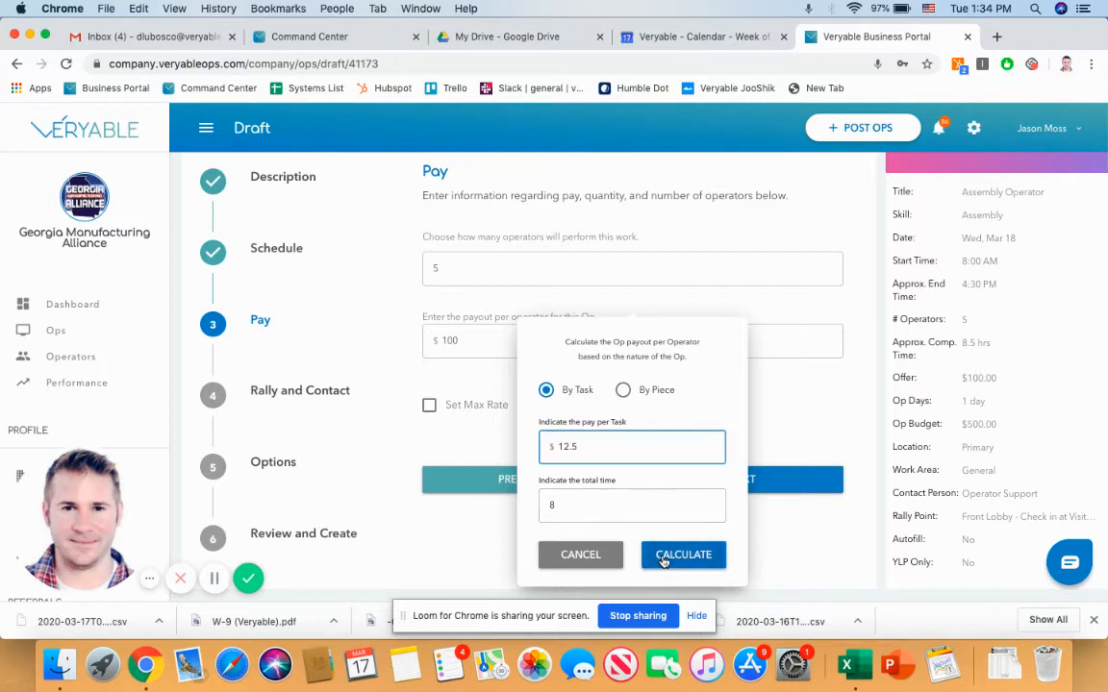
left_click(683, 553)
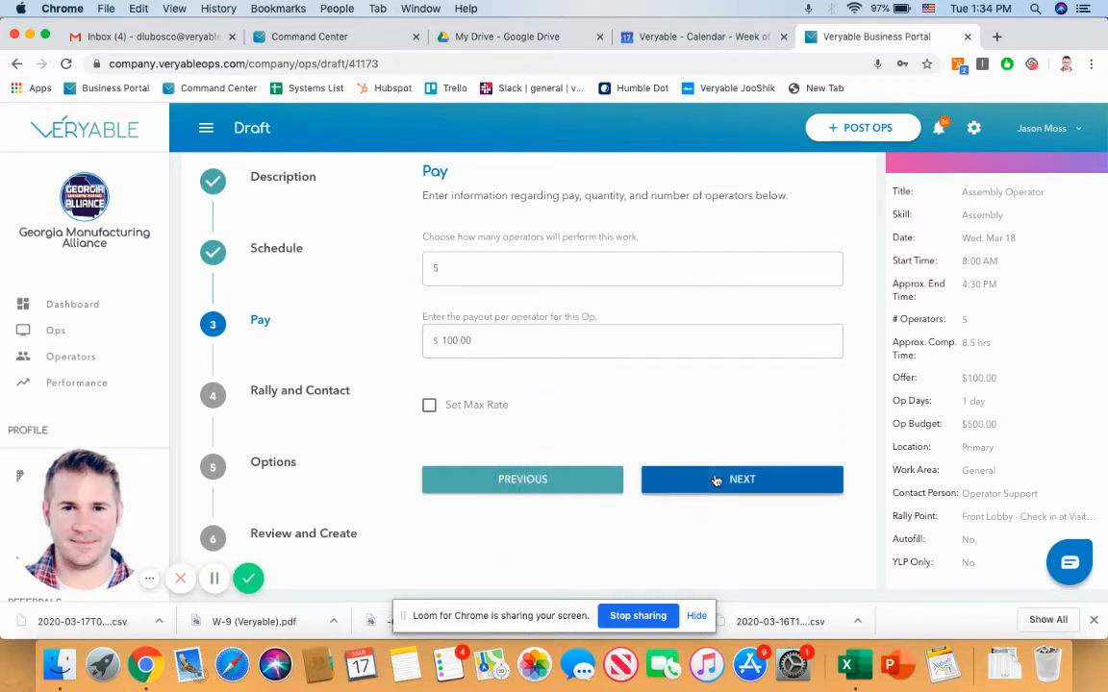
Step: Keep General work area and set the rally point to 'Front Lobby - Check in at Visitor Sign In', then continue
left_click(742, 478)
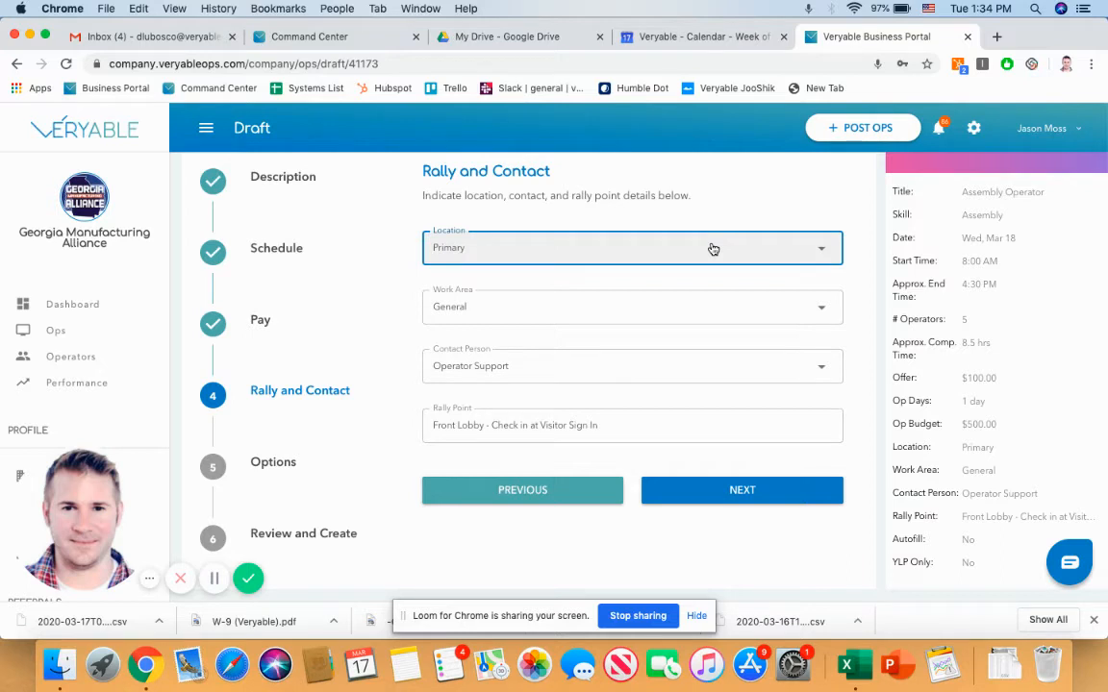
left_click(630, 306)
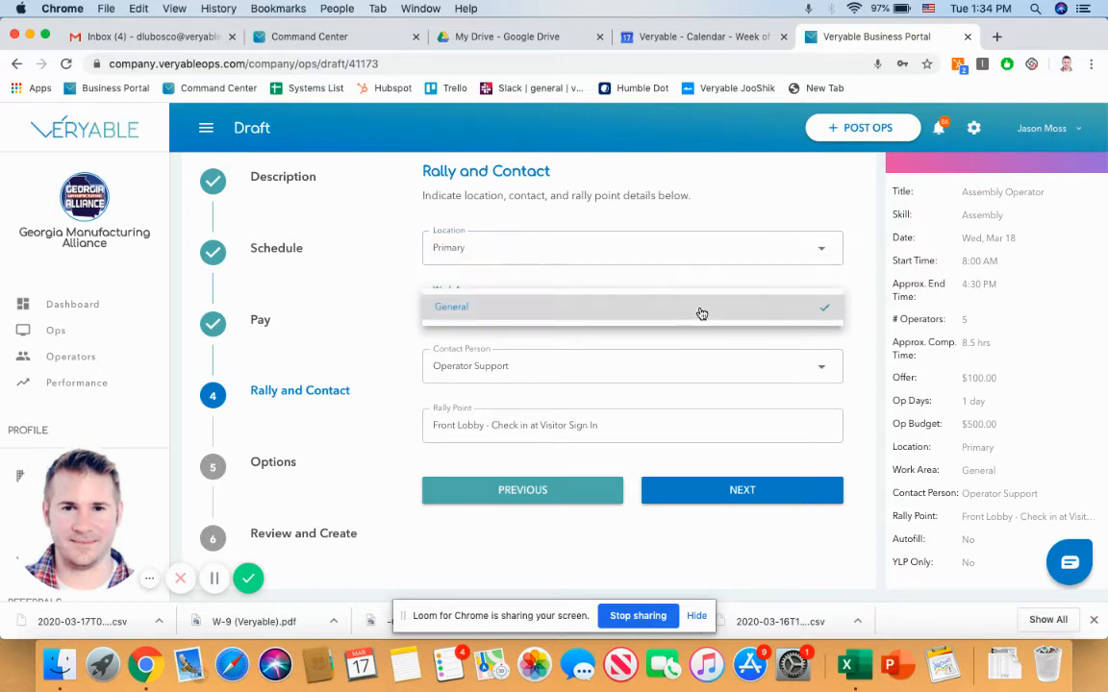
left_click(630, 306)
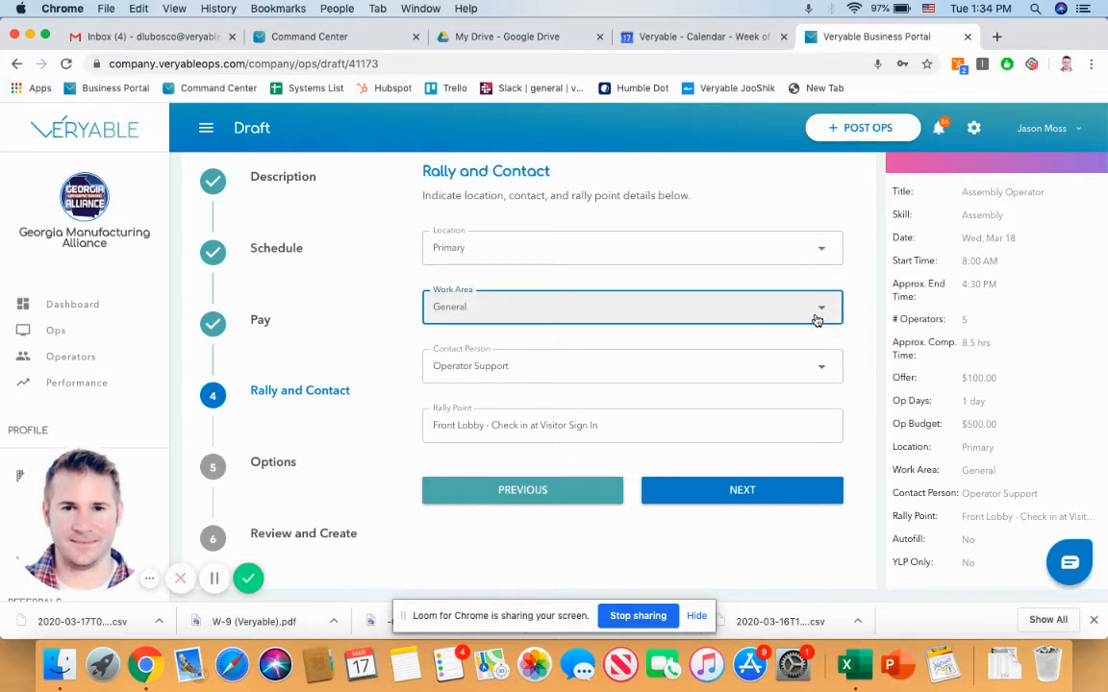
mouse_move(823, 347)
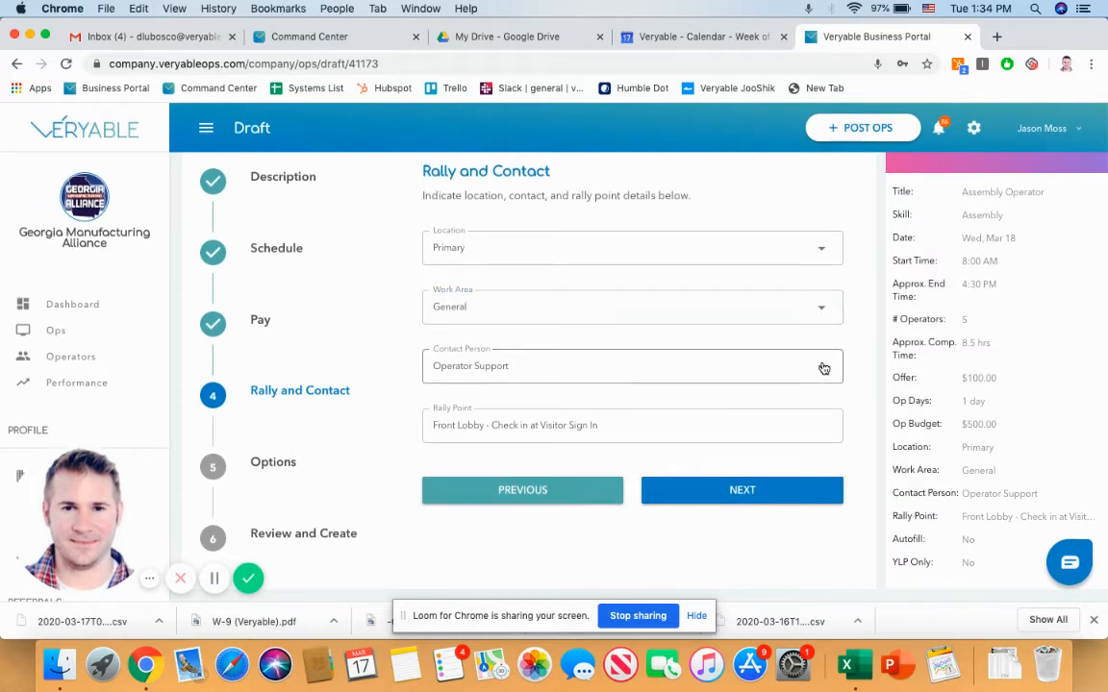
left_click(631, 425)
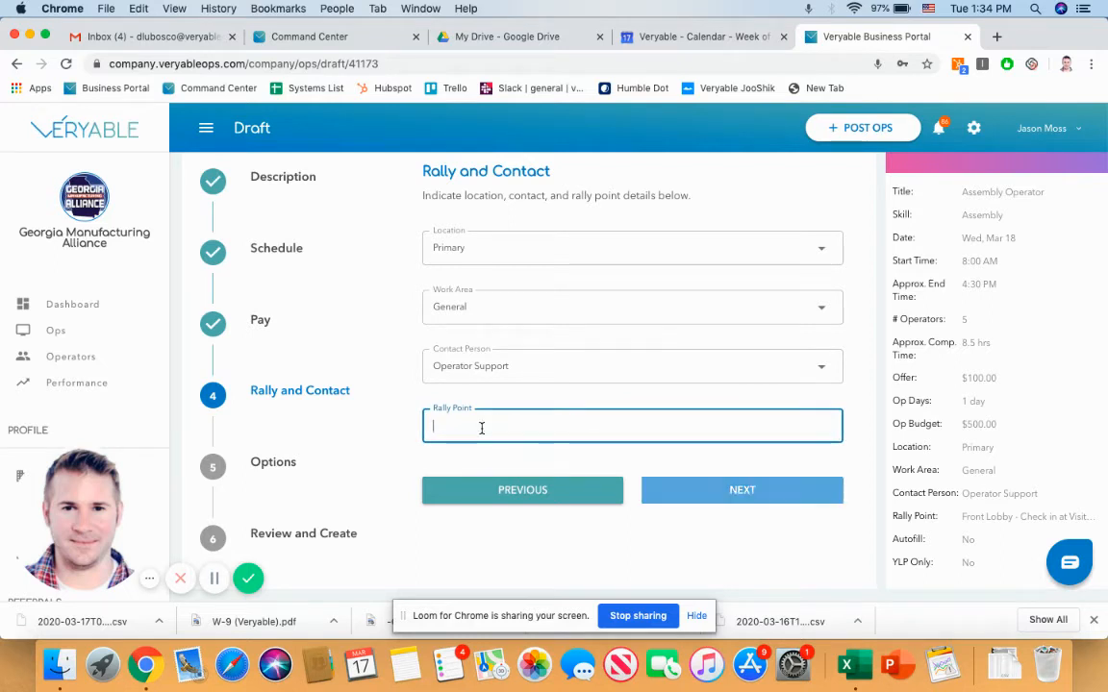
type("Front Lobby - Check in at Visitor Sign In")
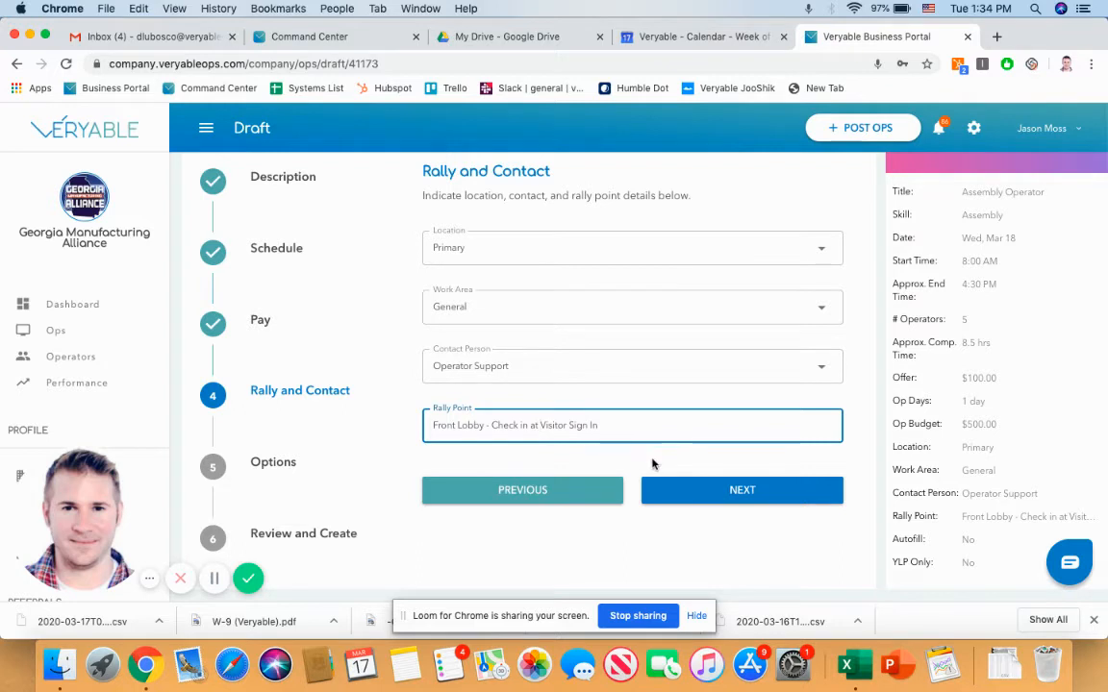
left_click(742, 491)
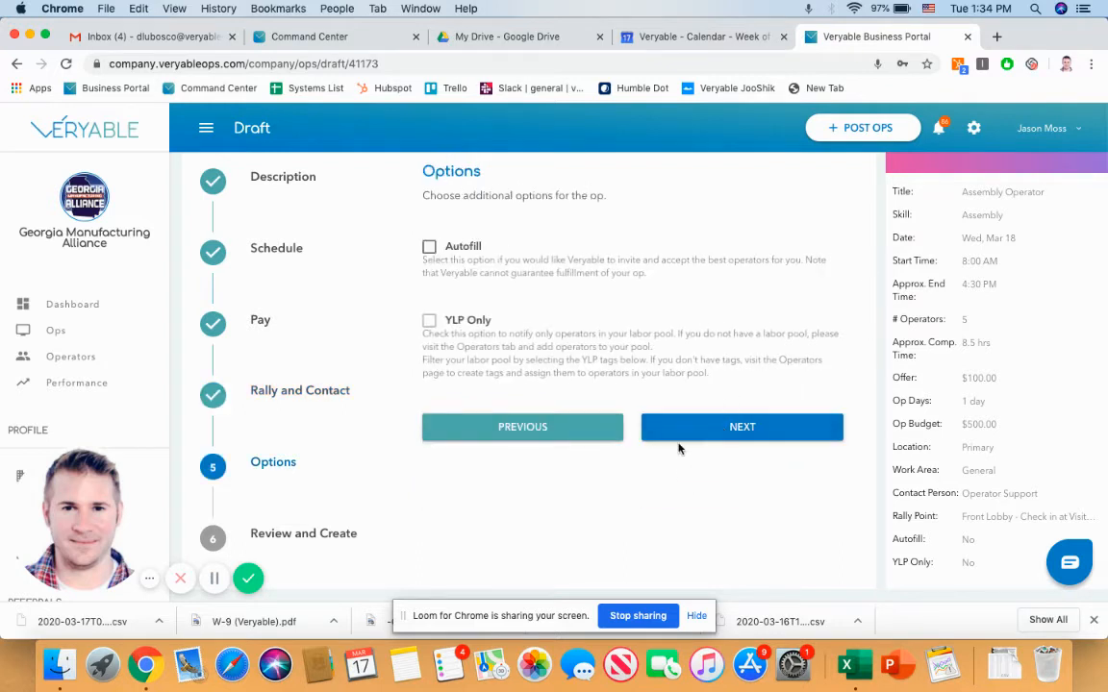
mouse_move(944, 215)
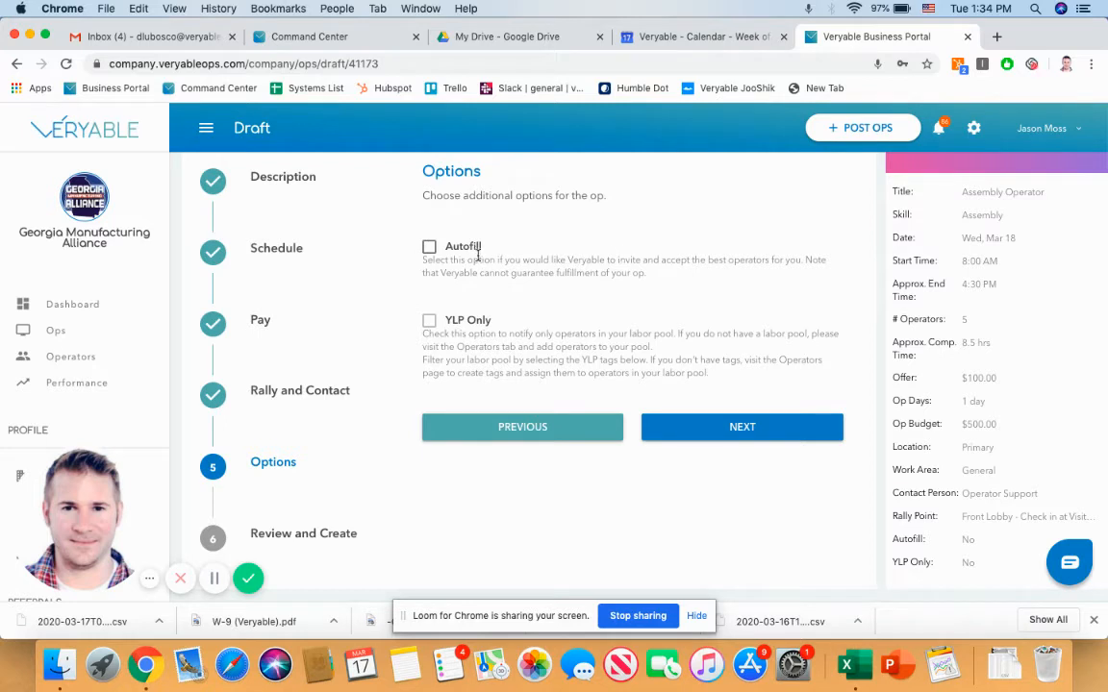
mouse_move(477, 254)
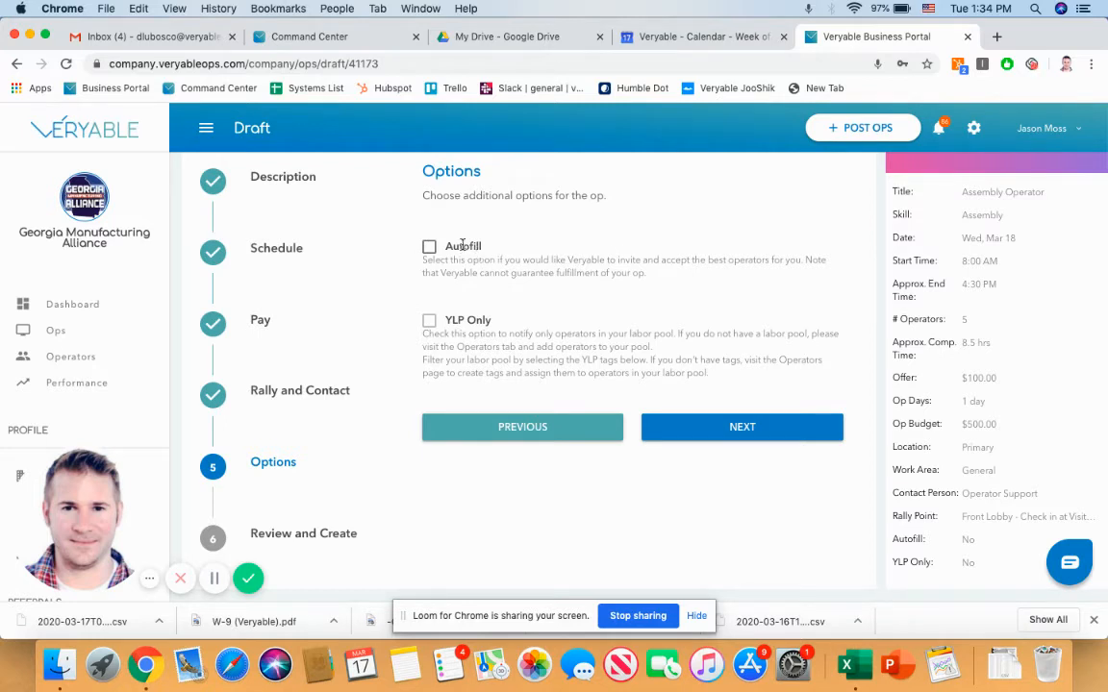
mouse_move(527, 258)
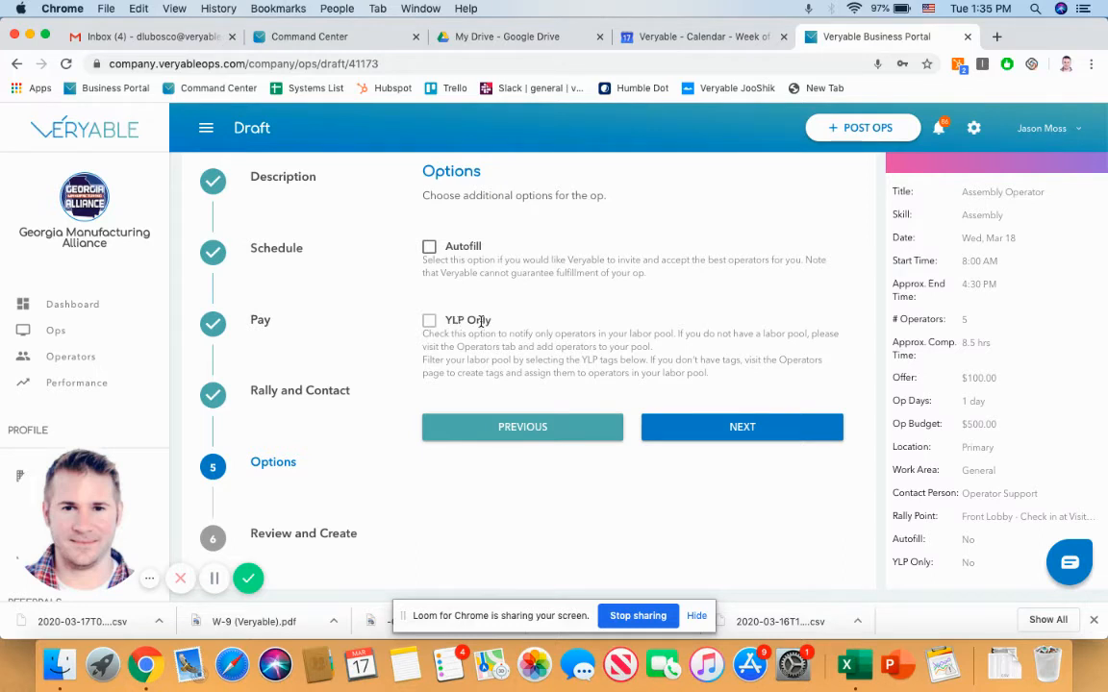
mouse_move(508, 319)
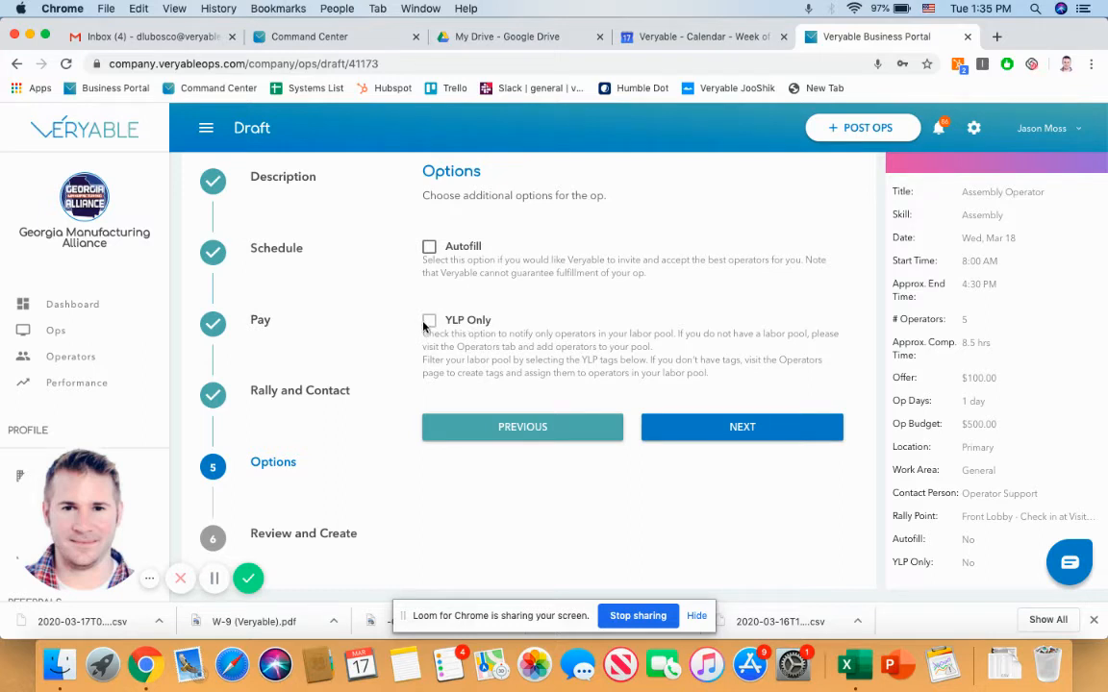
mouse_move(524, 334)
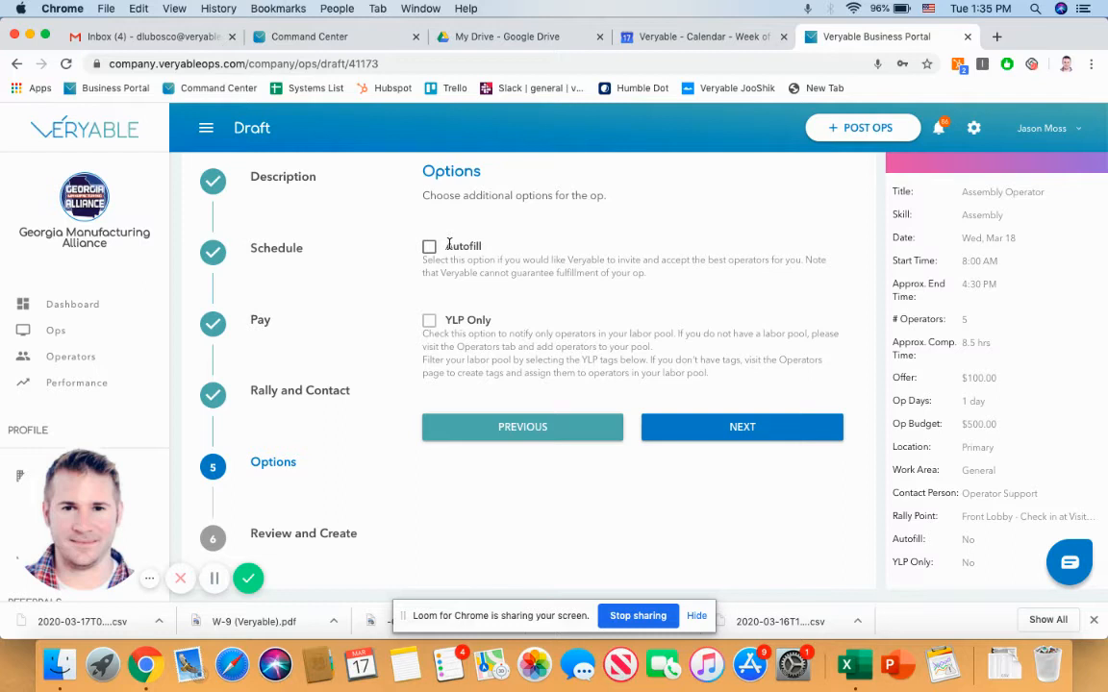
mouse_move(588, 342)
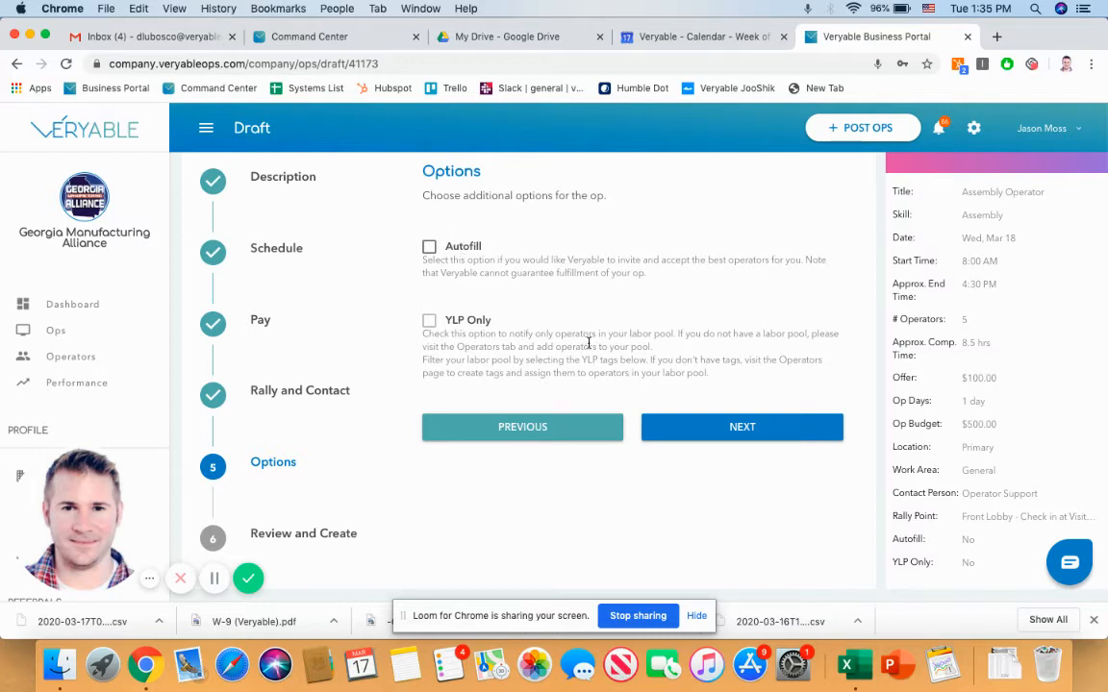
left_click(742, 427)
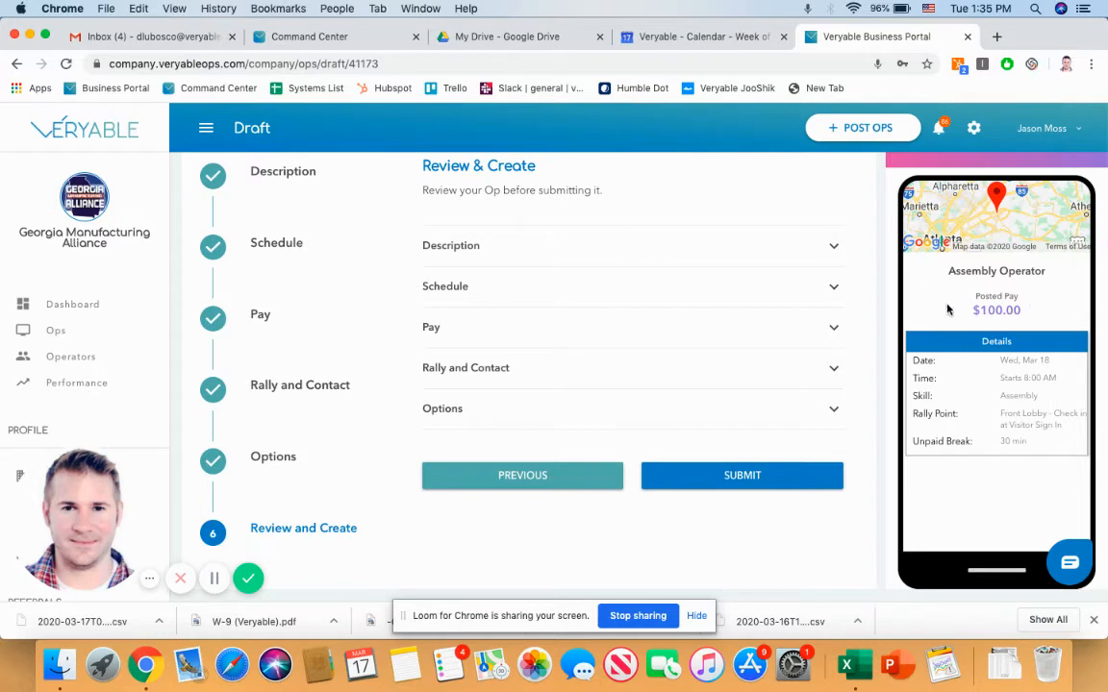
mouse_move(1038, 463)
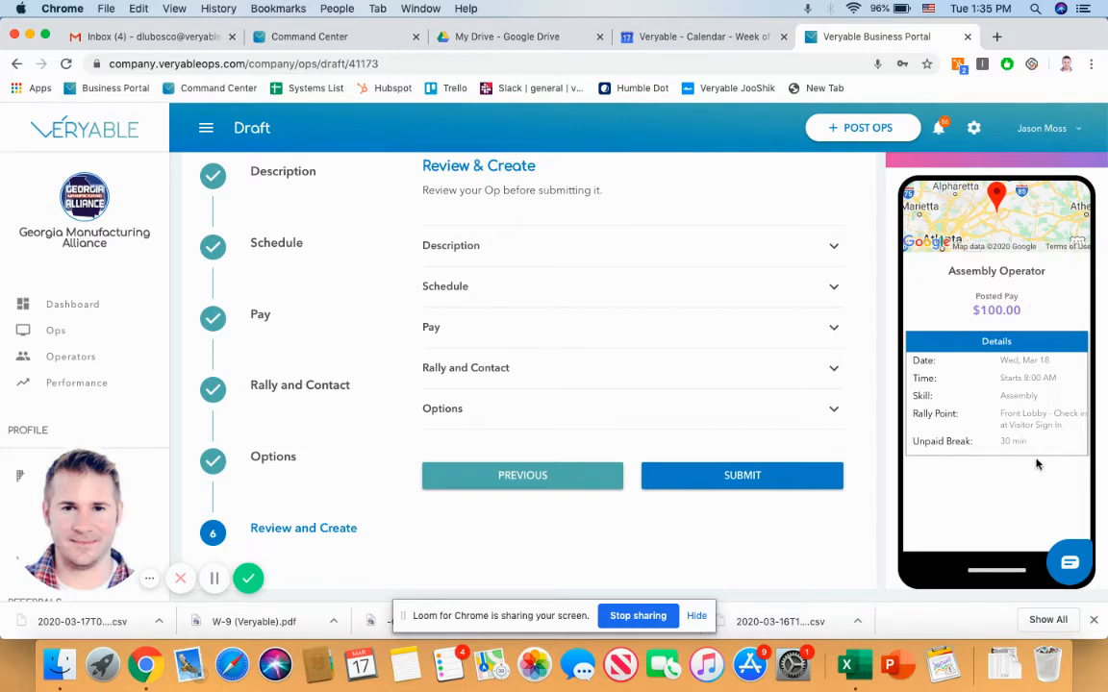
mouse_move(946, 338)
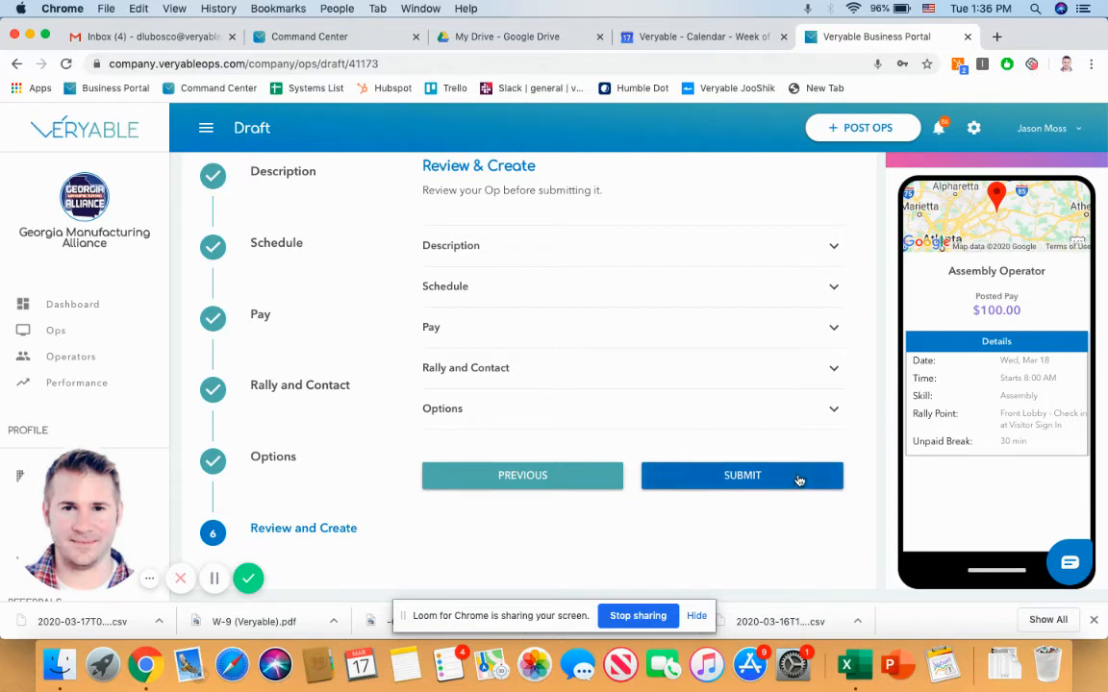
Step: Submit the reviewed Assembly Operator op
left_click(742, 475)
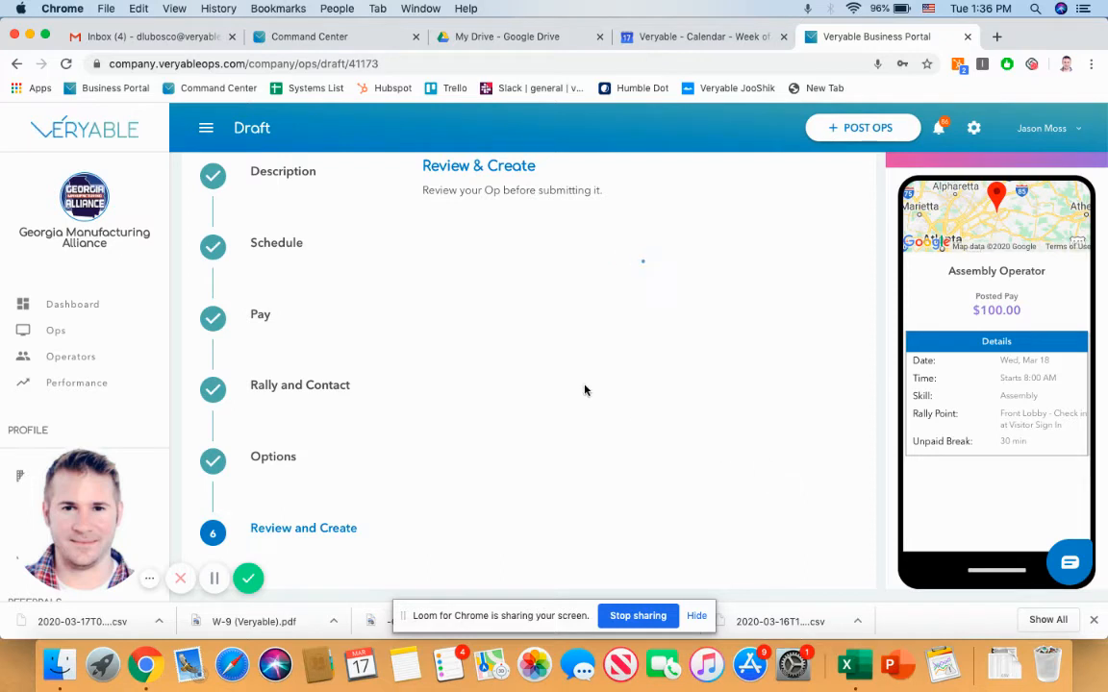
left_click(248, 577)
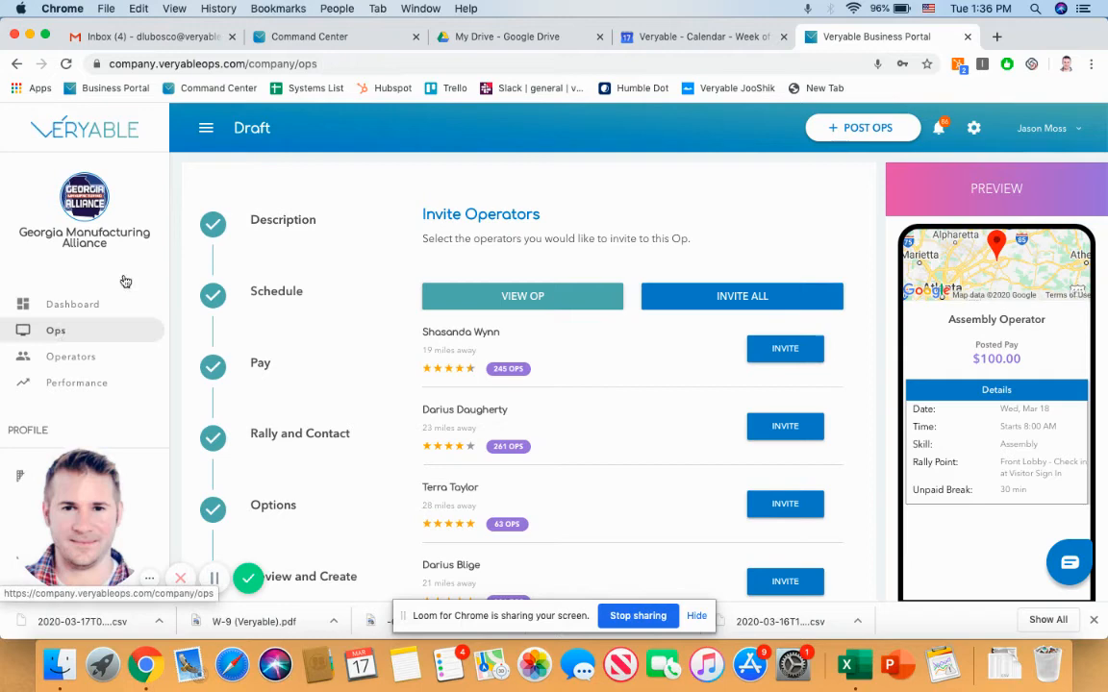
Step: Return to the Ops list showing the new Mar 18 Assembly Operator op
left_click(54, 330)
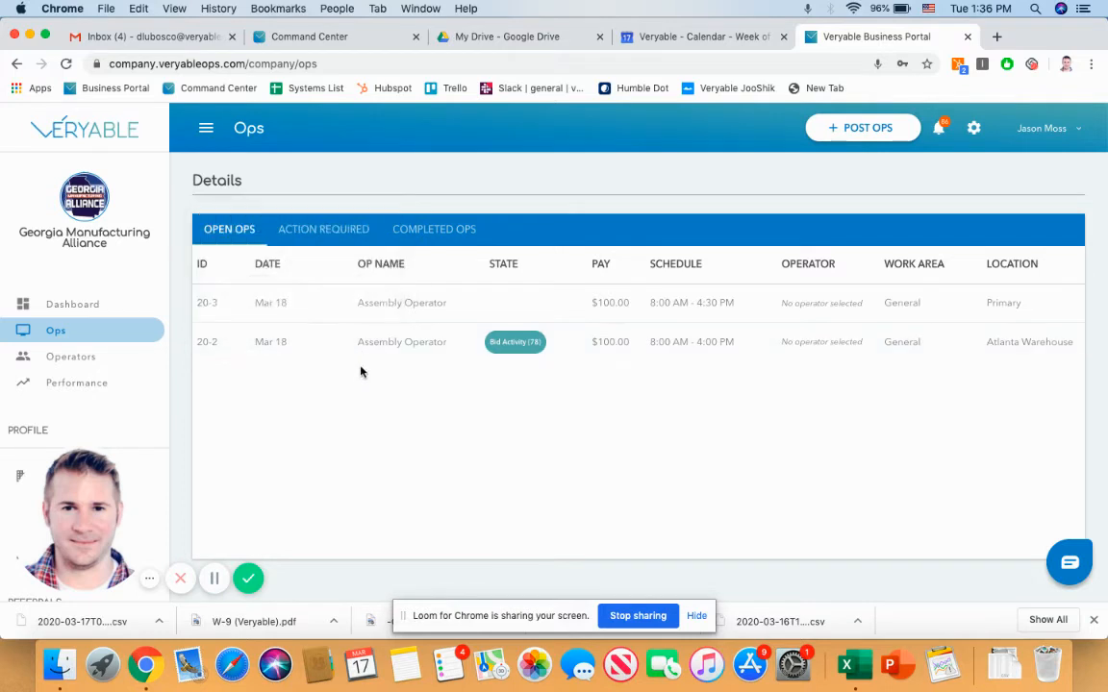
mouse_move(400, 342)
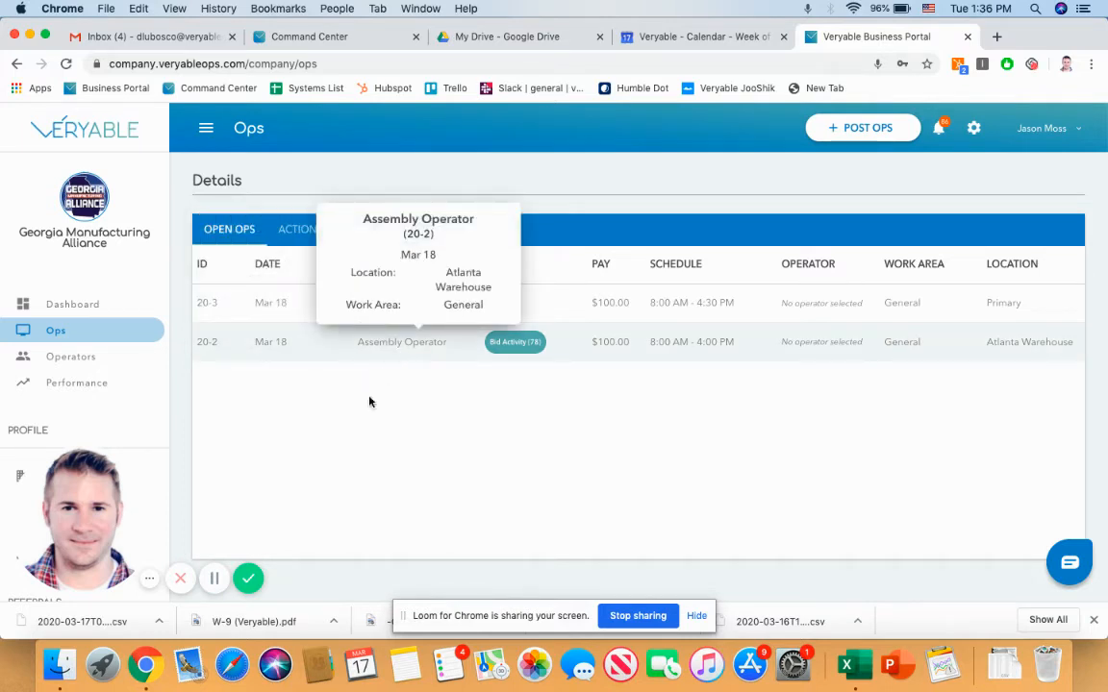
mouse_move(215, 373)
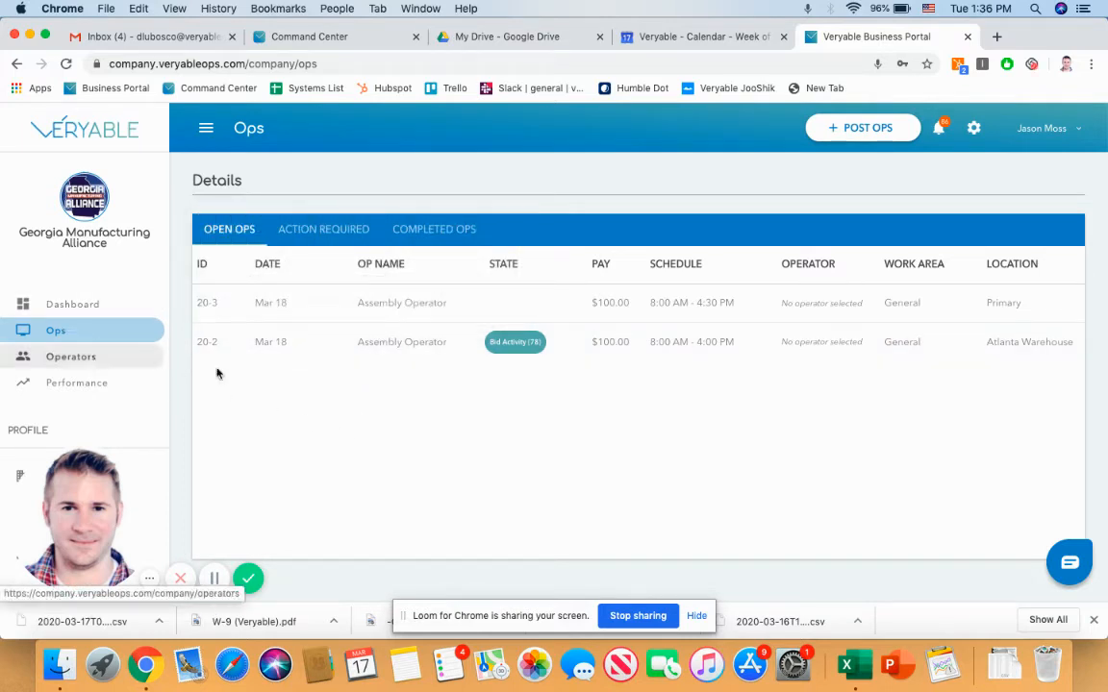
mouse_move(398, 382)
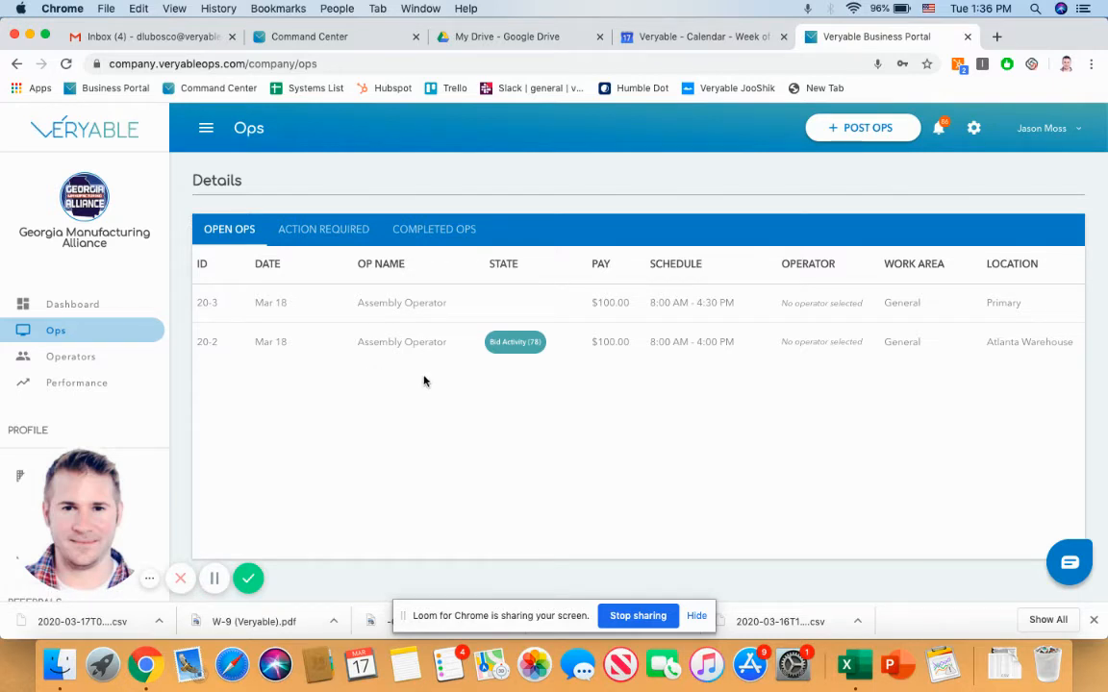
mouse_move(515, 350)
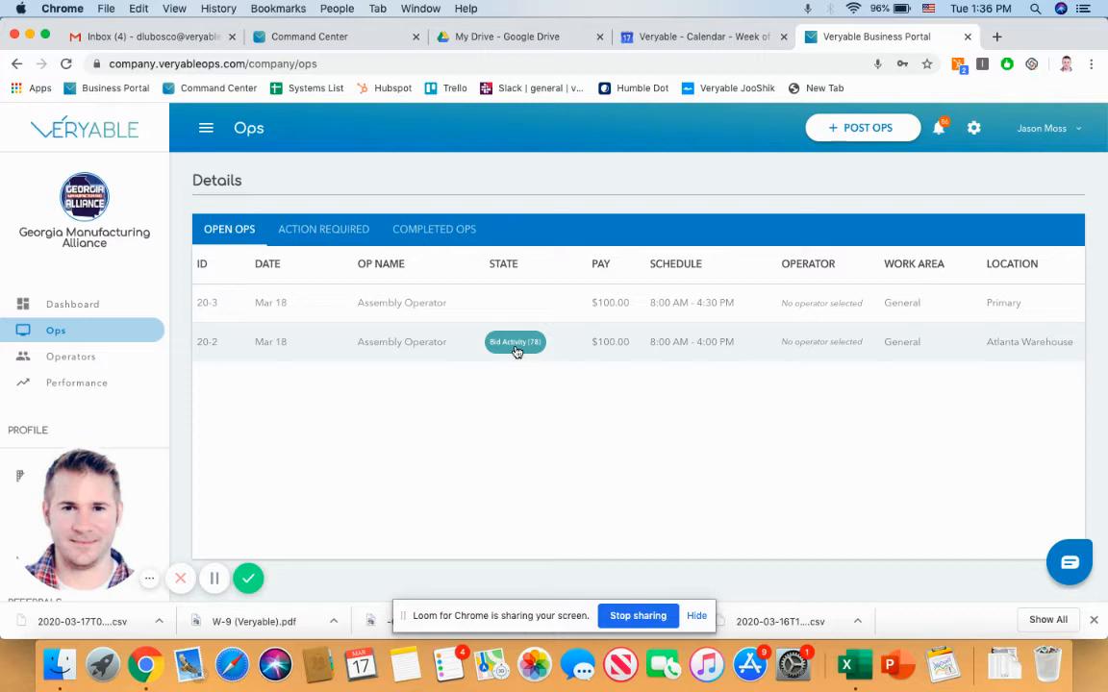
mouse_move(462, 356)
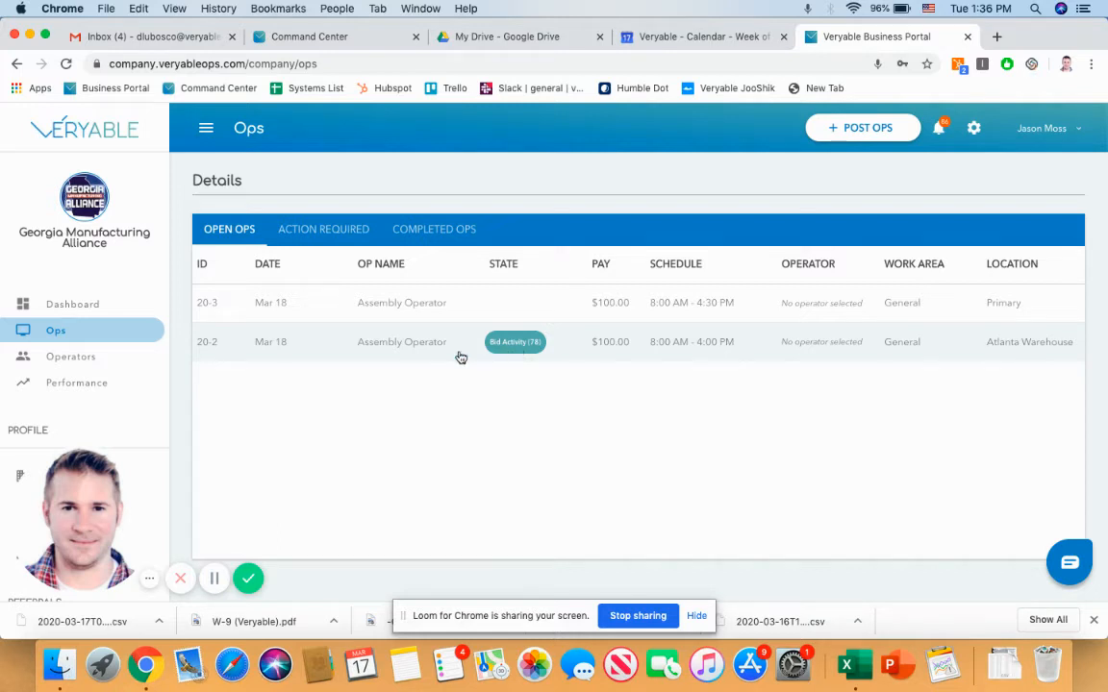
Step: View the Atlanta Warehouse Assembly Operator op to review its bidders
left_click(400, 342)
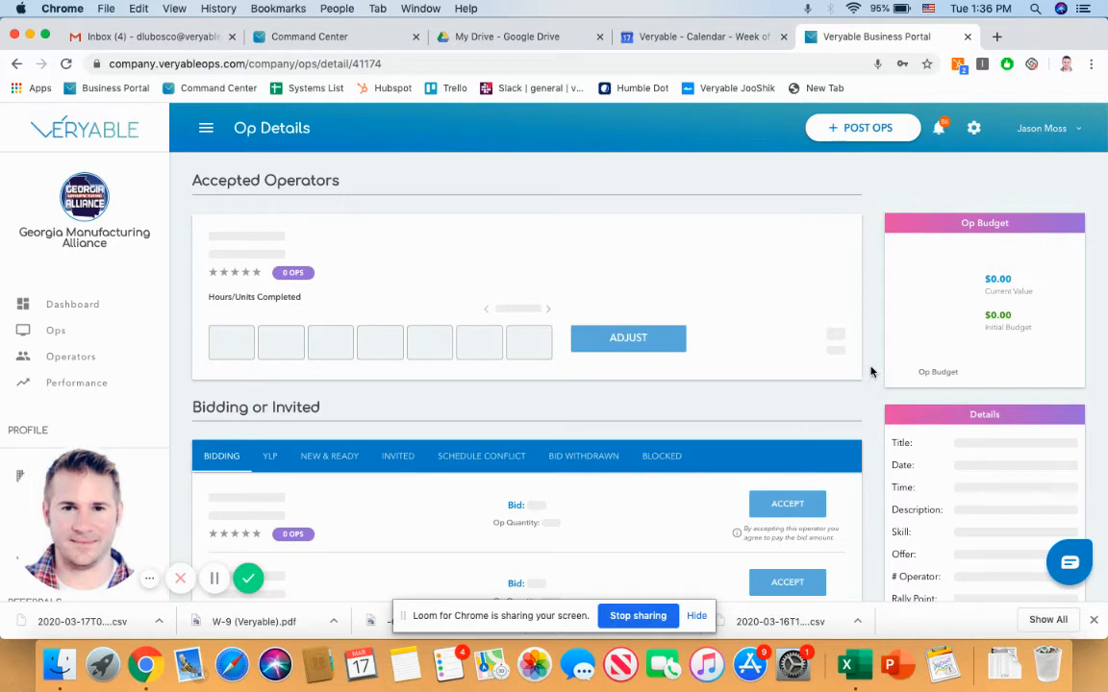
mouse_move(608, 435)
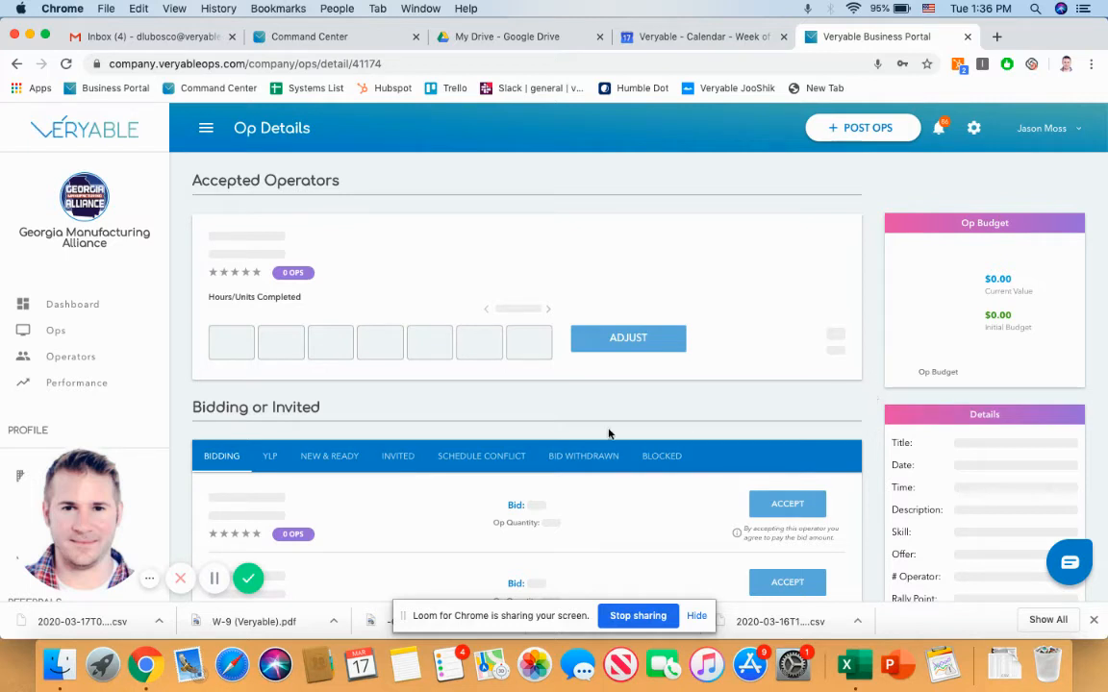
mouse_move(738, 429)
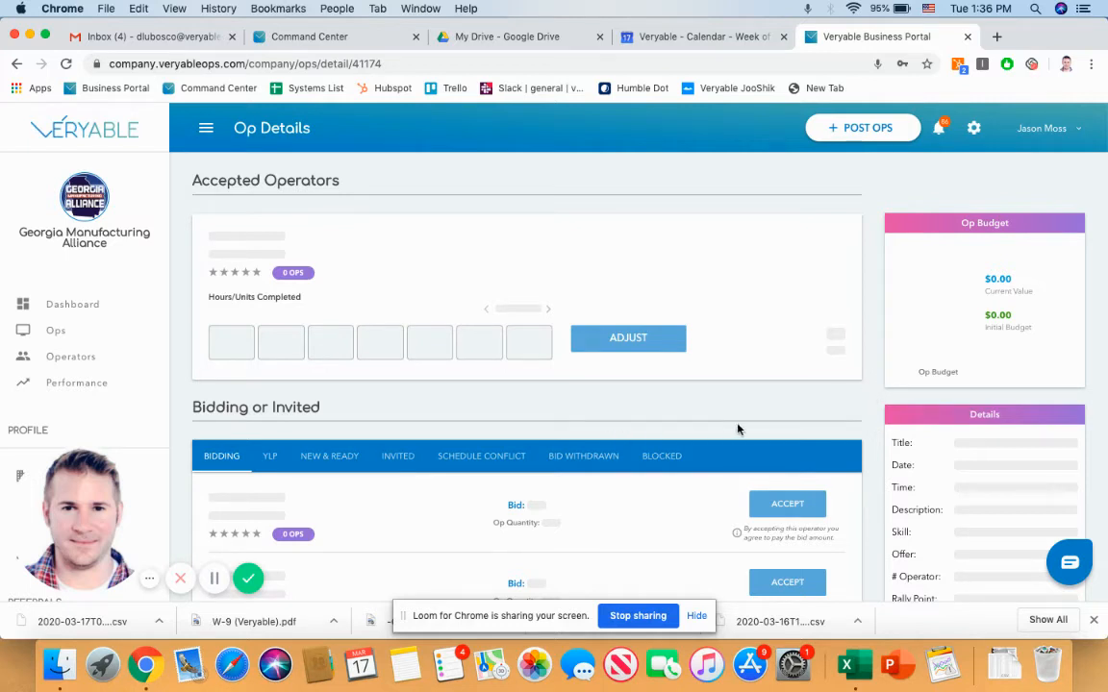
mouse_move(870, 442)
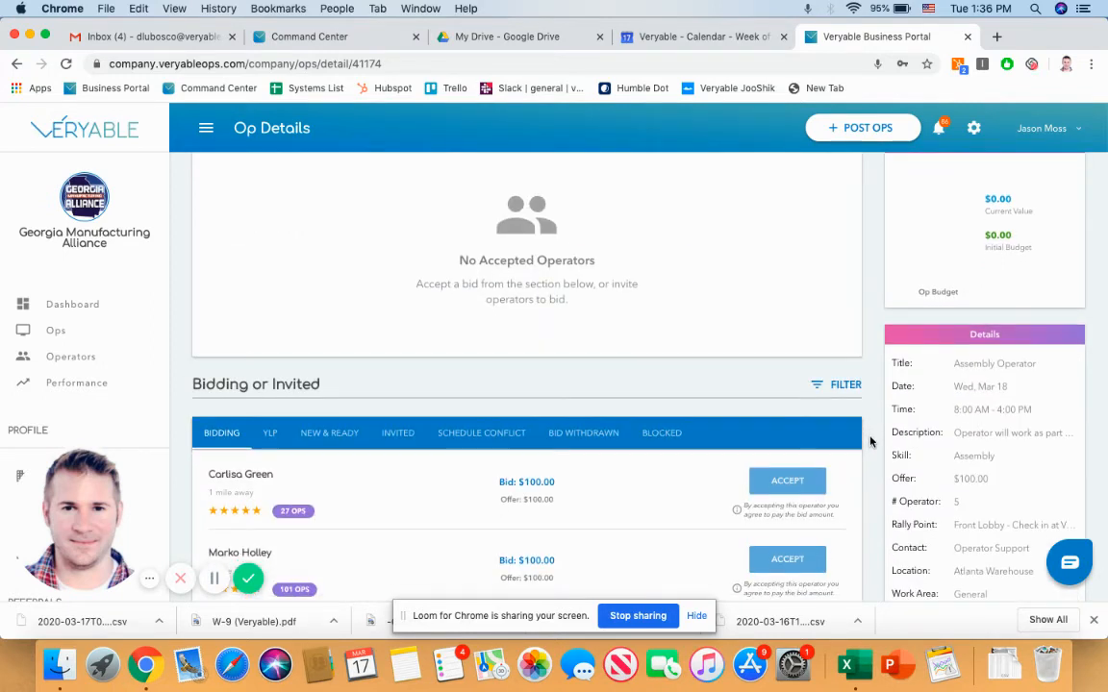
scroll("down", 3)
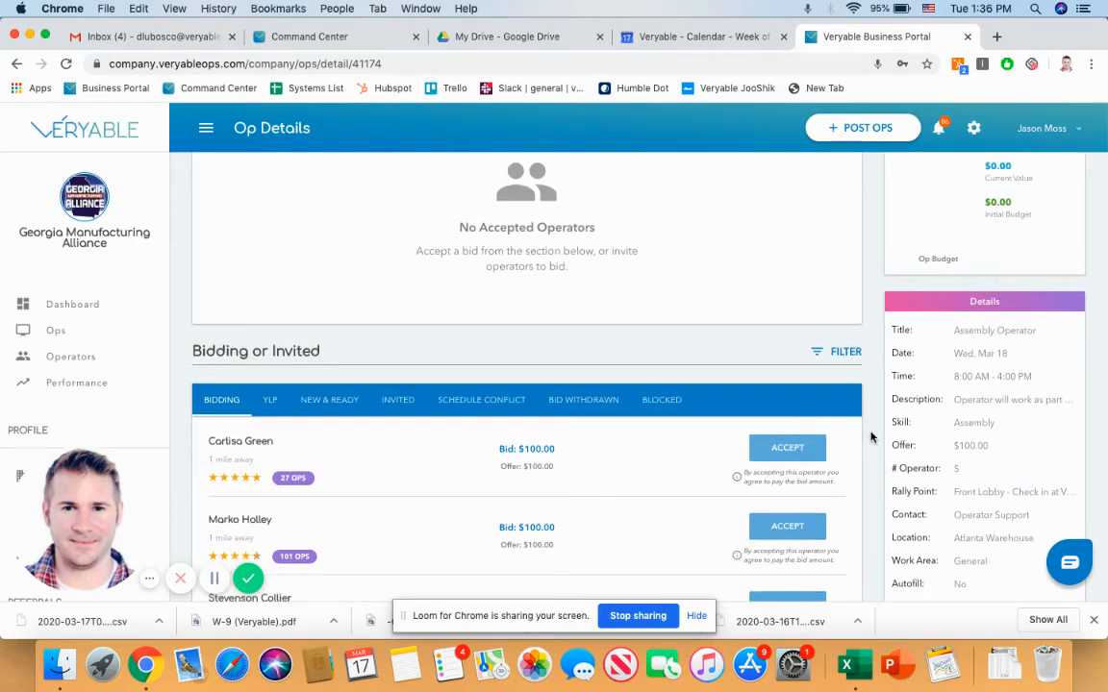
scroll("down", 3)
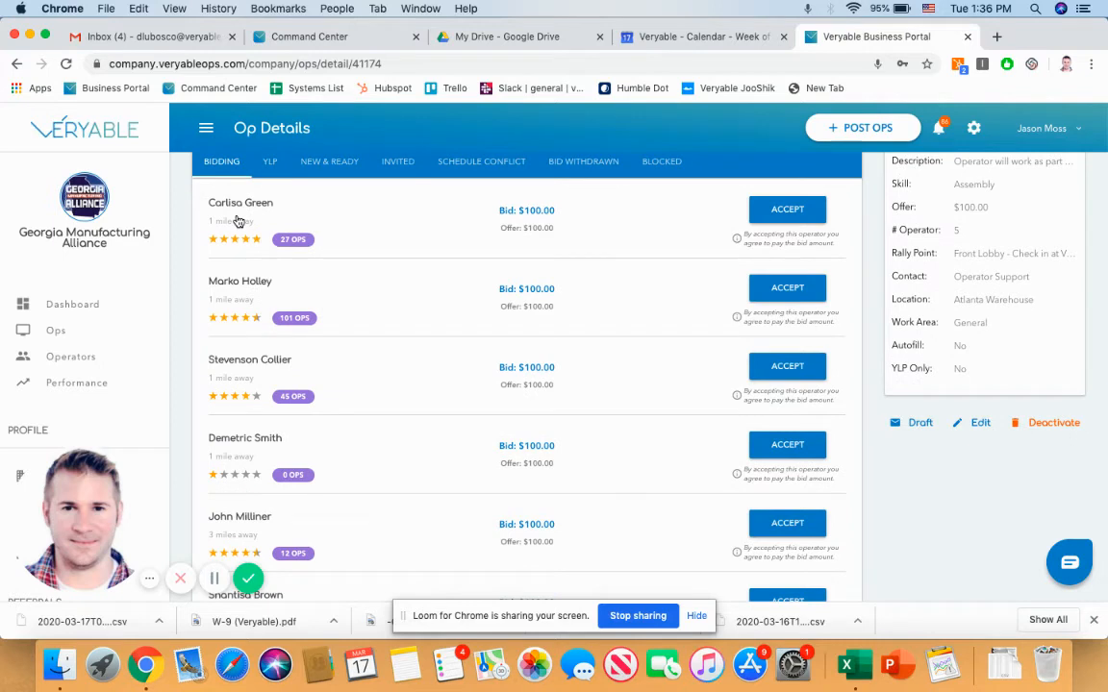
scroll("up", 3)
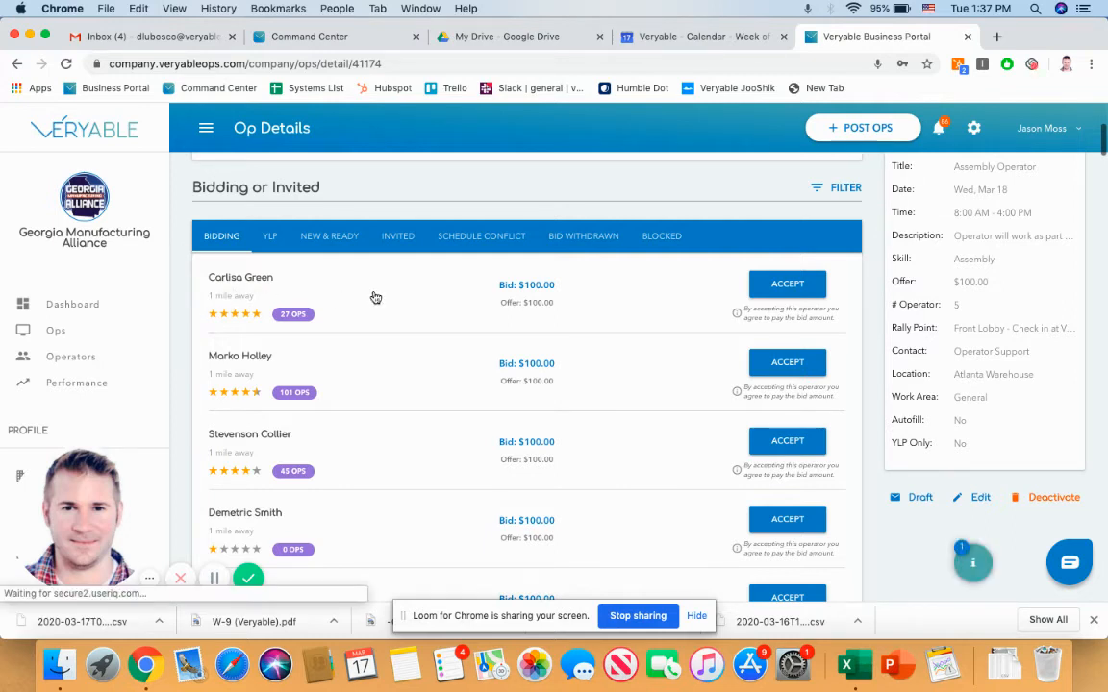
mouse_move(418, 290)
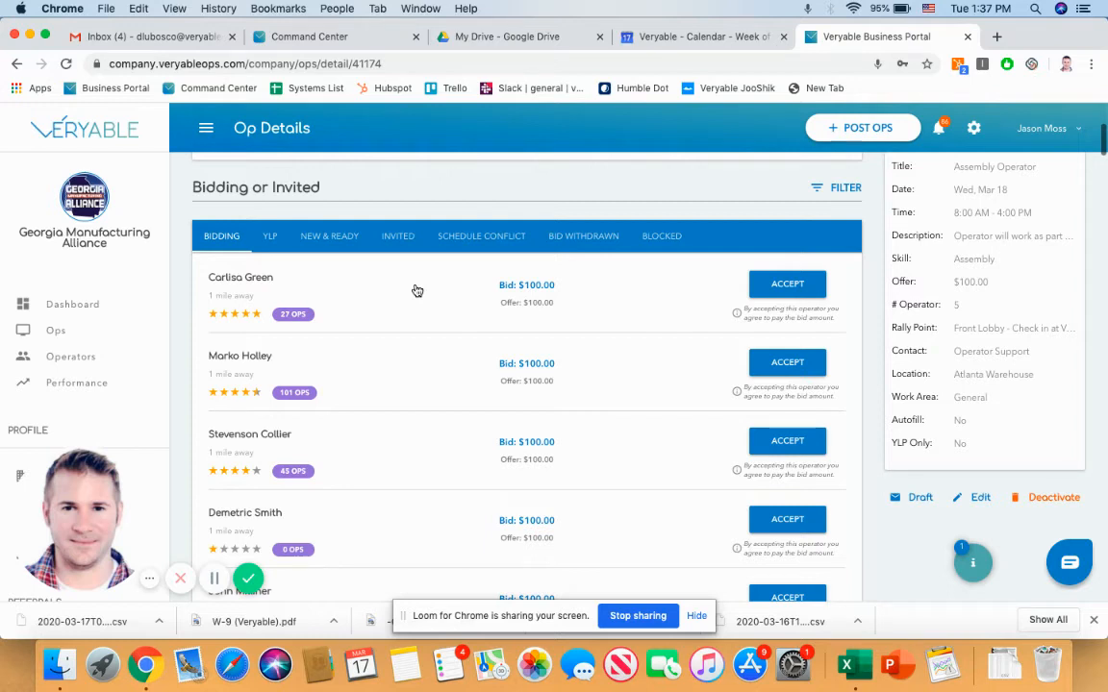
scroll("down", 3)
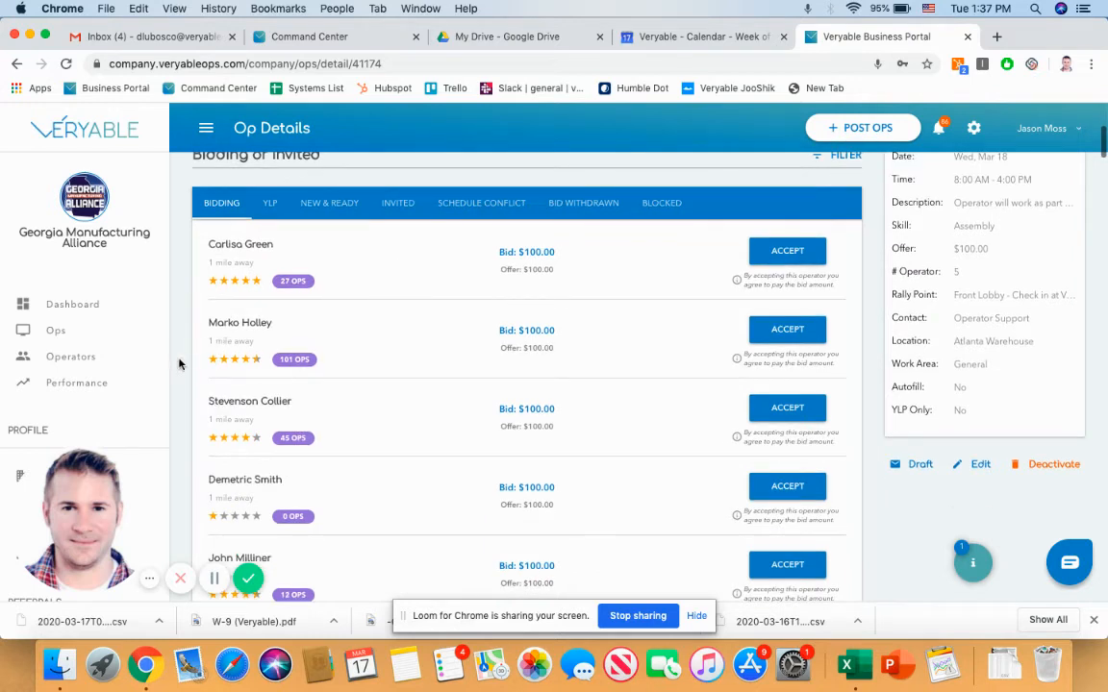
mouse_move(188, 481)
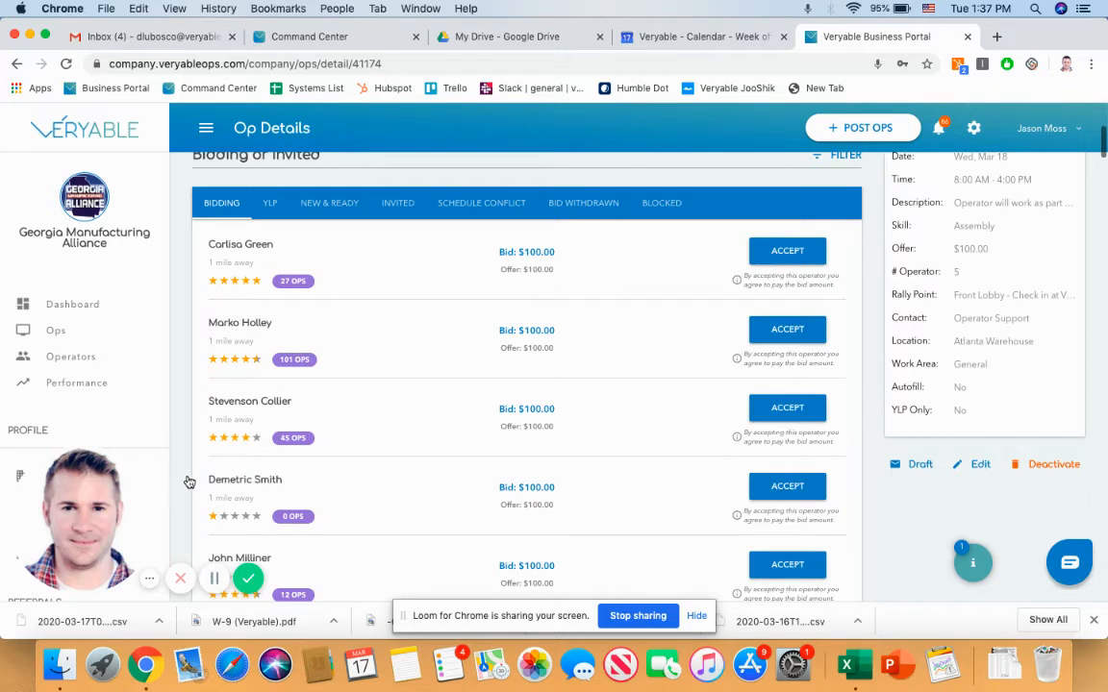
mouse_move(866, 385)
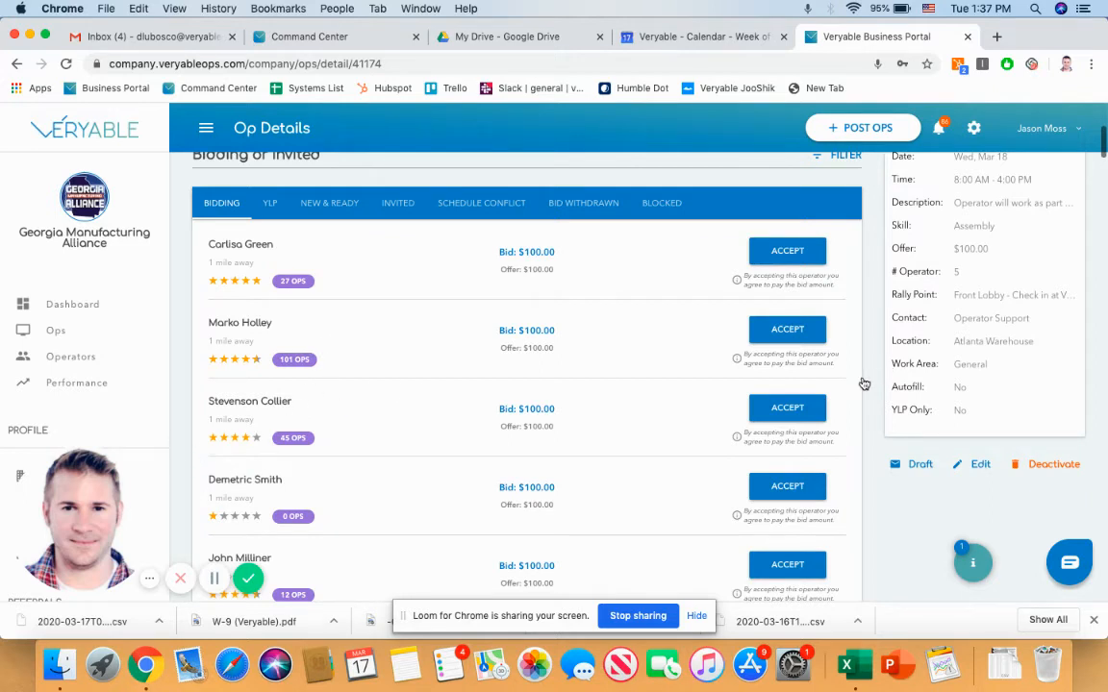
scroll("down", 3)
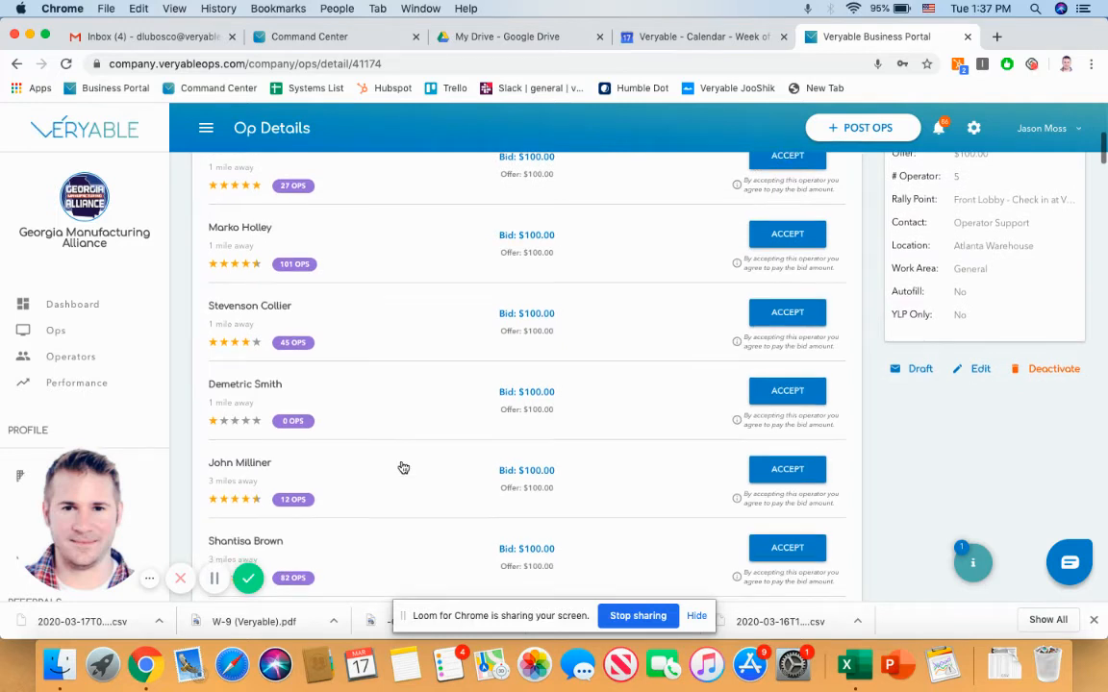
scroll("down", 3)
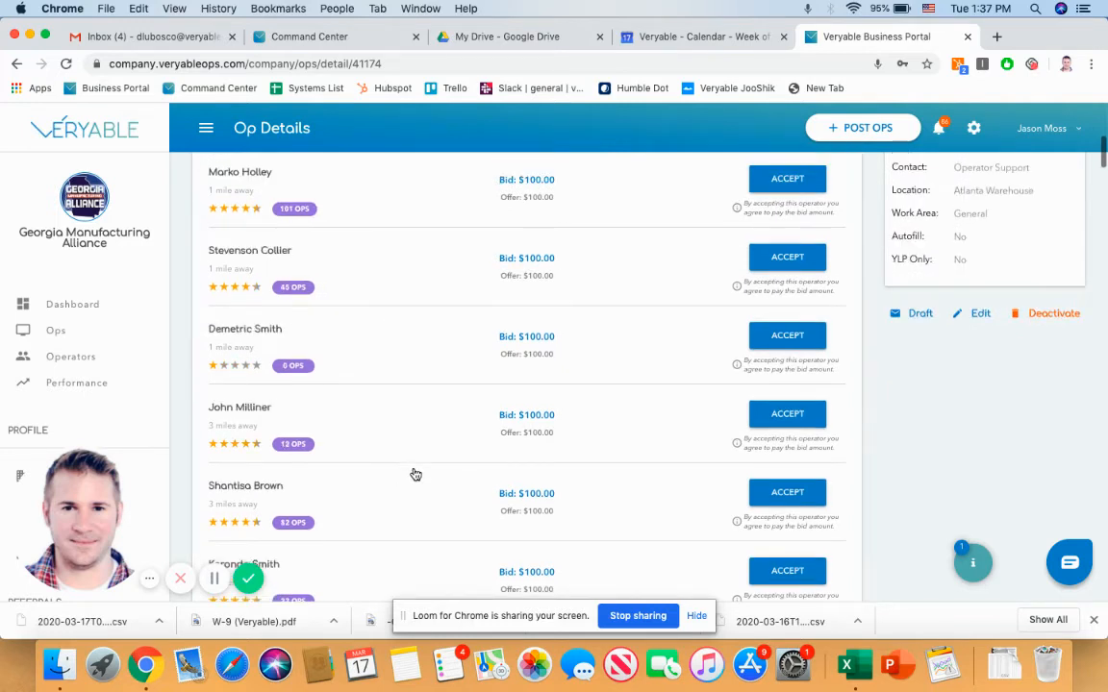
mouse_move(899, 377)
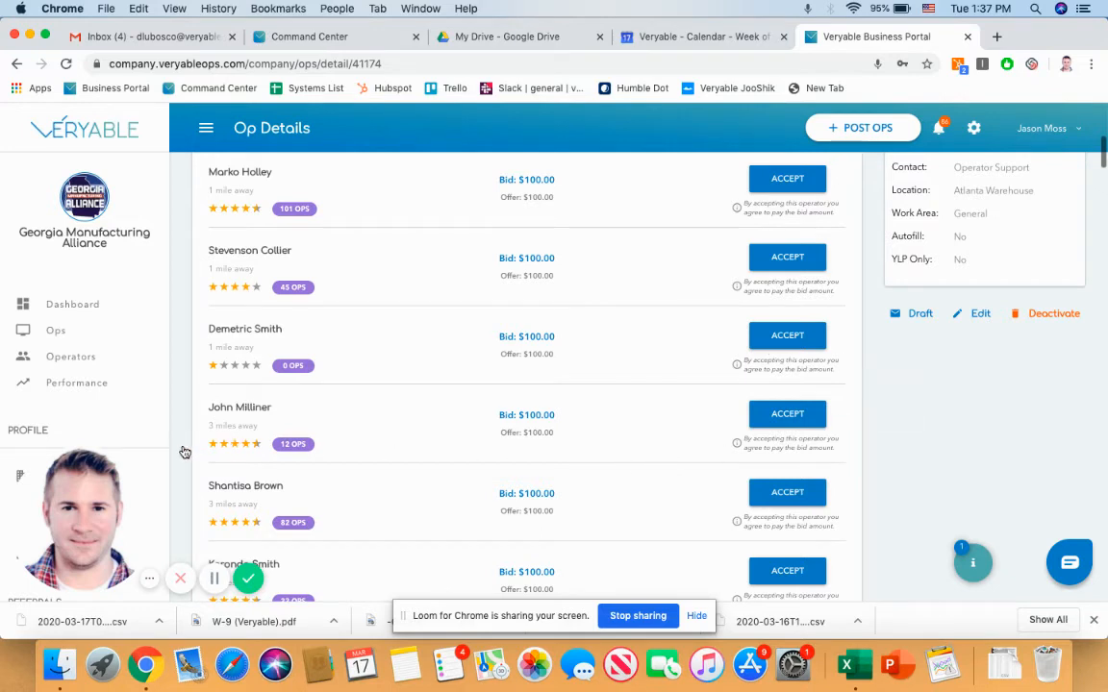
scroll("down", 3)
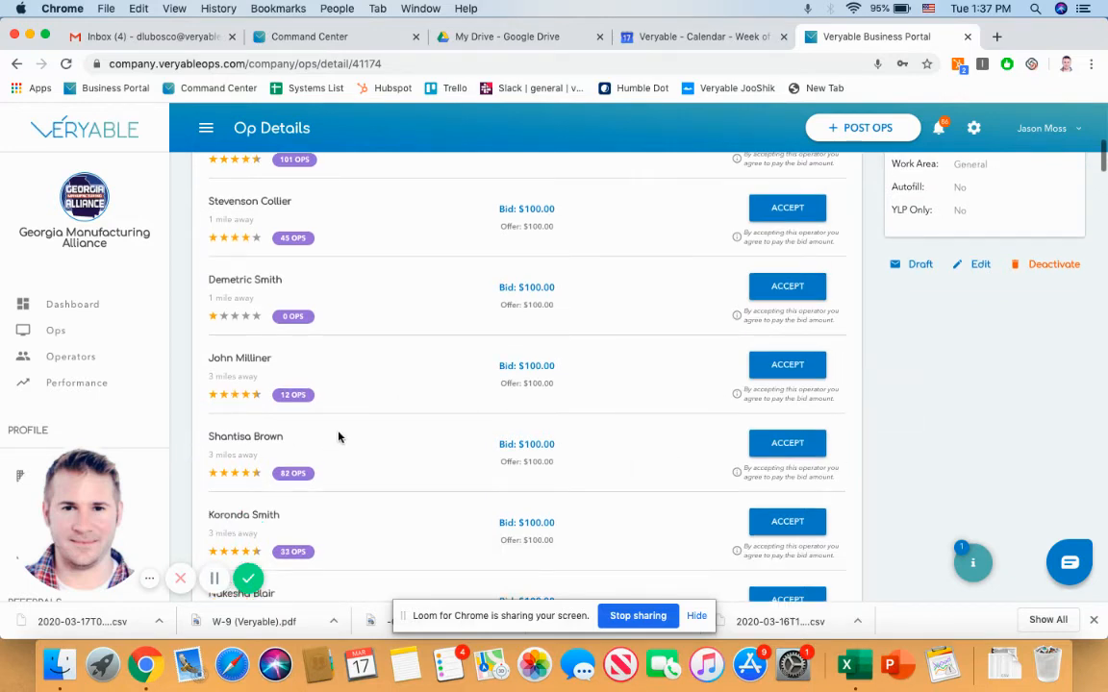
scroll("down", 3)
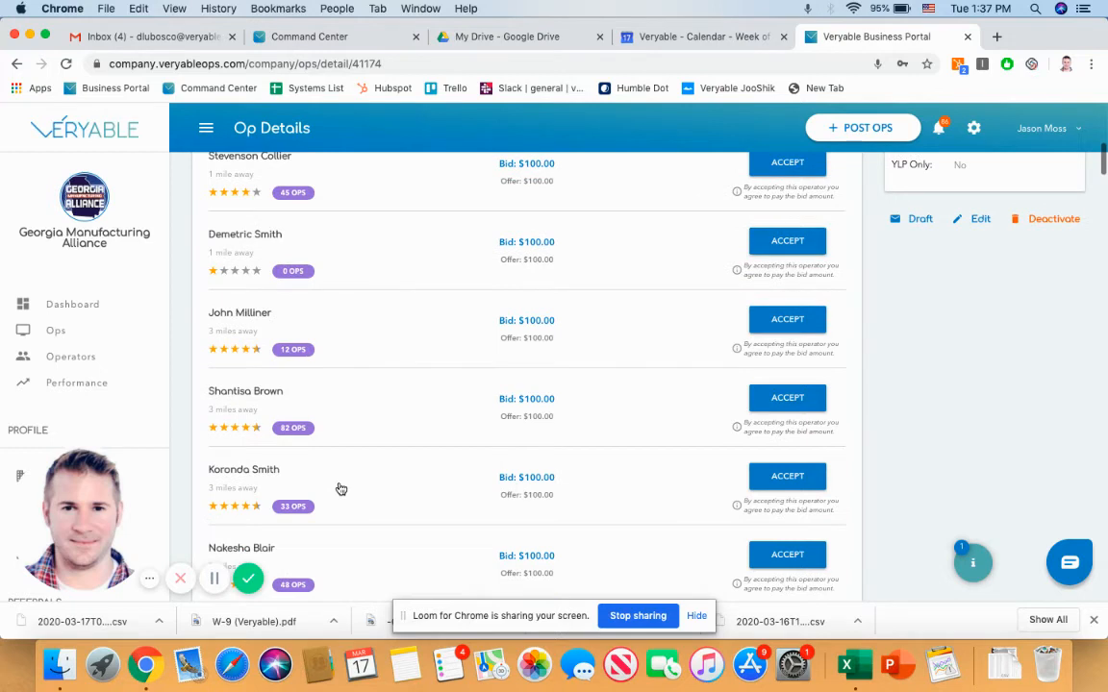
scroll("down", 3)
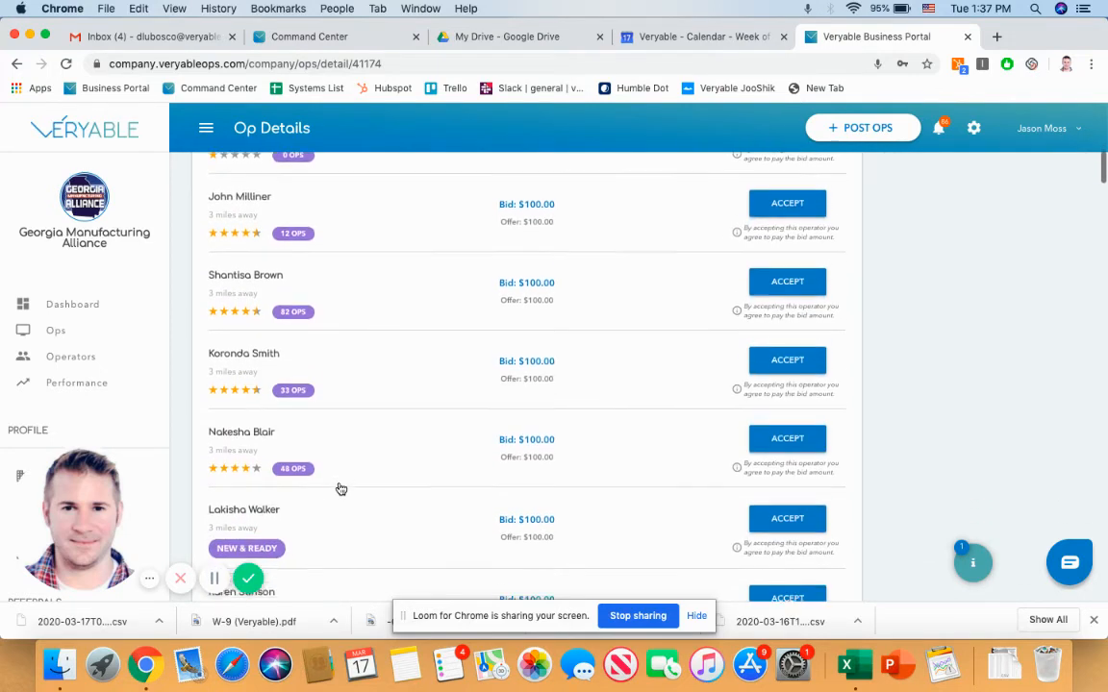
scroll("down", 3)
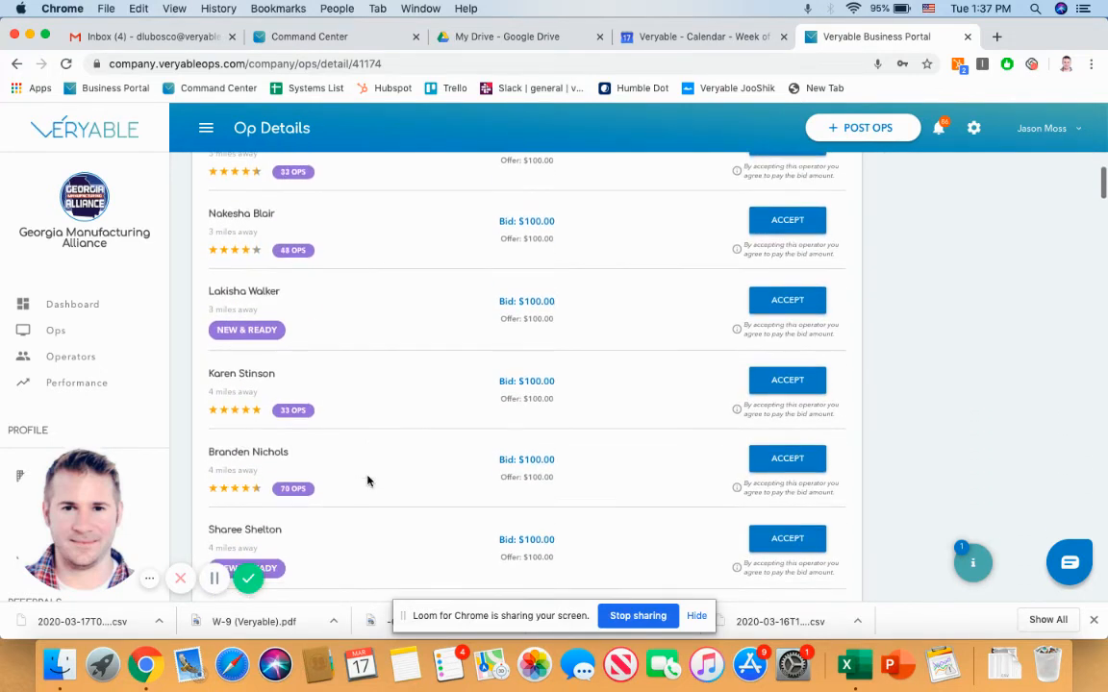
scroll("down", 3)
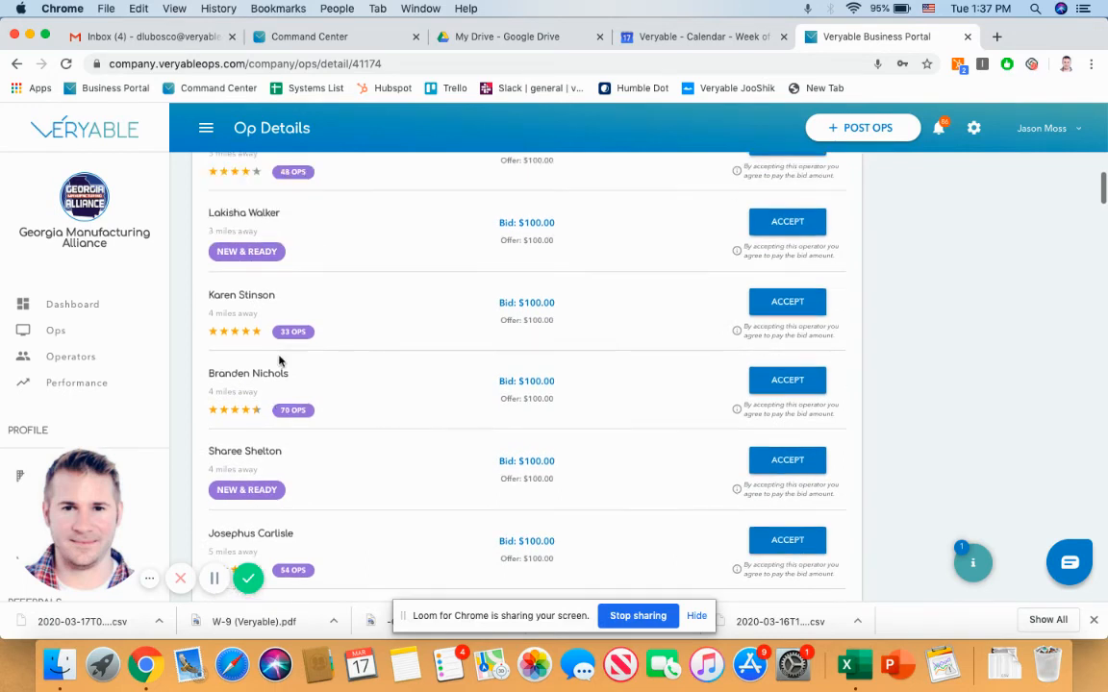
mouse_move(262, 412)
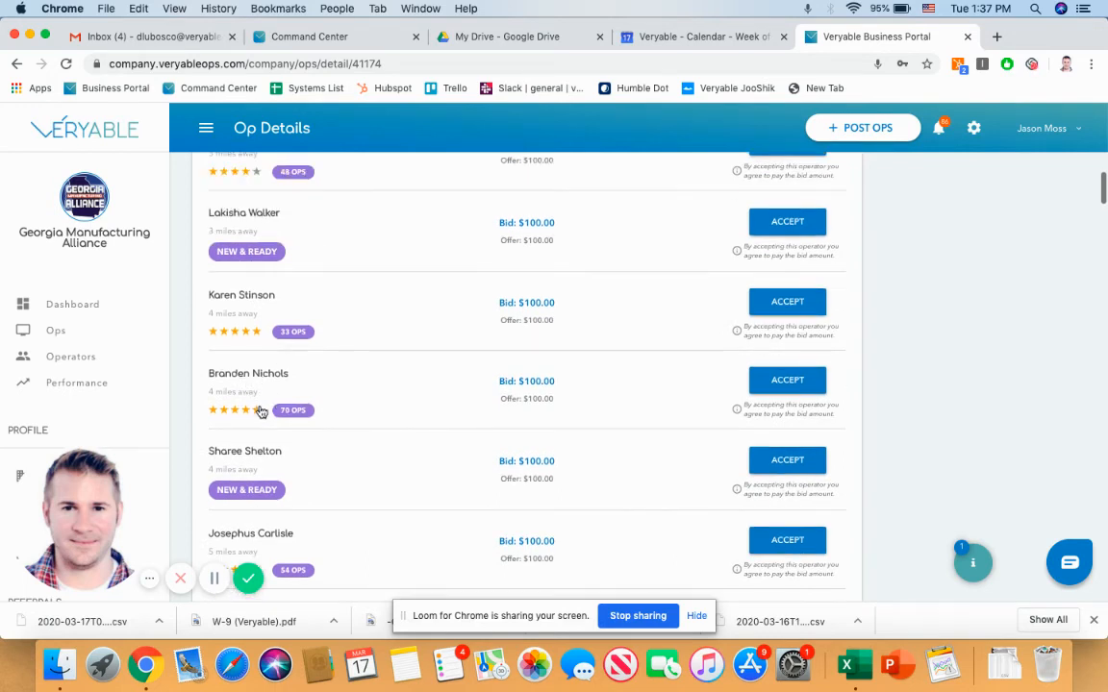
mouse_move(262, 381)
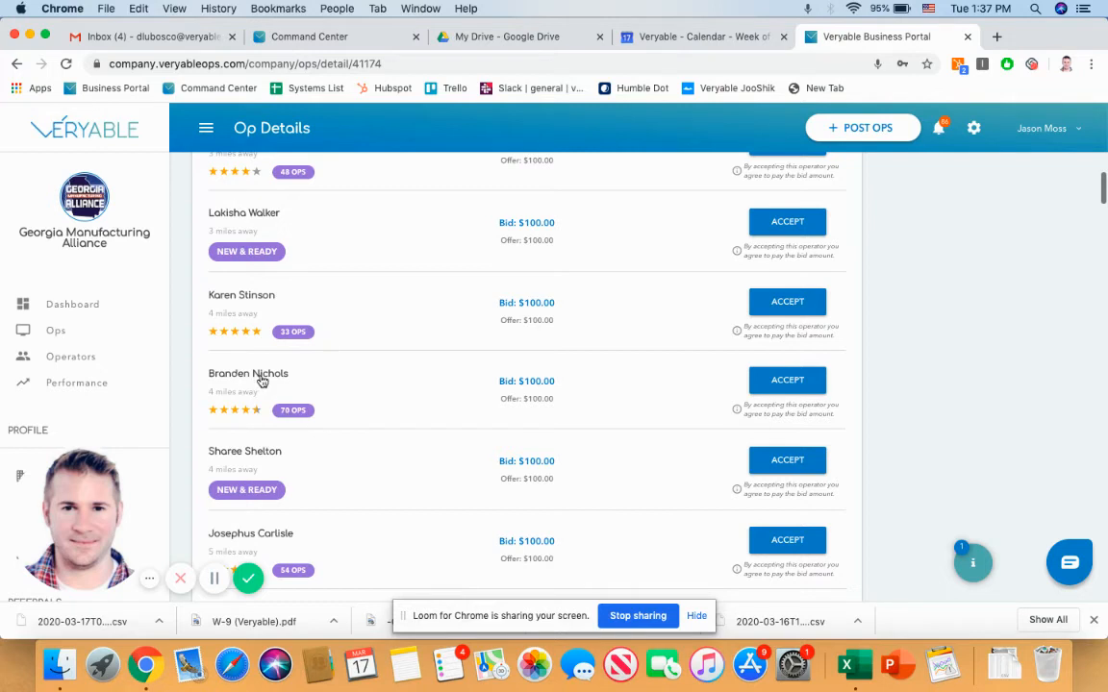
mouse_move(229, 394)
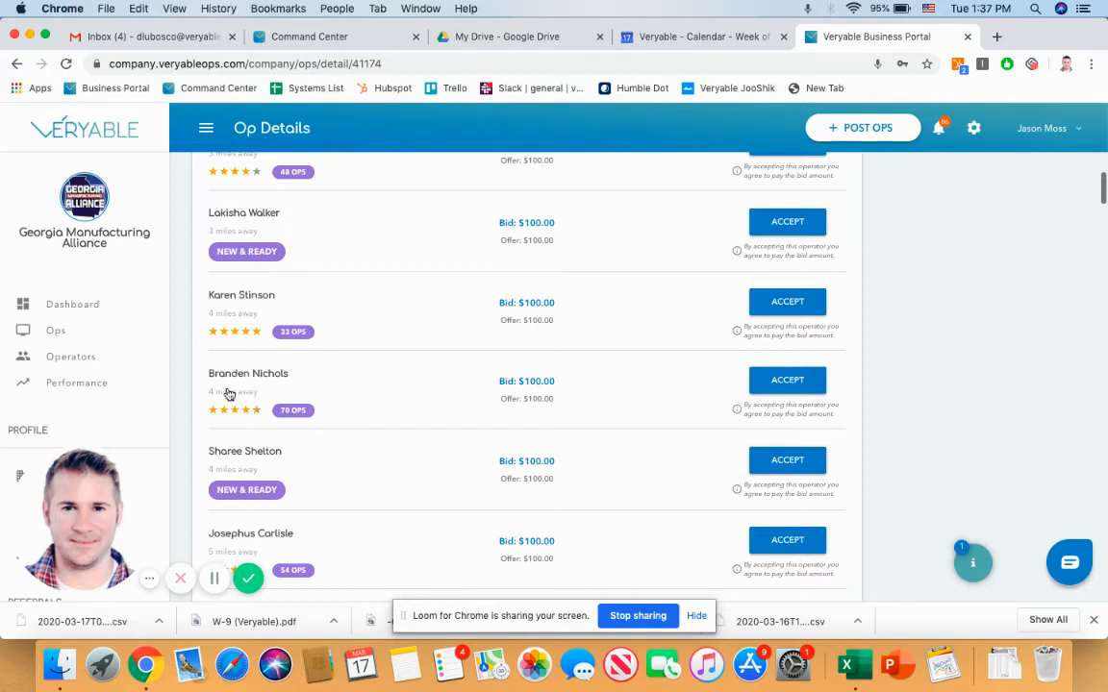
mouse_move(188, 408)
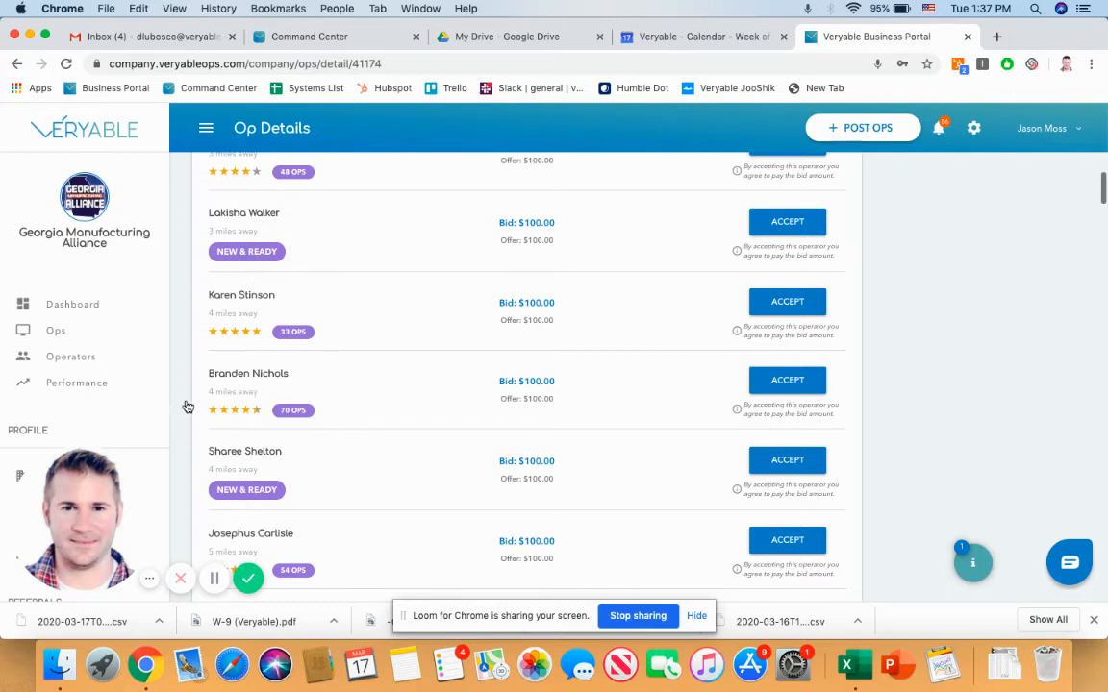
mouse_move(196, 402)
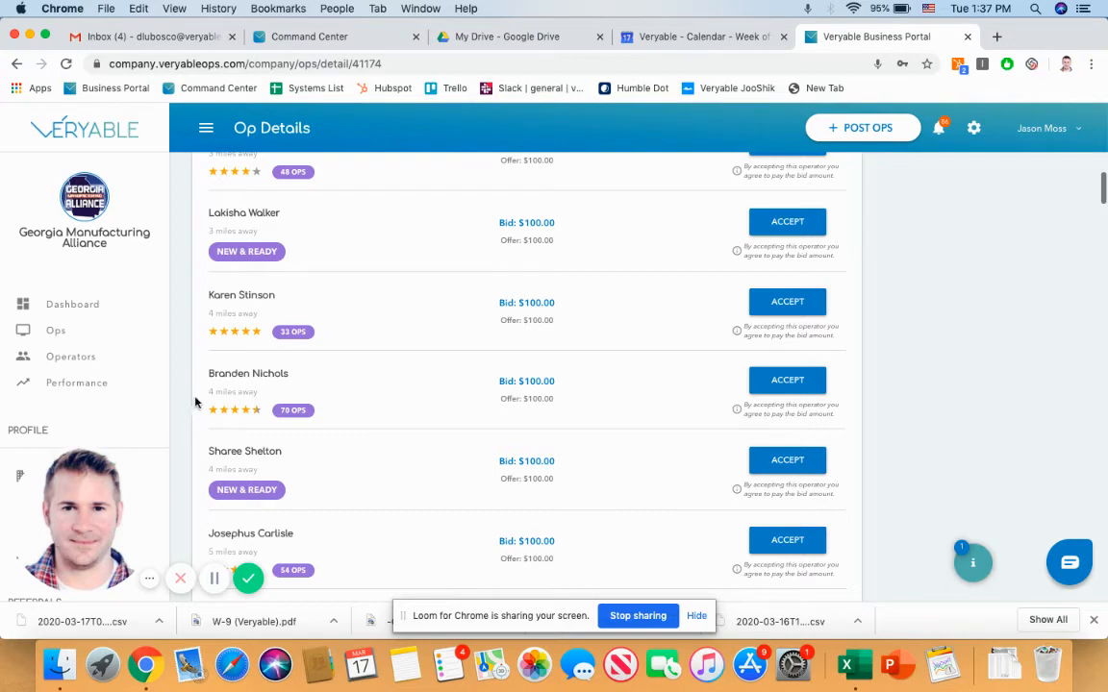
left_click(248, 388)
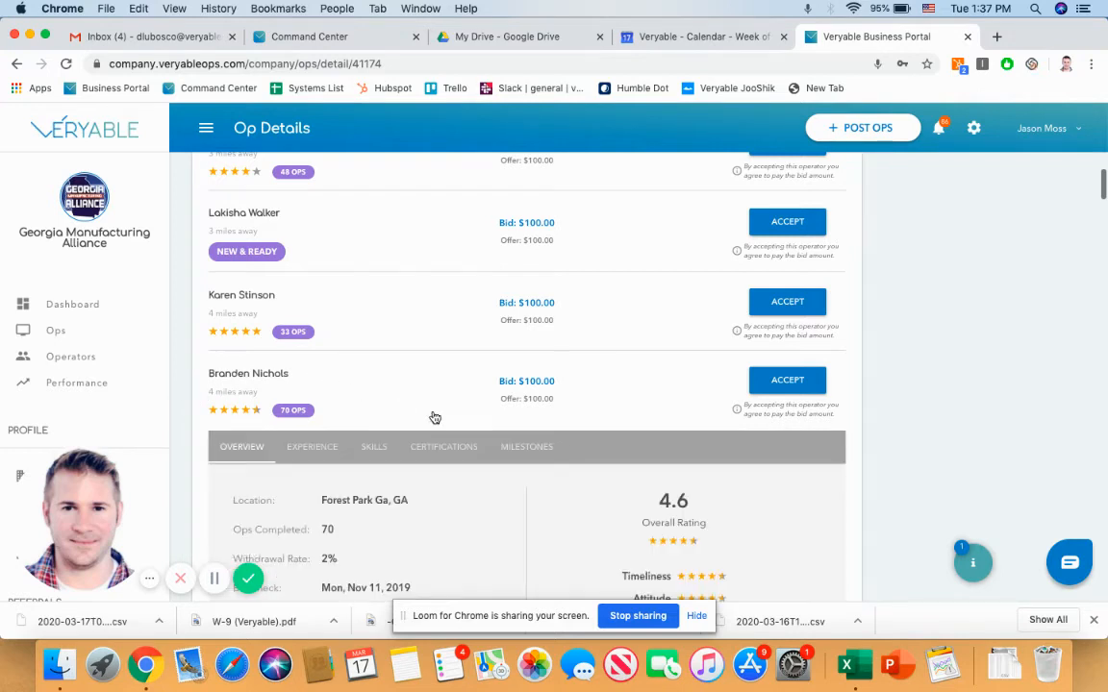
scroll("down", 3)
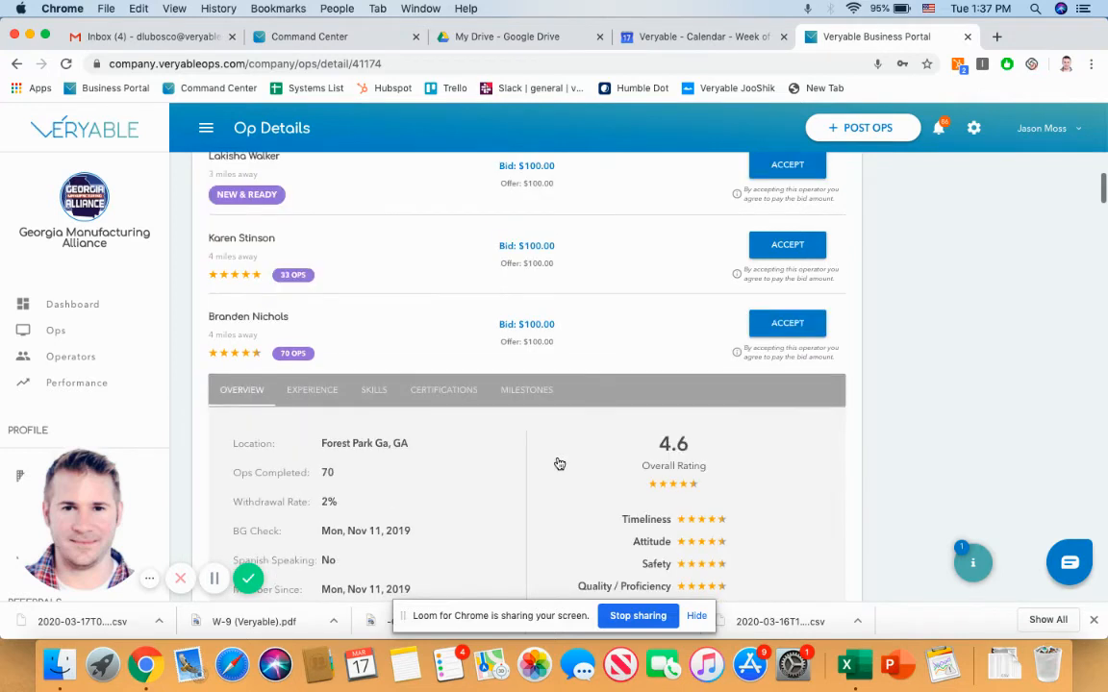
scroll("down", 3)
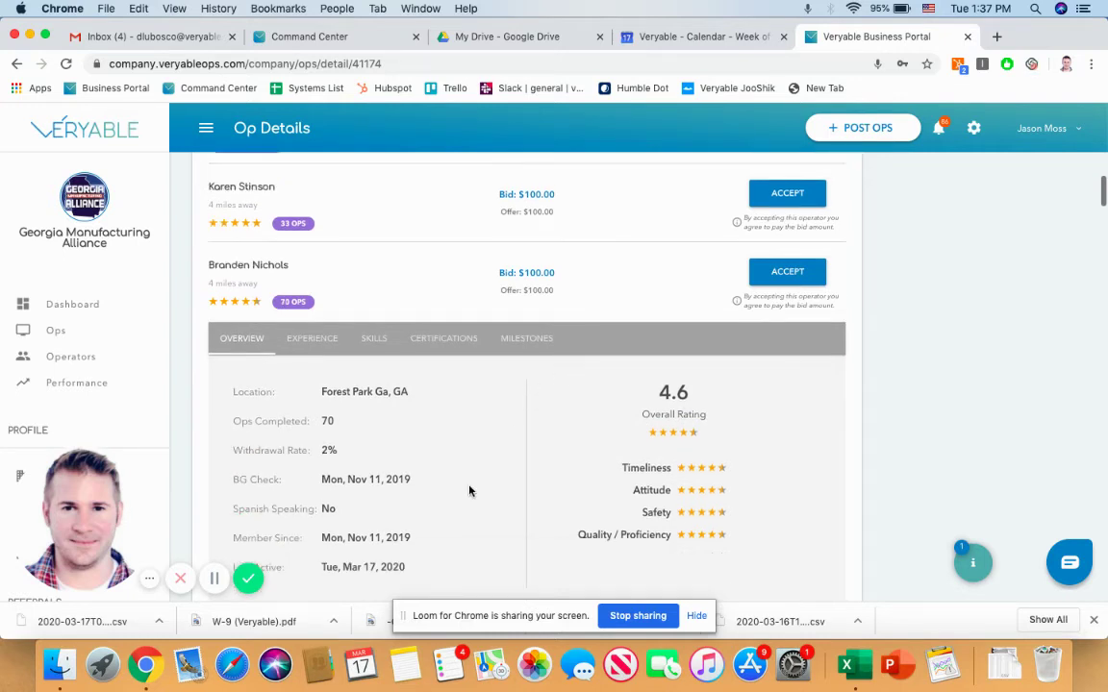
scroll("down", 3)
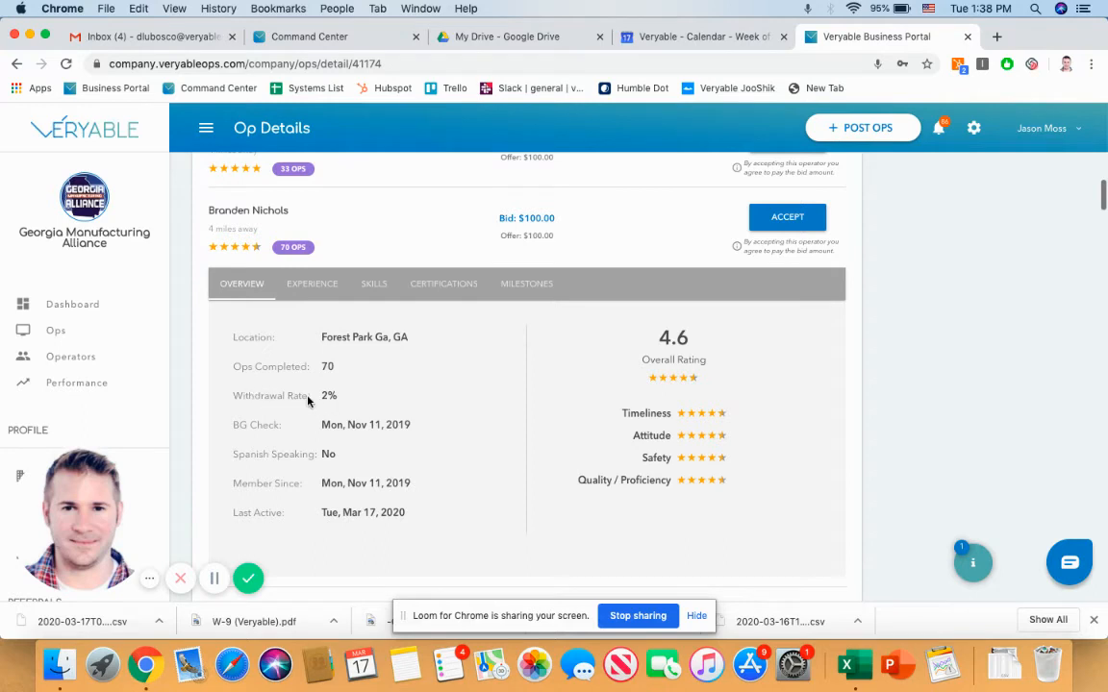
mouse_move(331, 396)
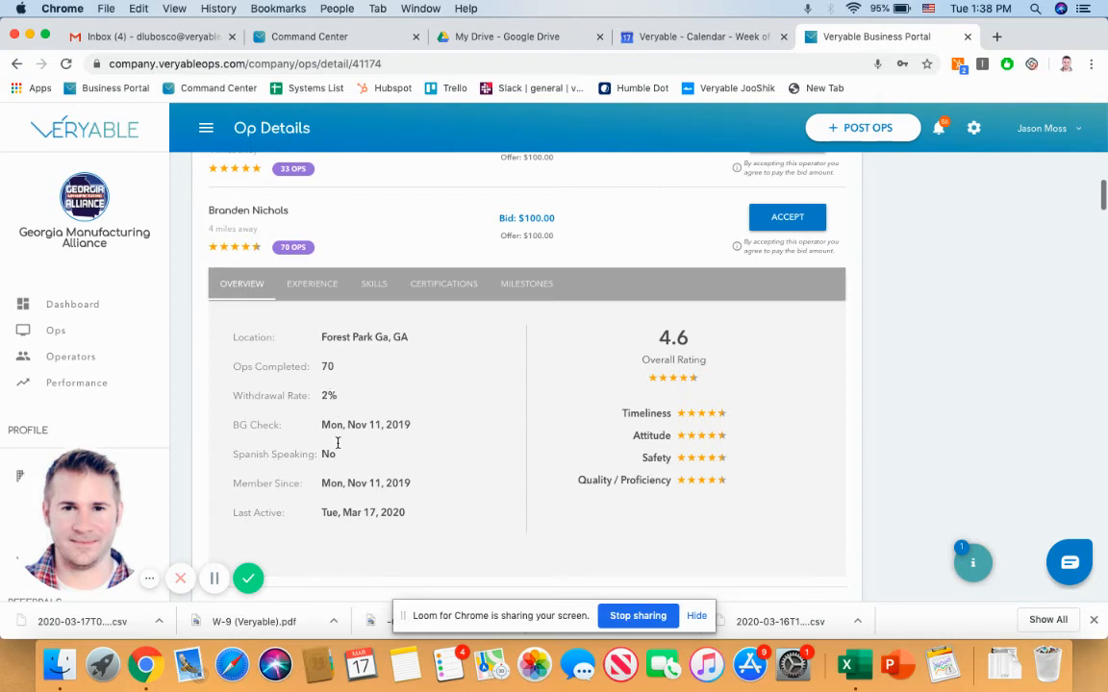
mouse_move(620, 452)
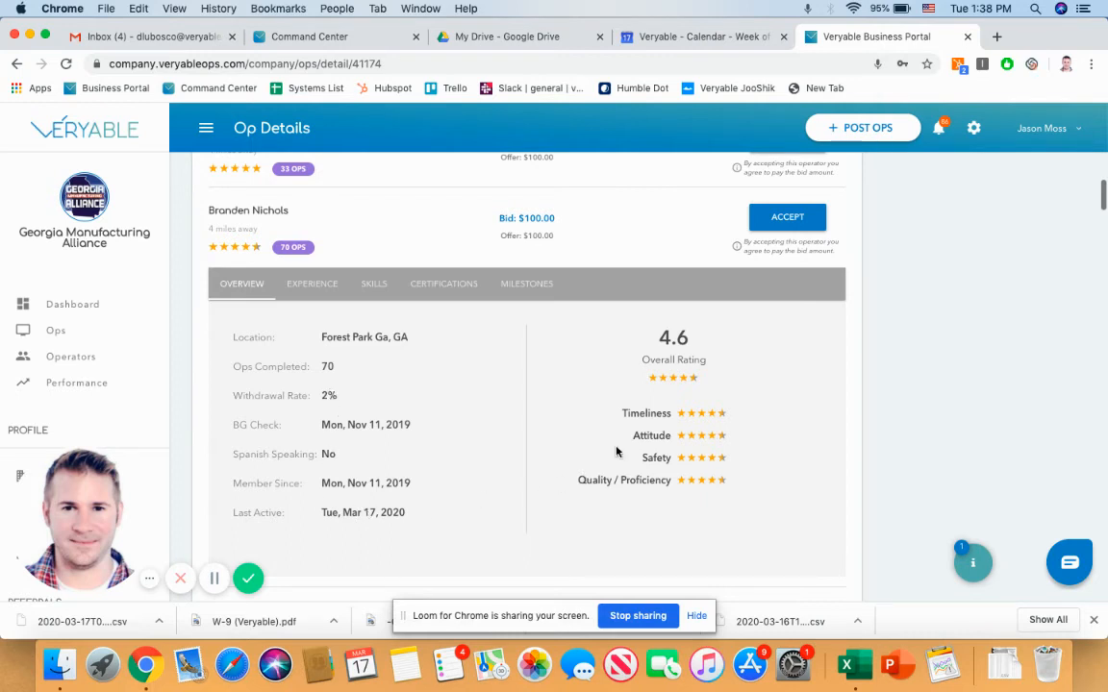
mouse_move(719, 444)
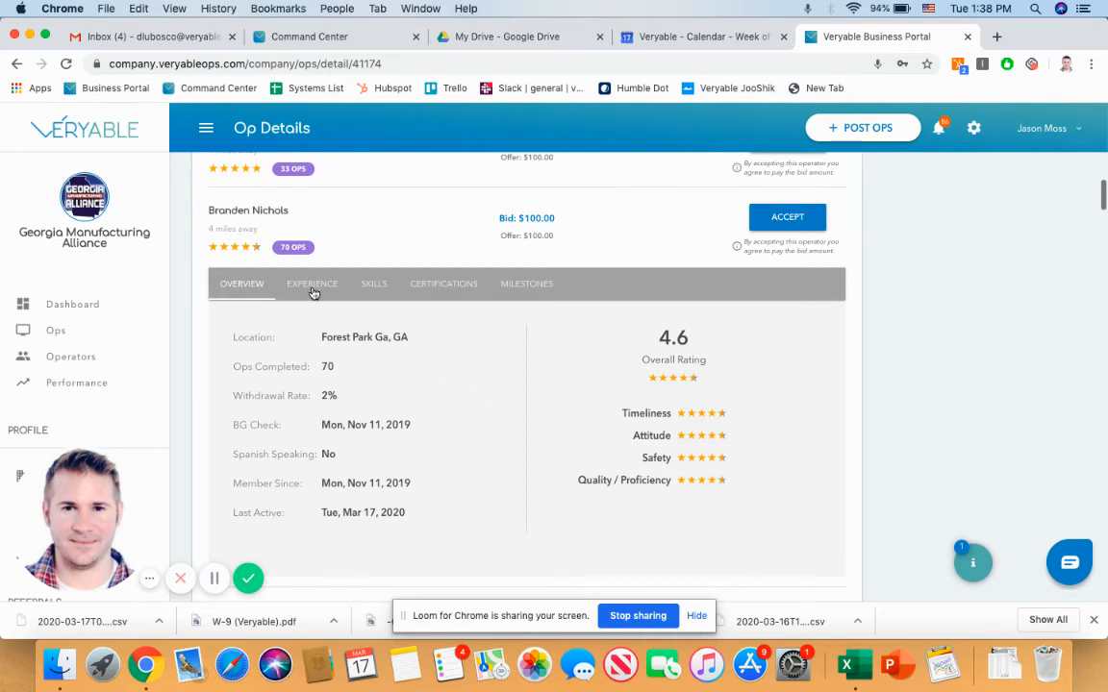
Step: Review the Experience list, paging to companies 7-9 of 9 and back to the first page
left_click(311, 285)
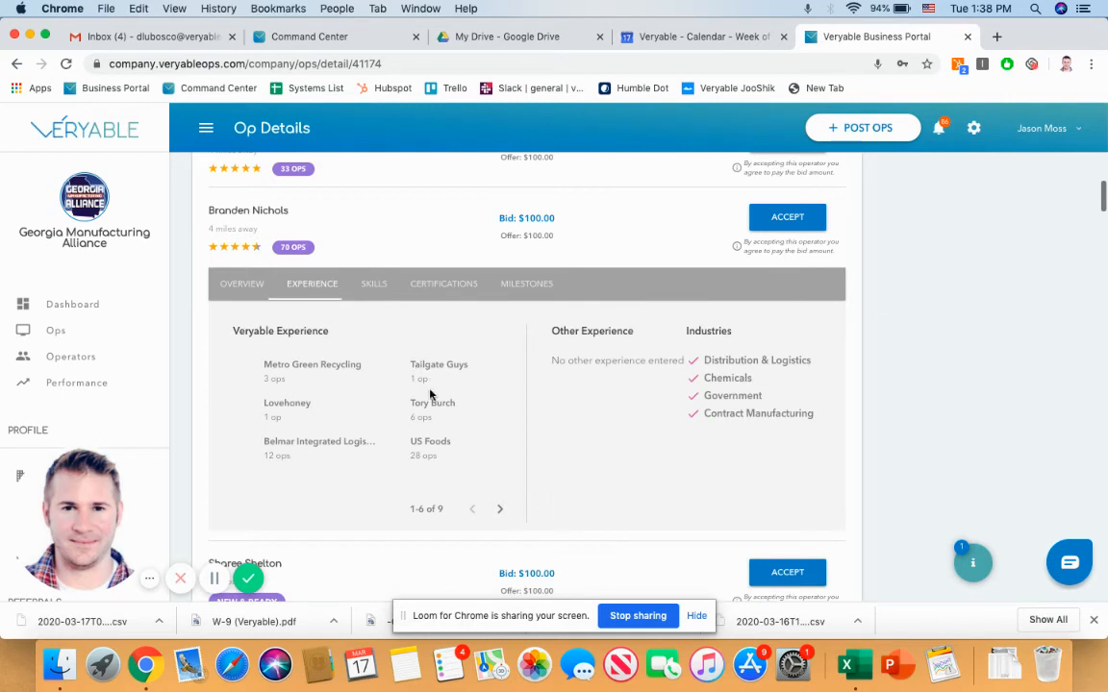
mouse_move(427, 403)
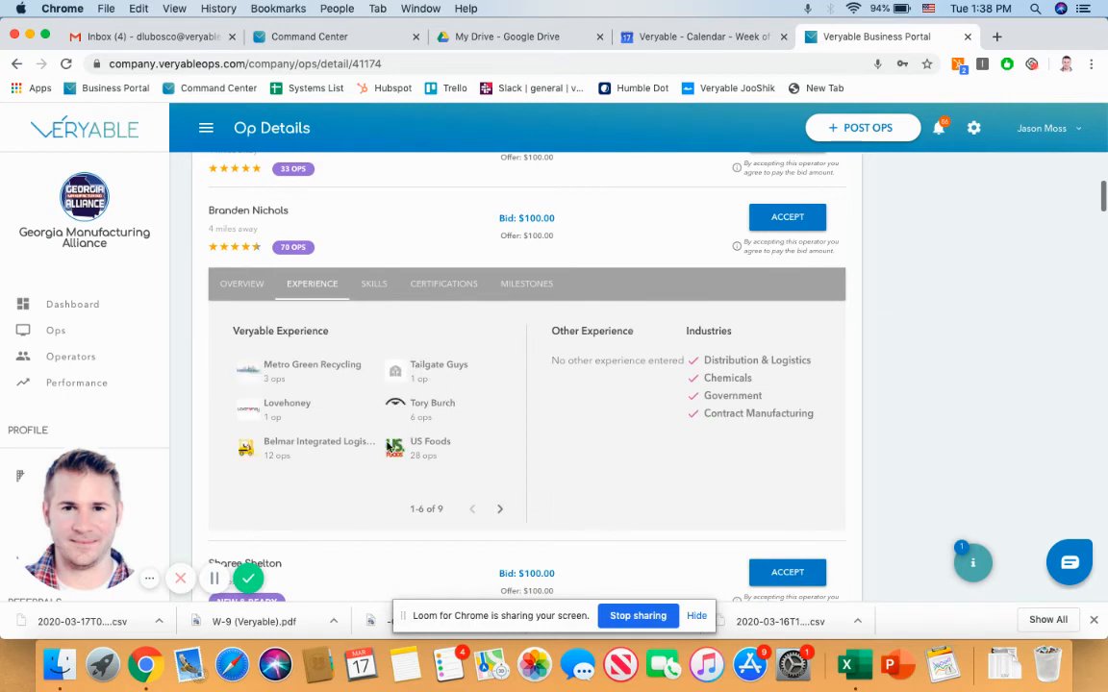
mouse_move(308, 489)
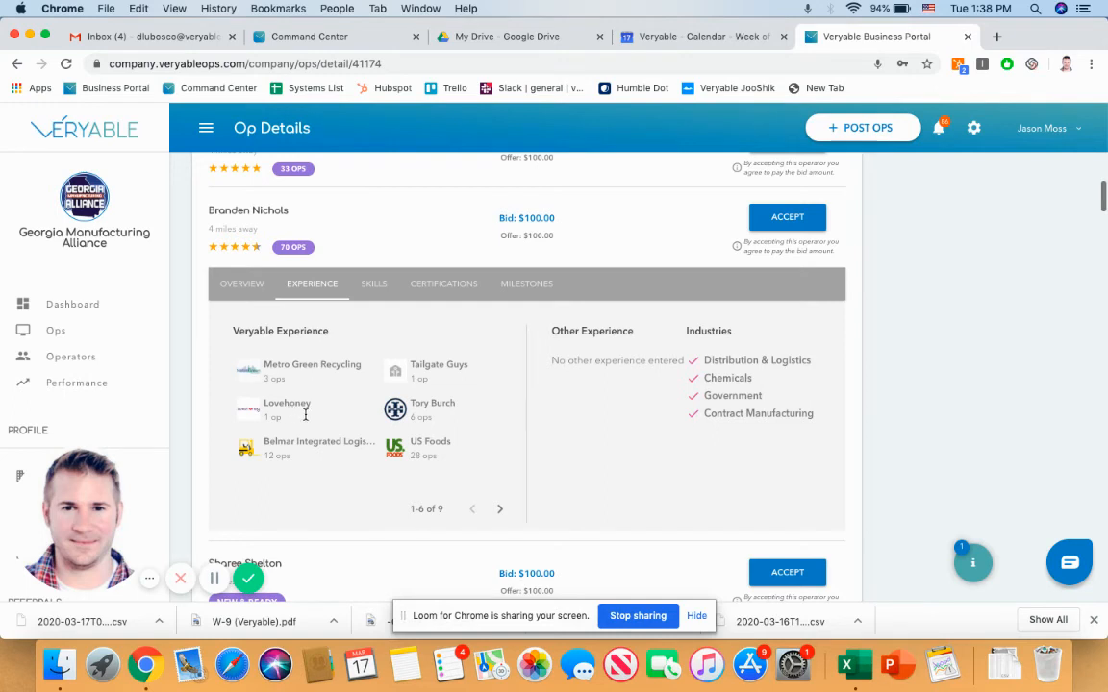
mouse_move(308, 419)
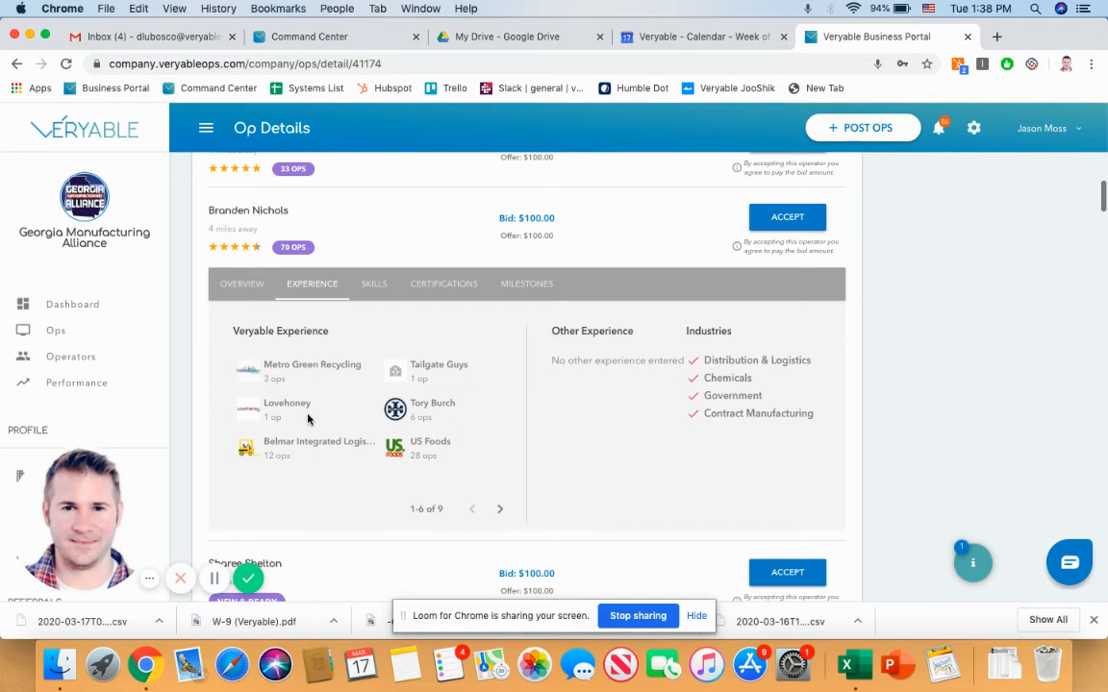
mouse_move(312, 446)
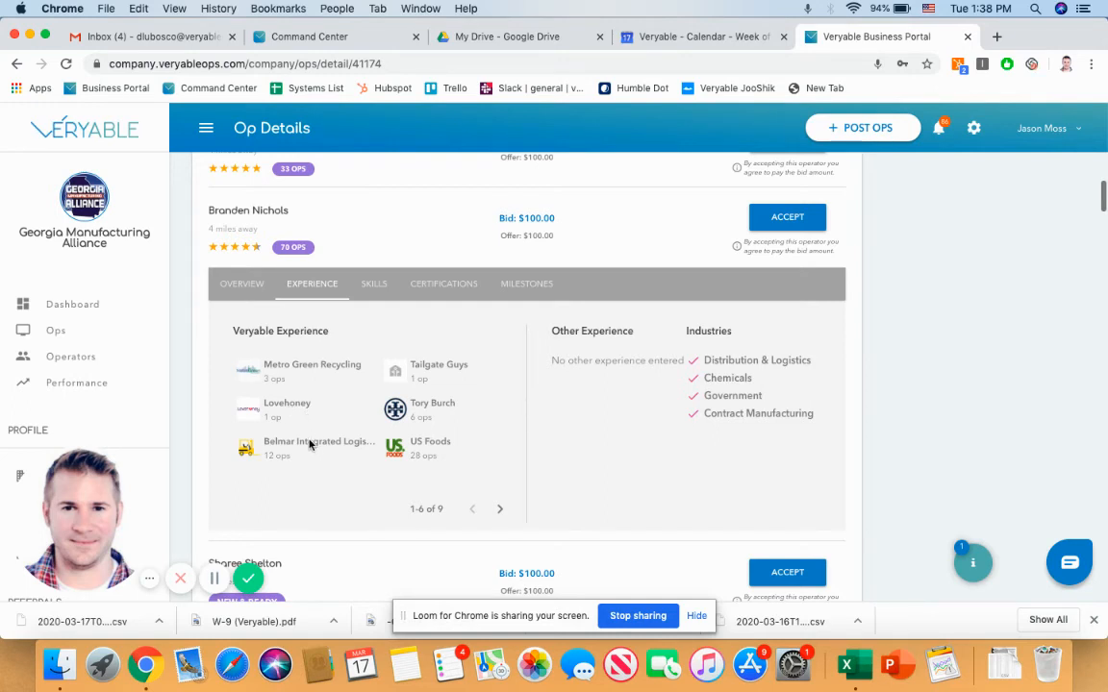
mouse_move(435, 397)
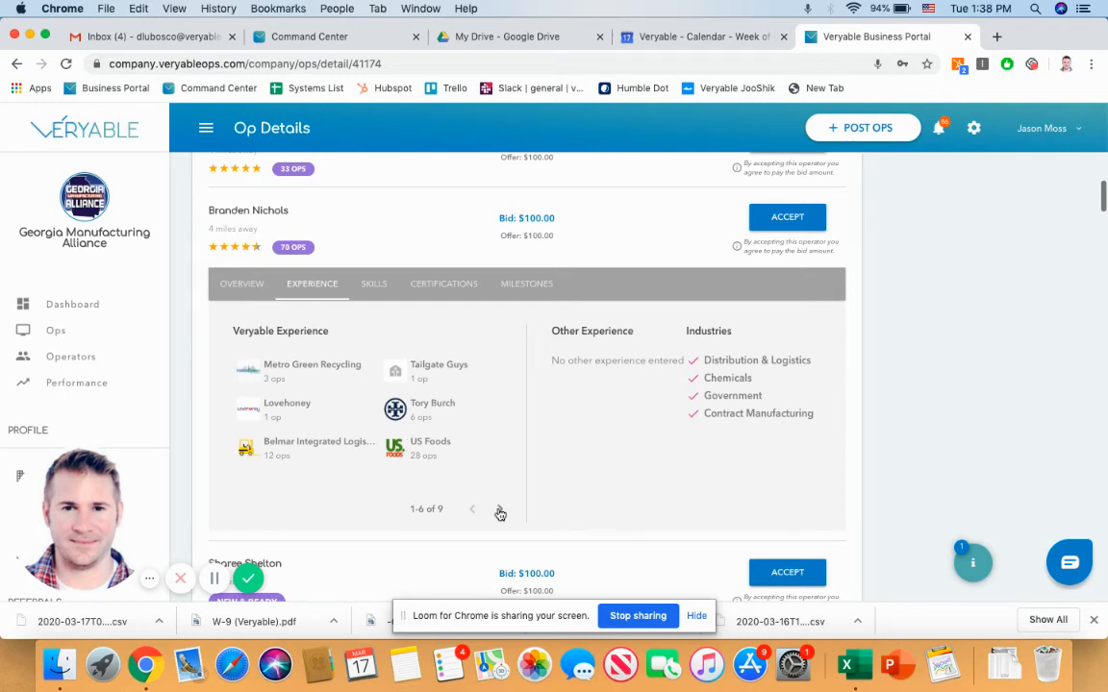
left_click(500, 509)
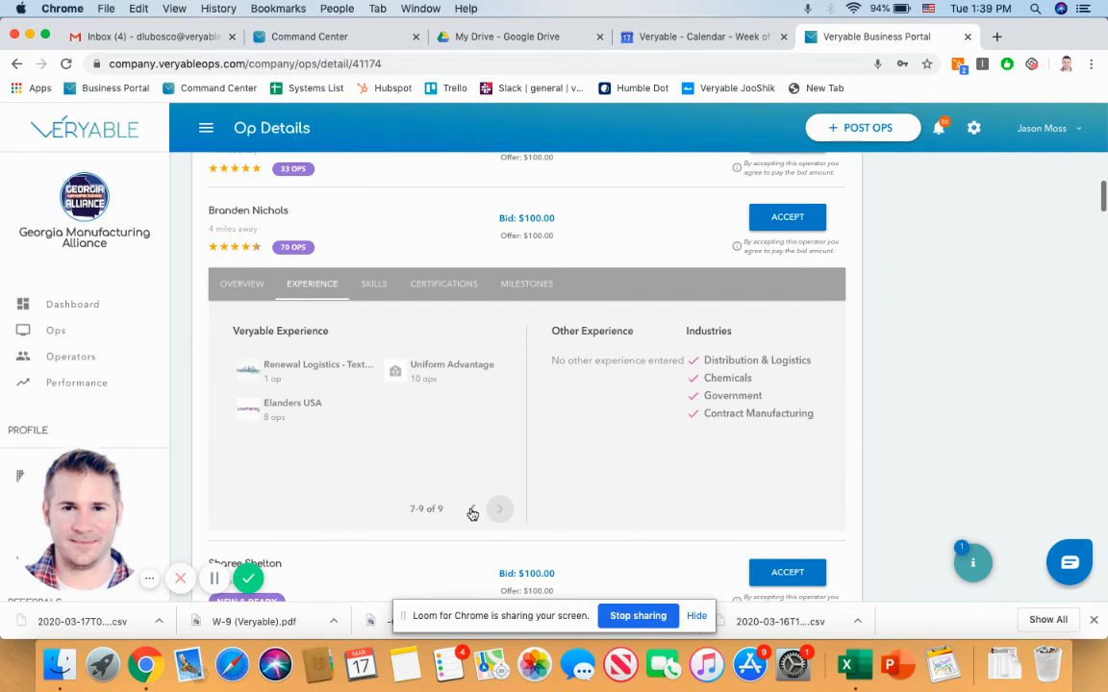
left_click(473, 508)
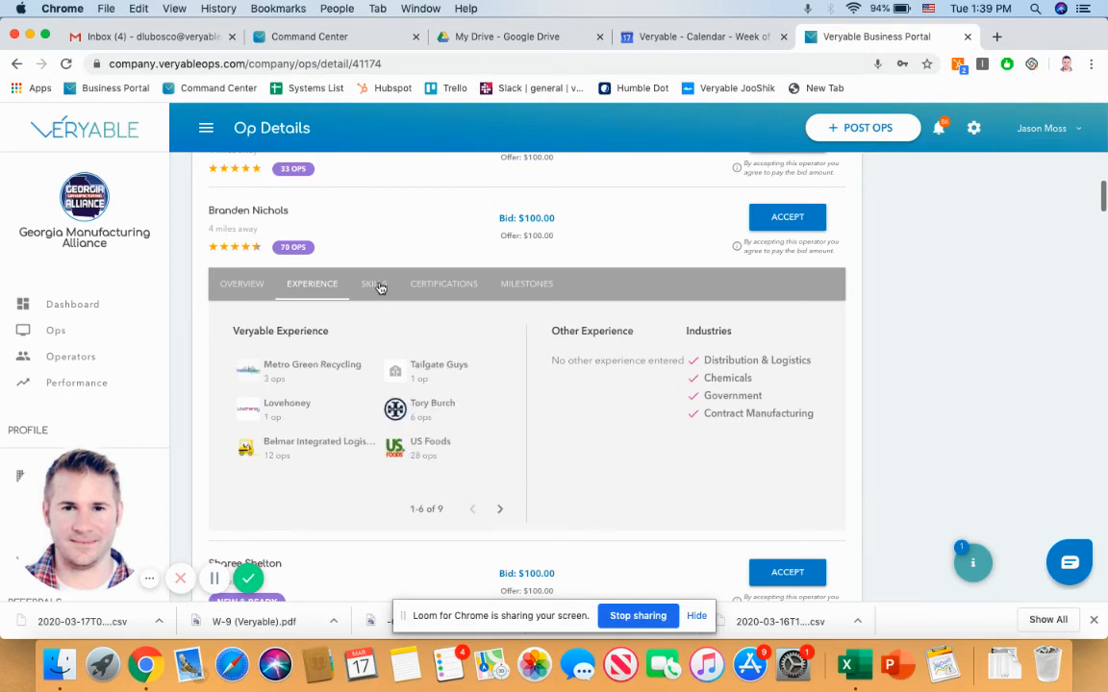
left_click(374, 284)
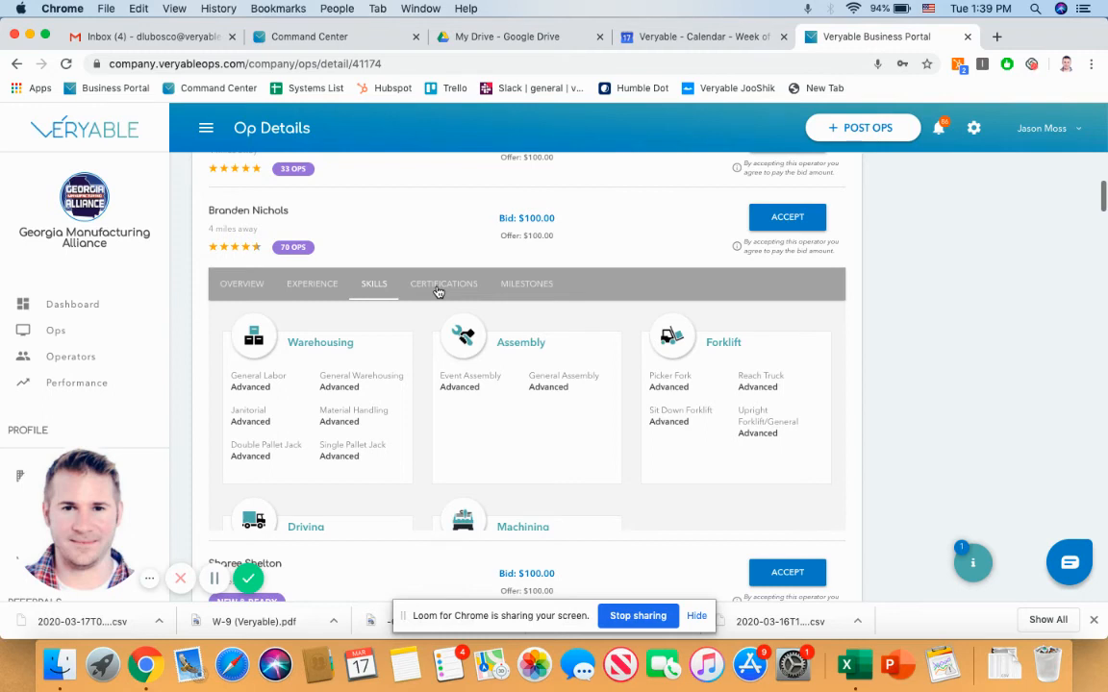
left_click(443, 285)
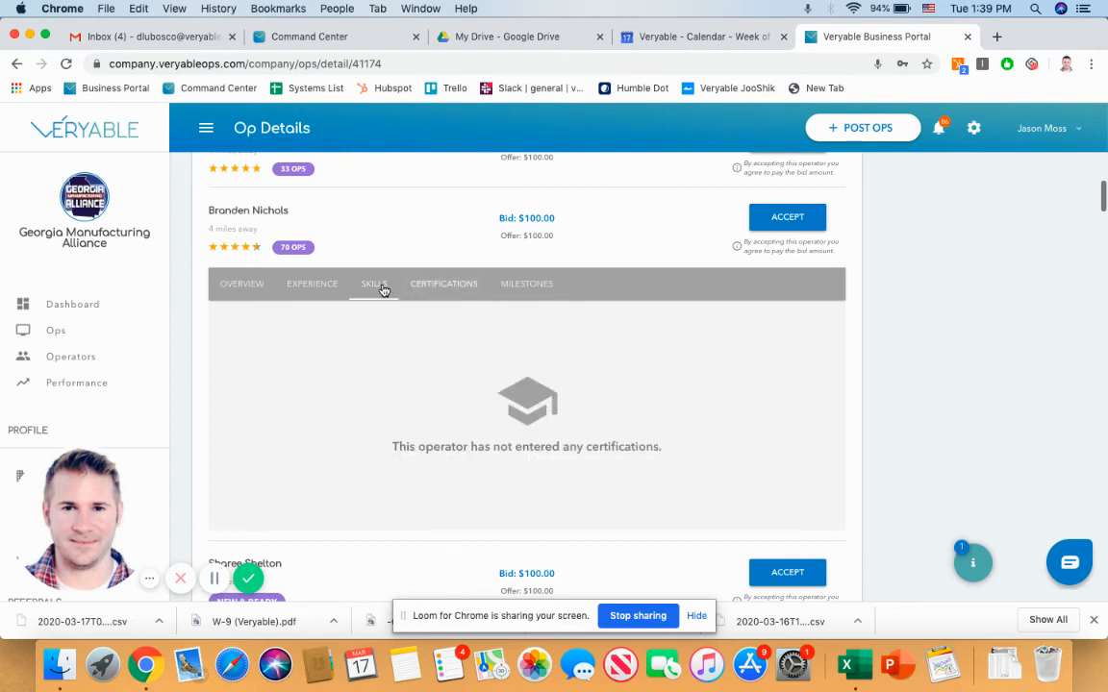
left_click(373, 285)
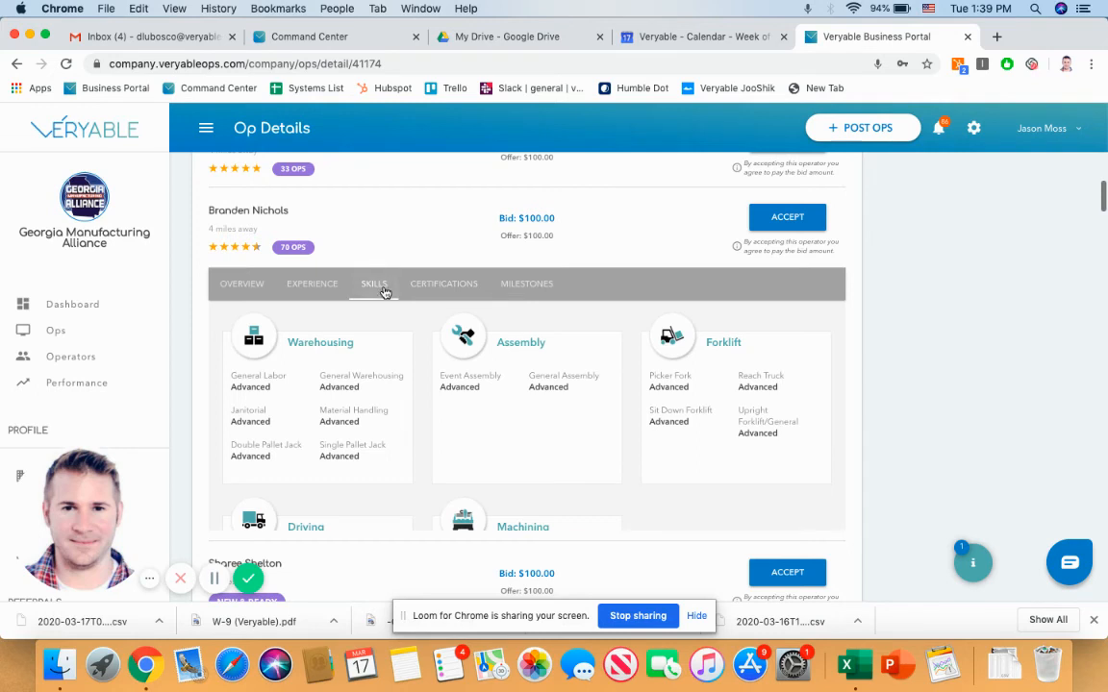
mouse_move(427, 385)
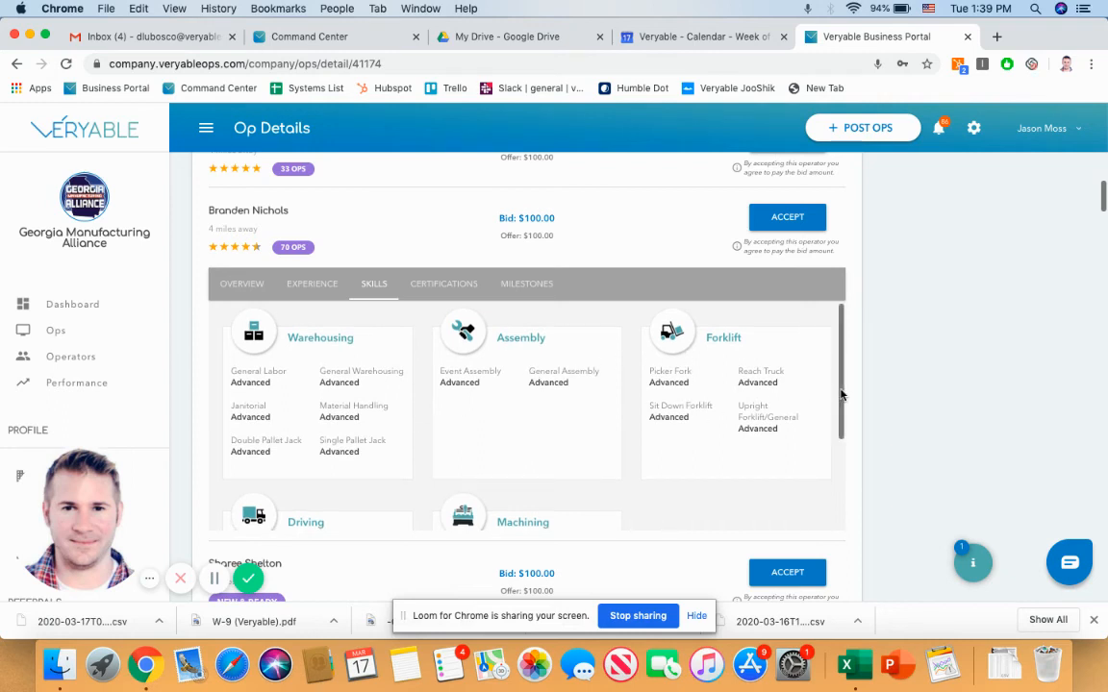
mouse_move(754, 392)
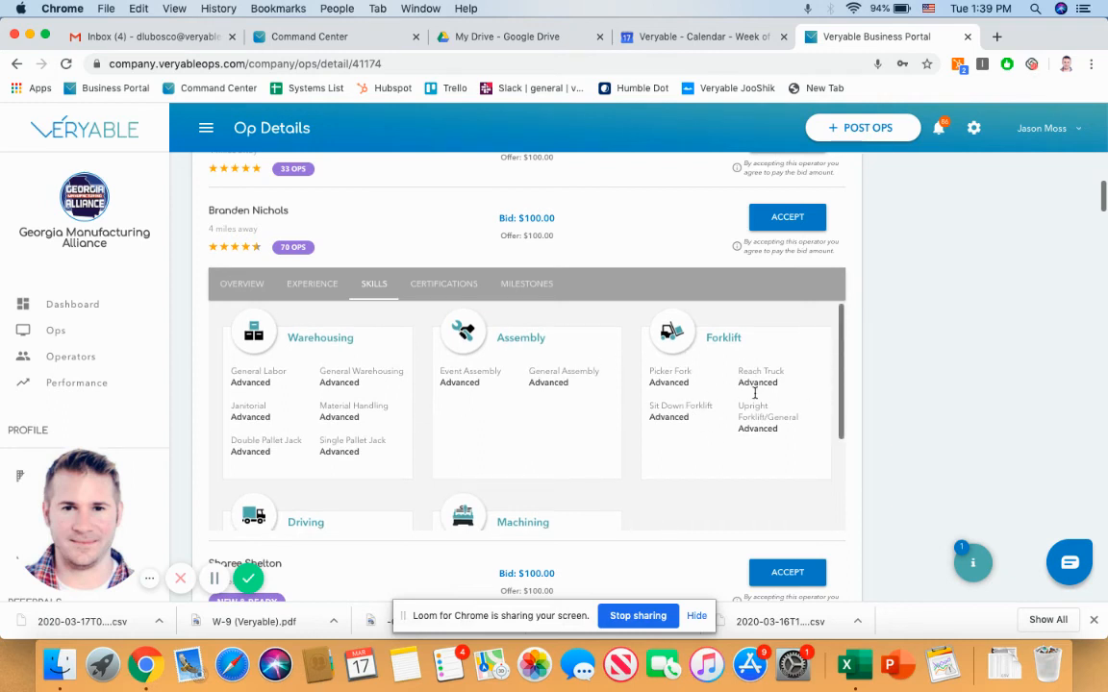
mouse_move(638, 479)
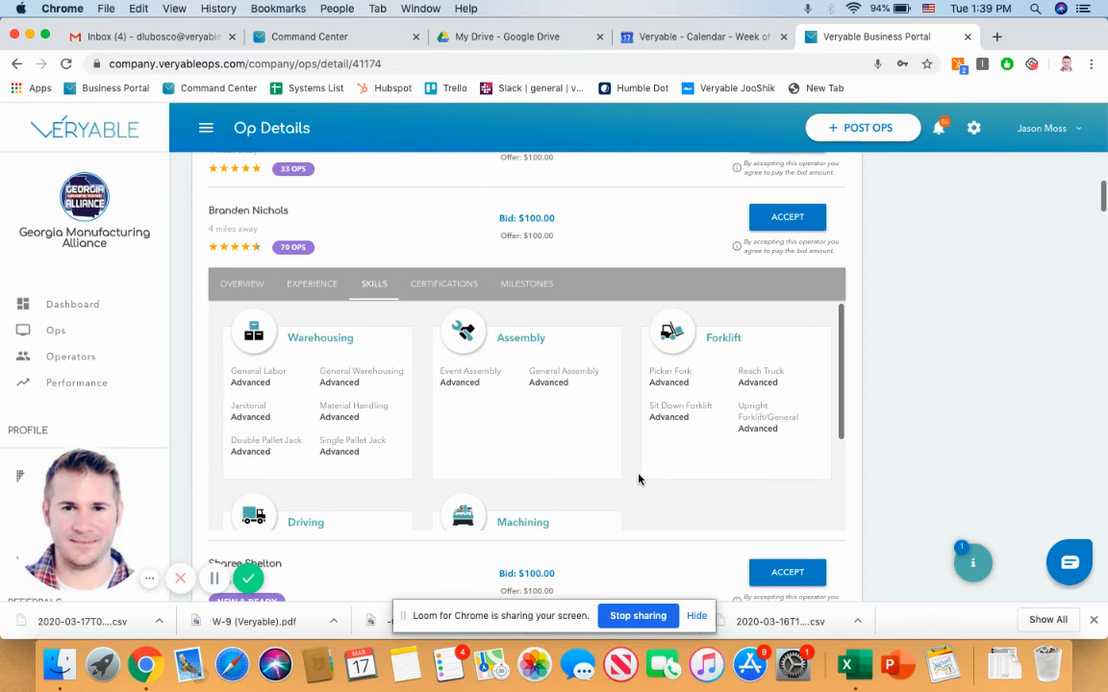
mouse_move(625, 400)
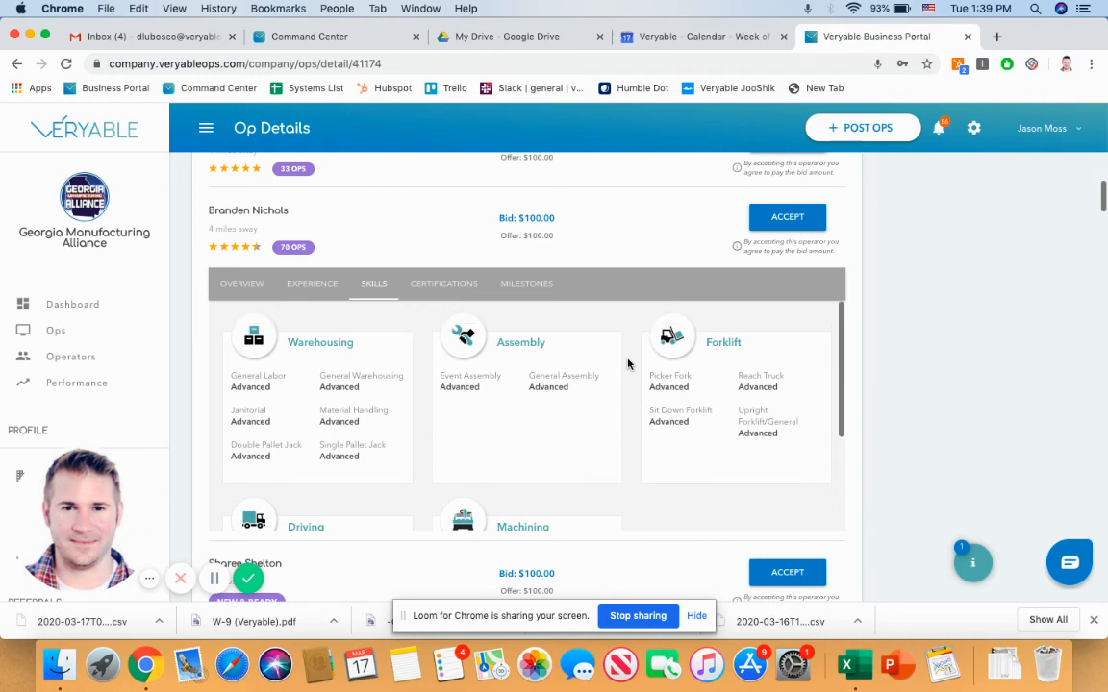
mouse_move(507, 313)
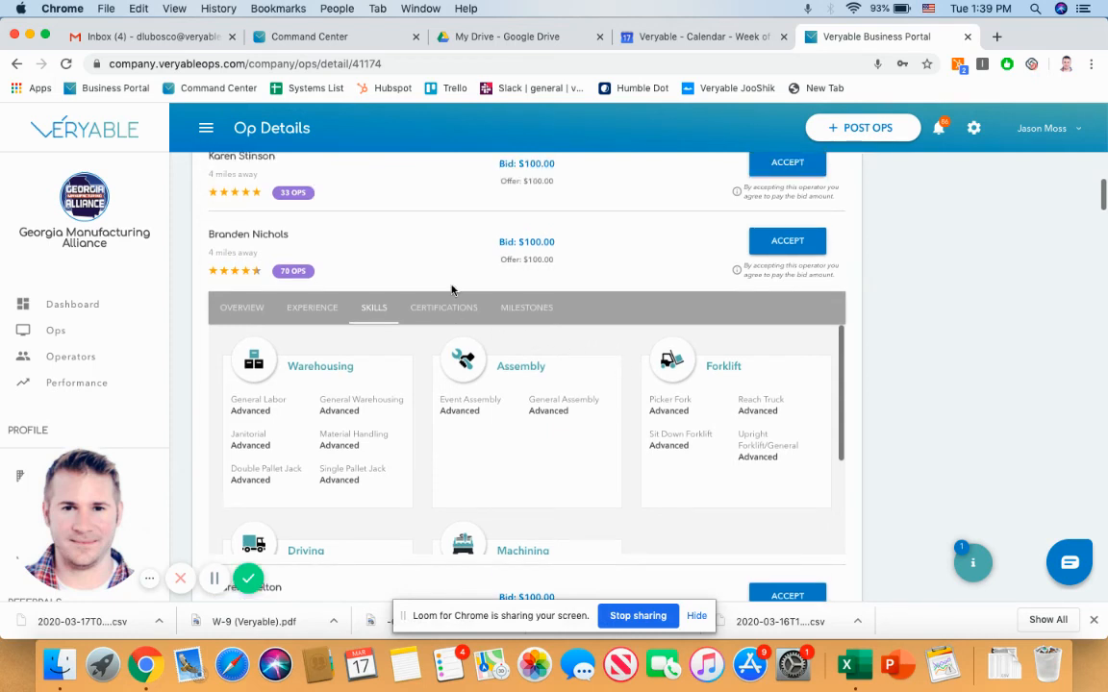
mouse_move(661, 285)
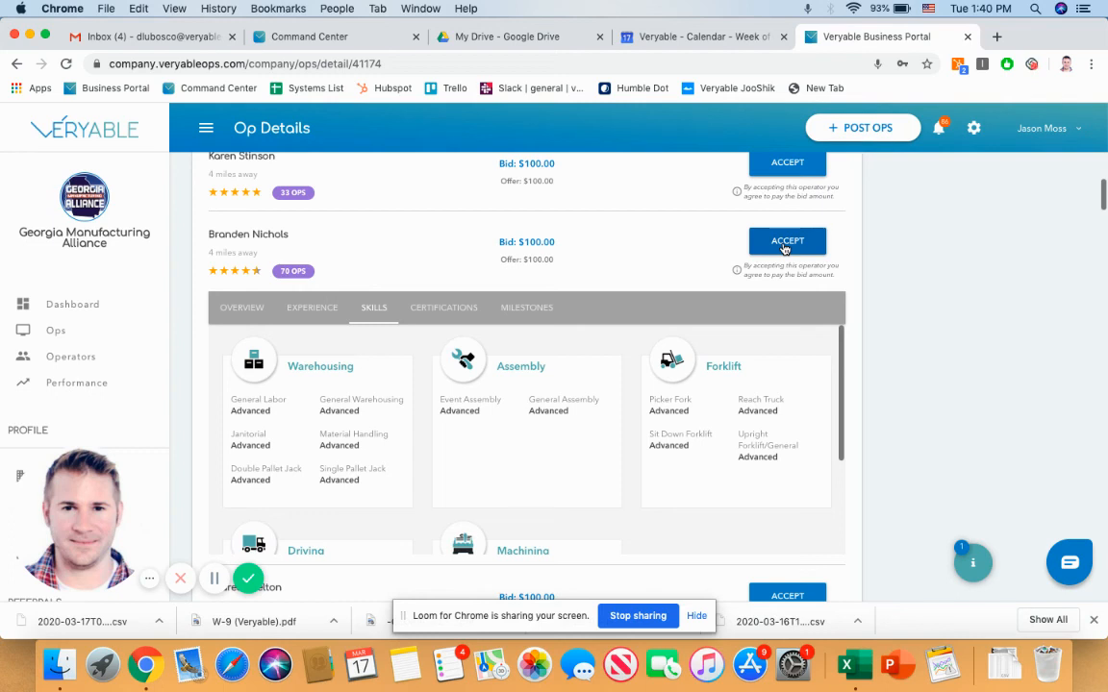
mouse_move(873, 272)
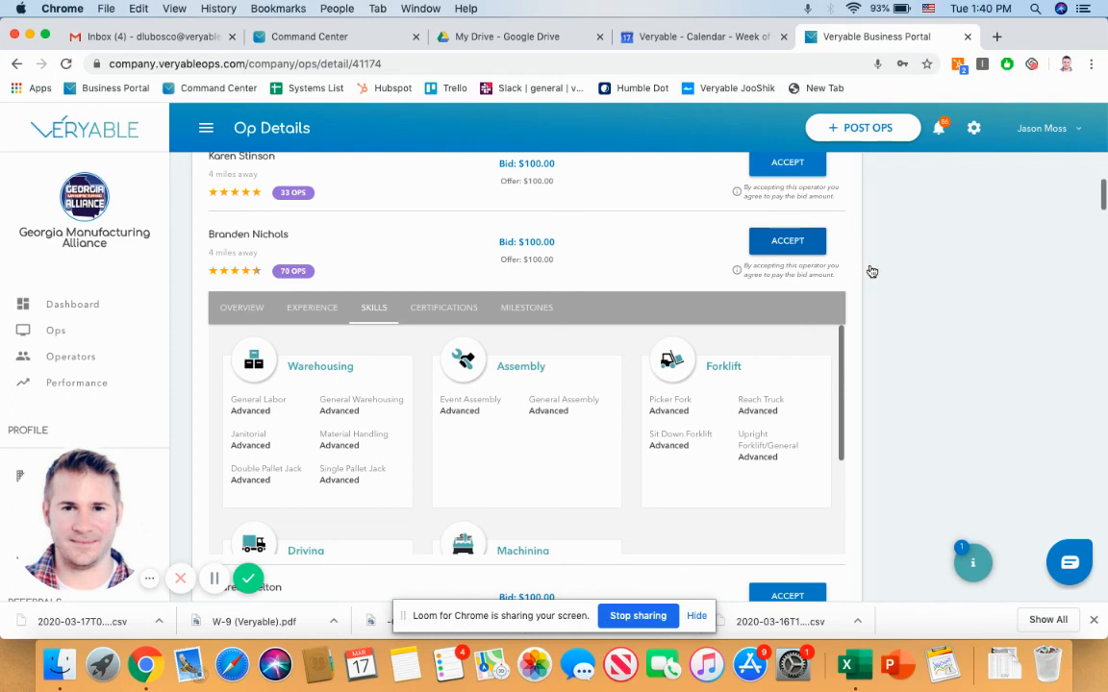
Step: Scroll the op details back to the top, where Accepted Operators shows none
scroll("up", 3)
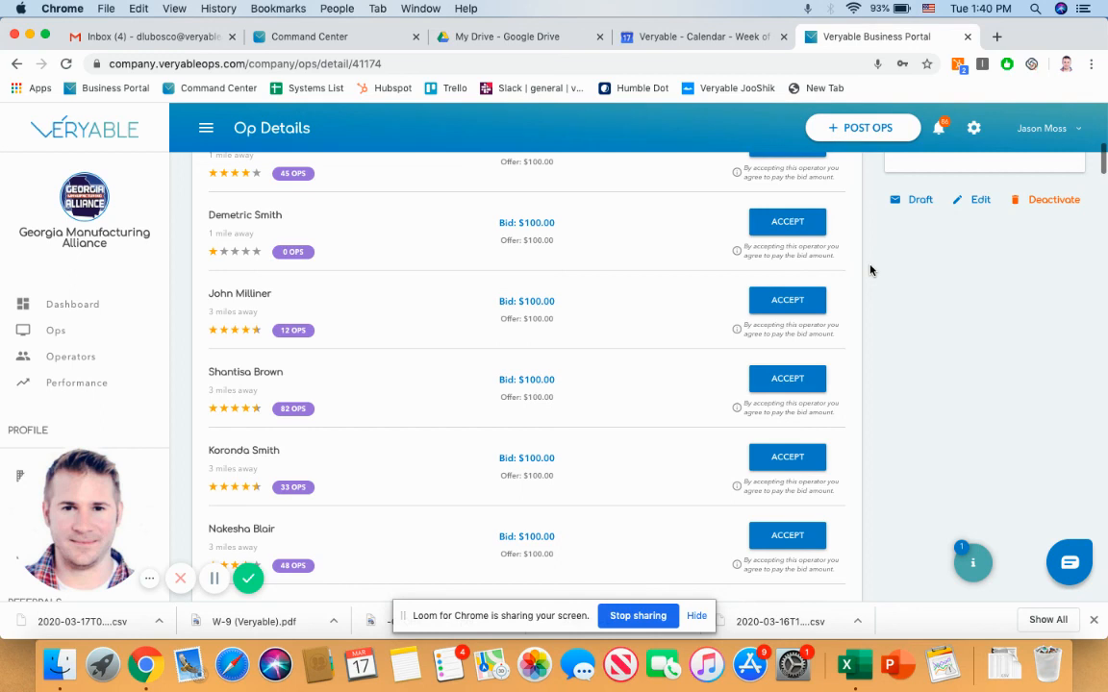
scroll("up", 3)
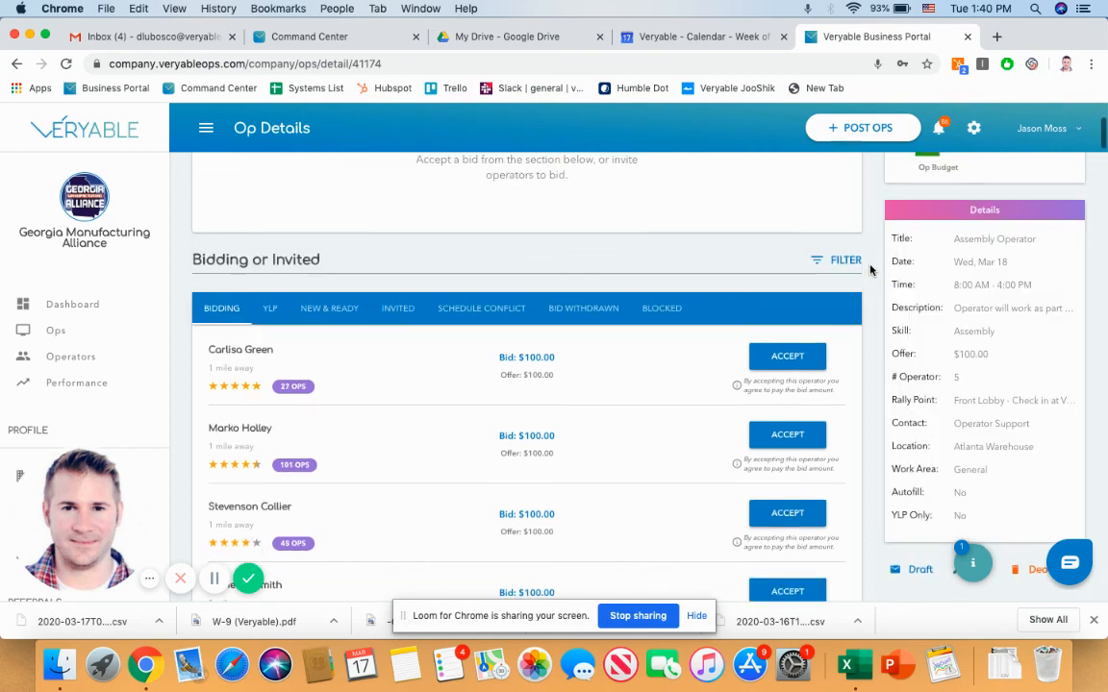
scroll("up", 3)
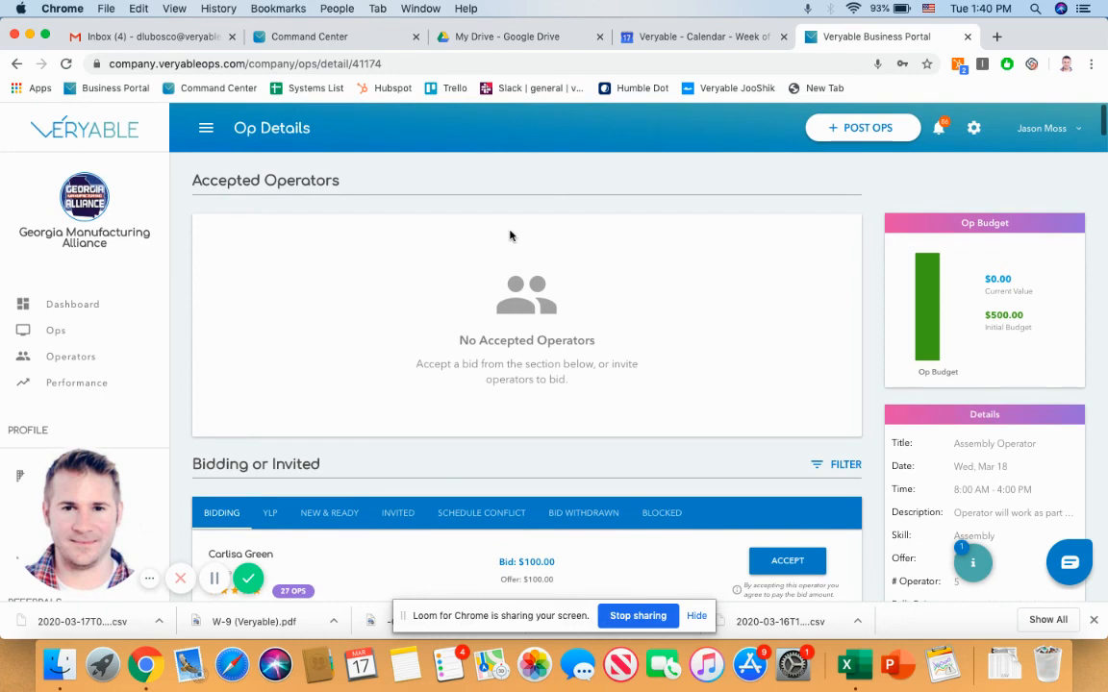
mouse_move(184, 331)
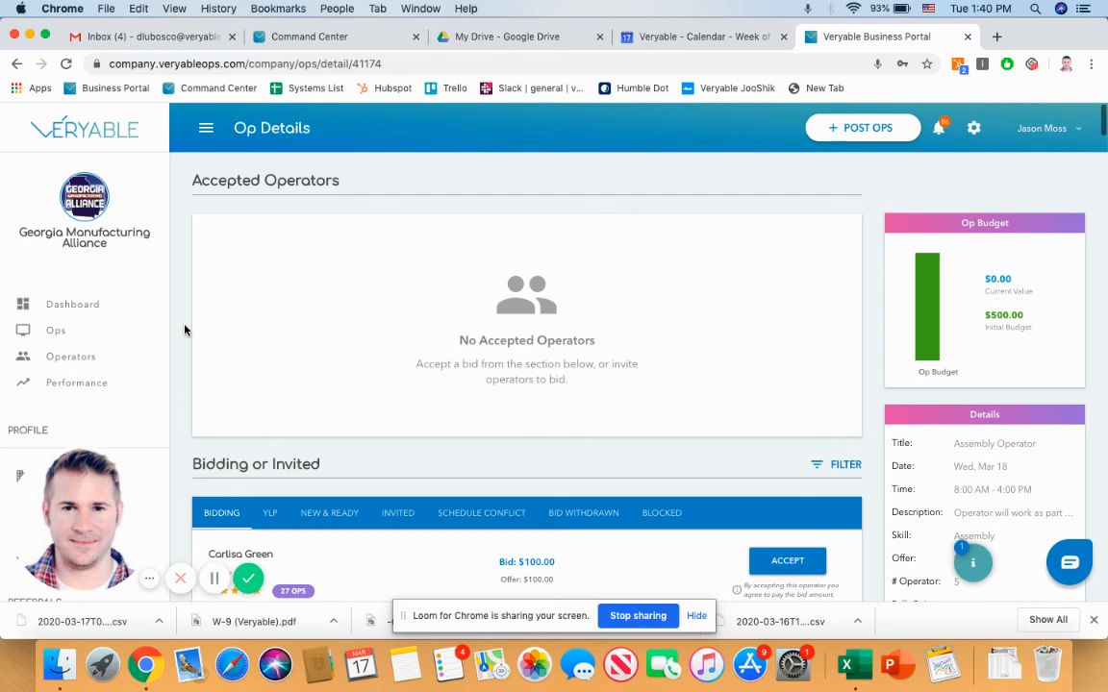
mouse_move(94, 334)
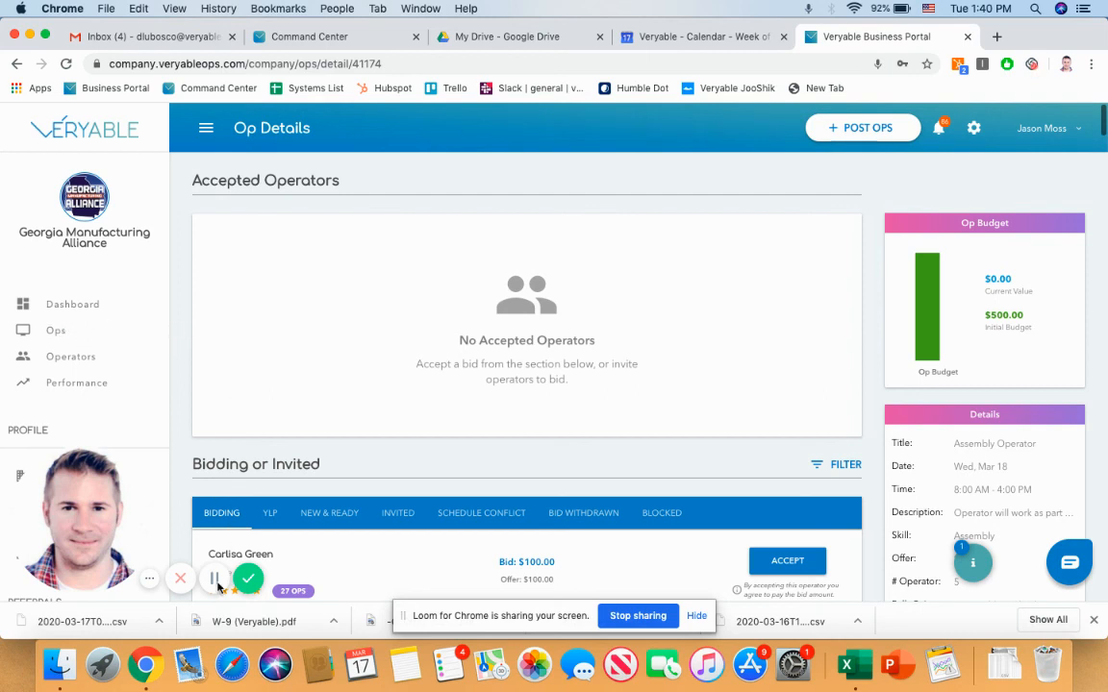
mouse_move(181, 513)
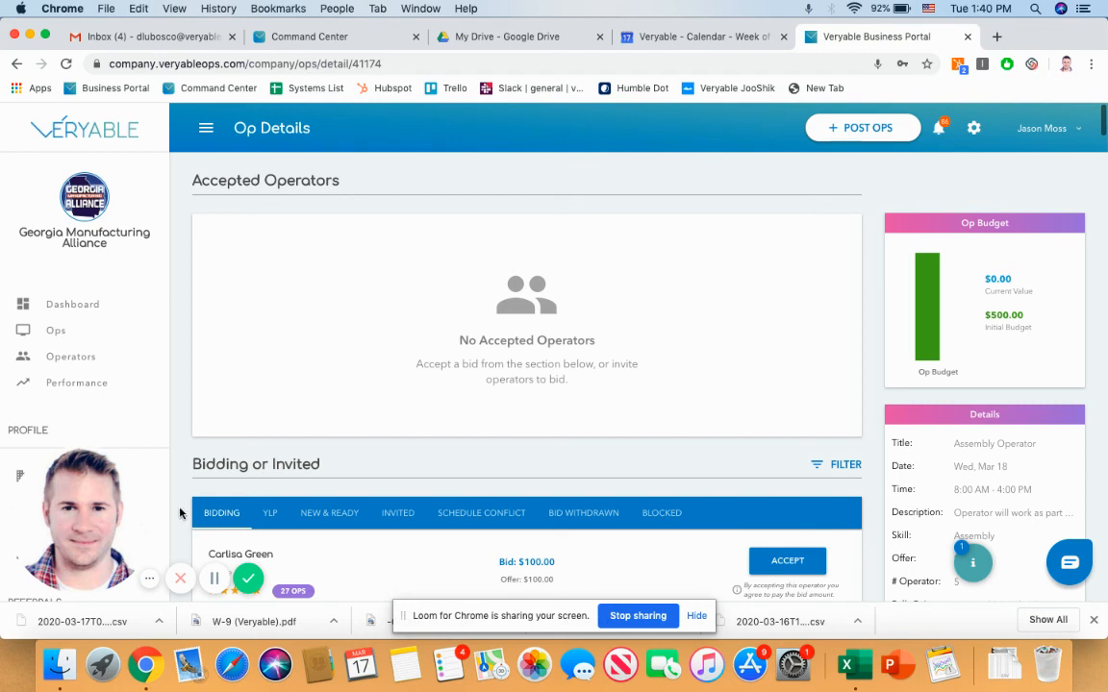